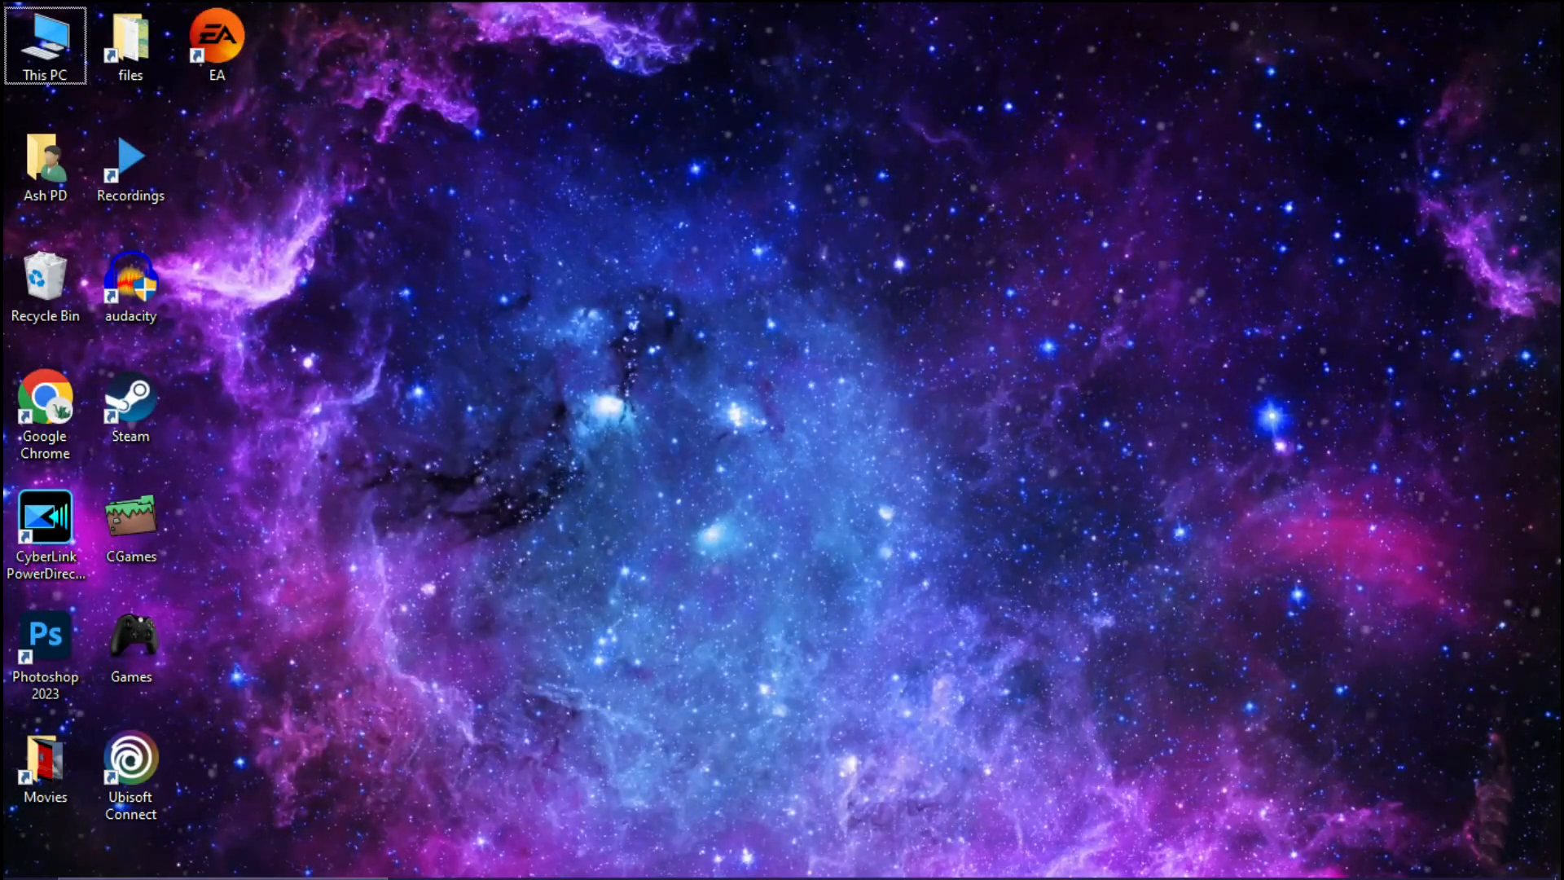
# Step: Launch Chrome and search Google for 'msi afterburner'
pyautogui.doubleClick(45, 400)
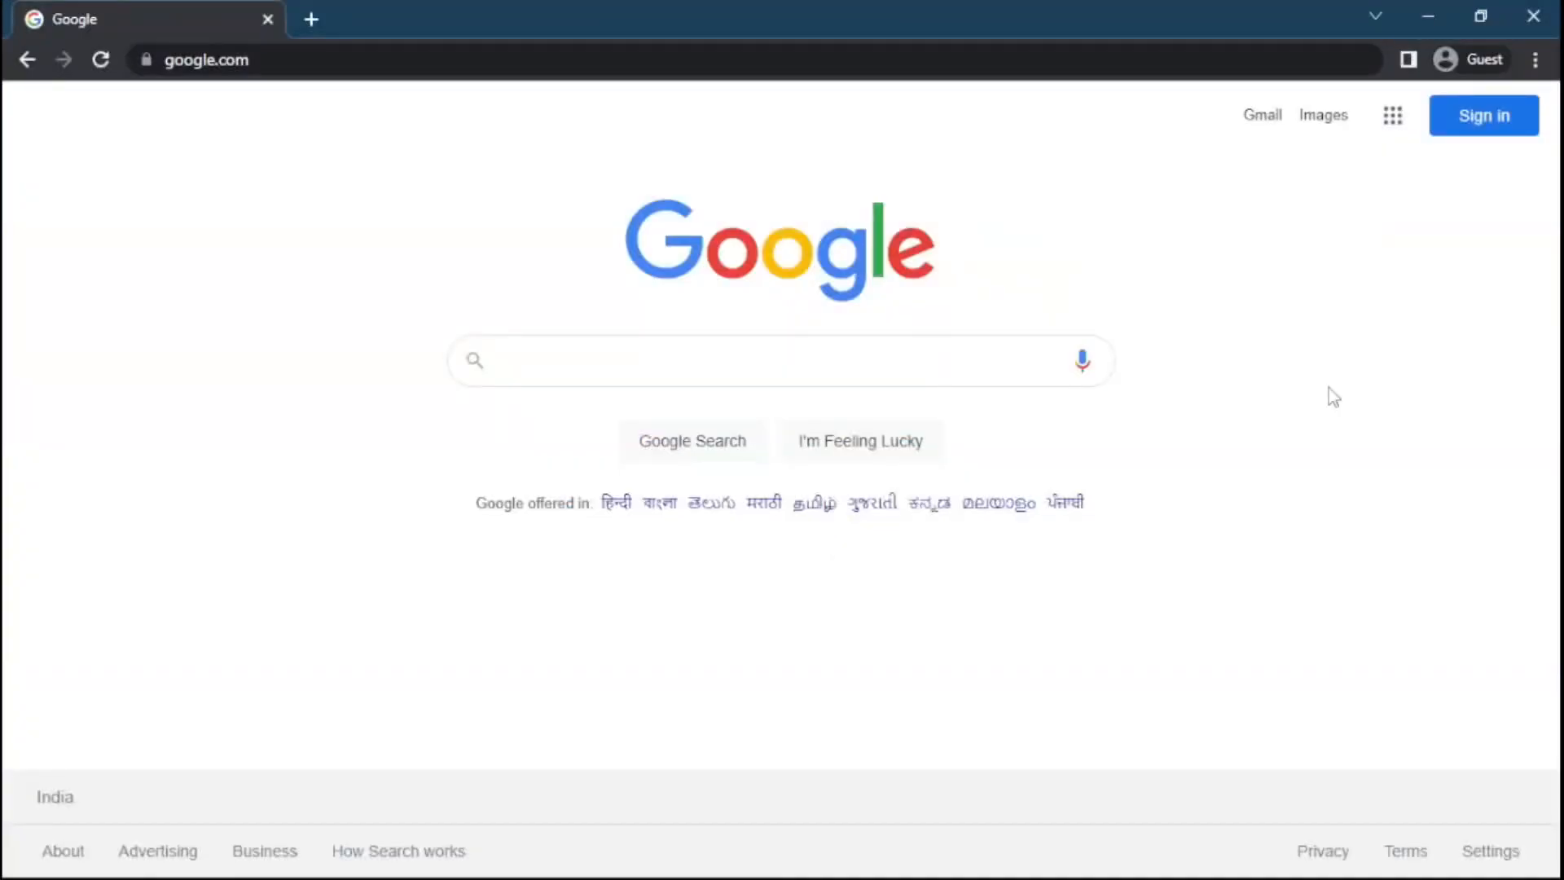
pyautogui.write('m')
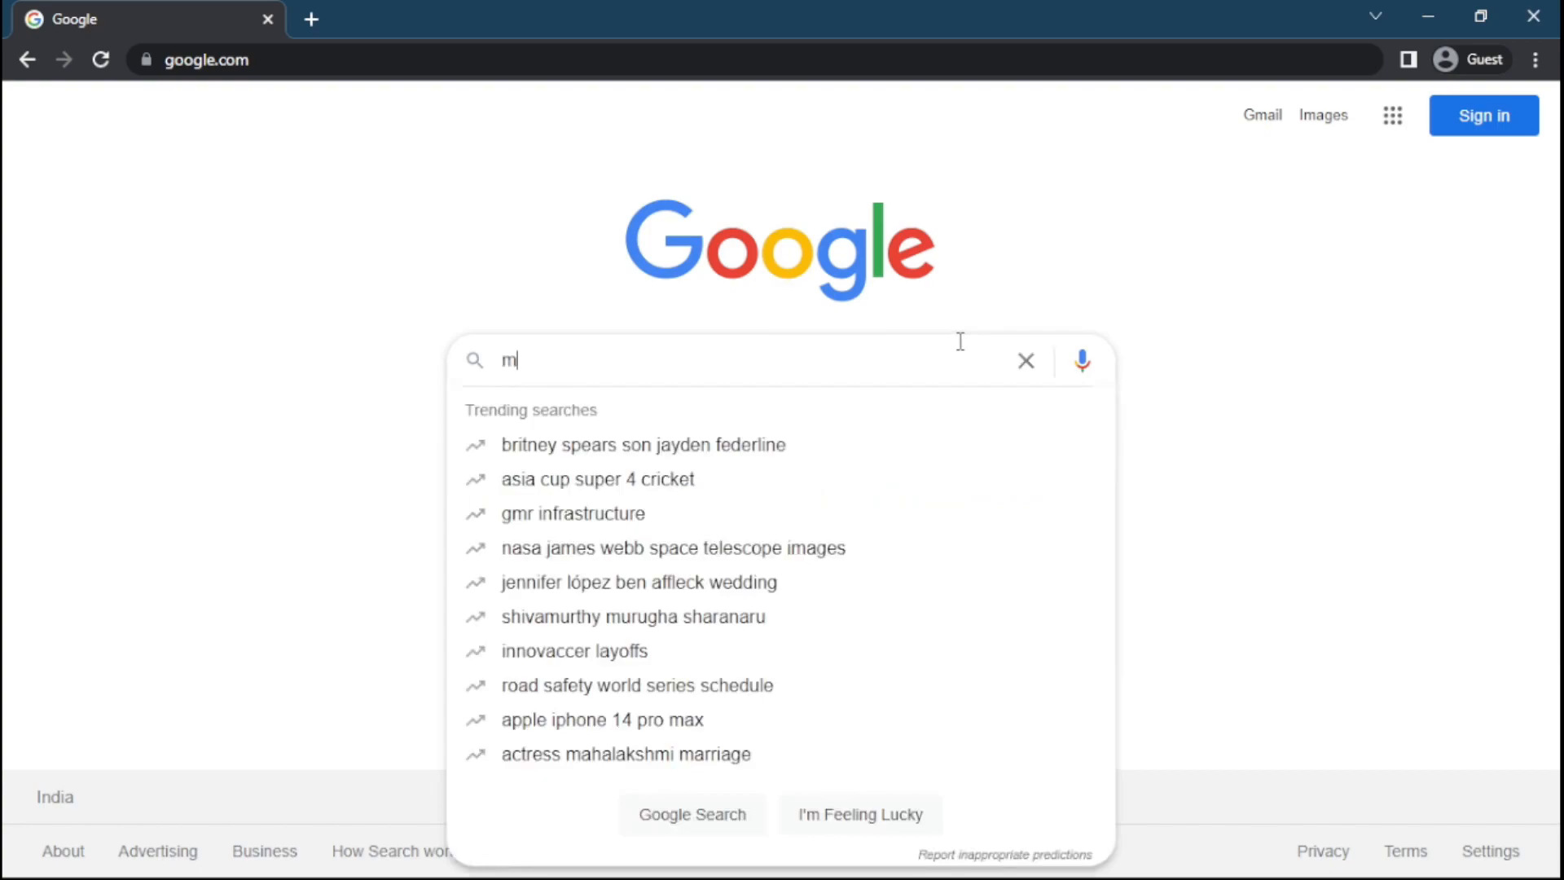
pyautogui.write('si af')
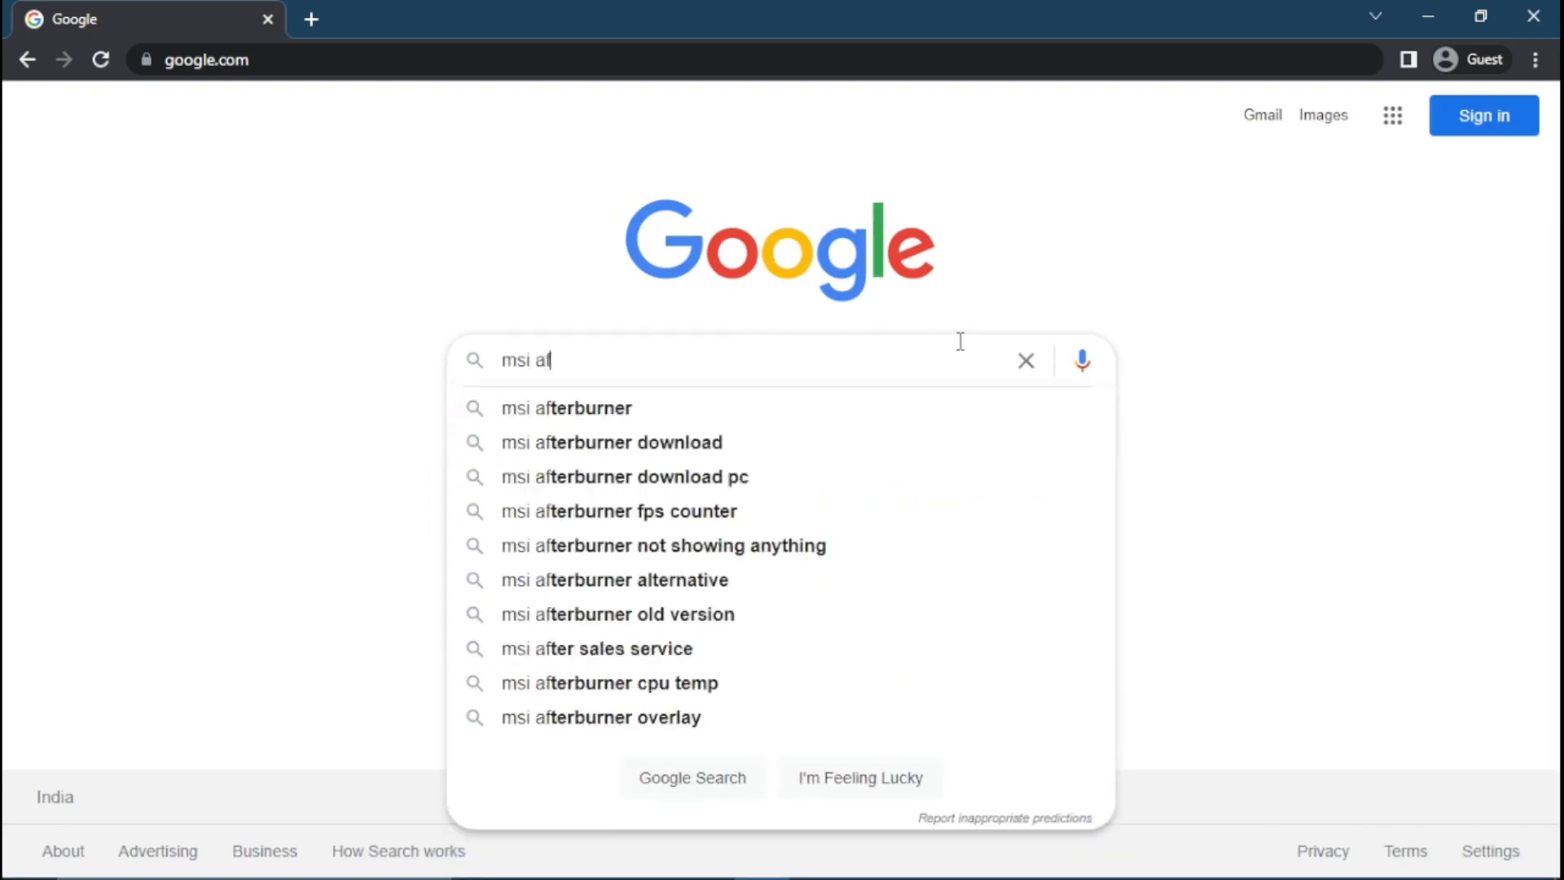
pyautogui.click(565, 408)
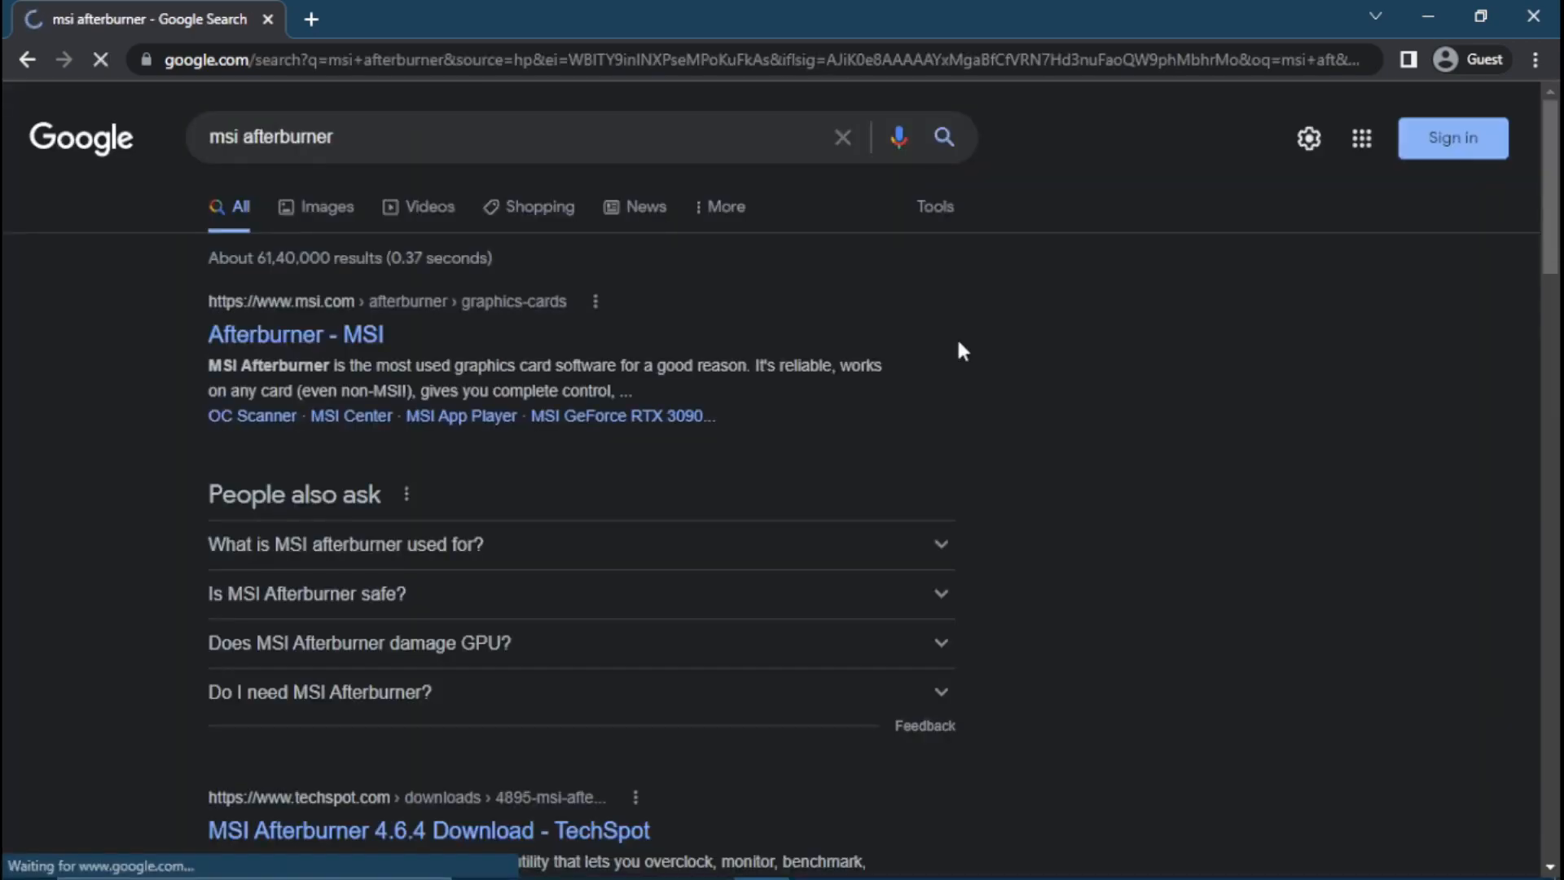
# Step: Open the 'Afterburner - MSI' page and download the Afterburner installer
pyautogui.click(294, 334)
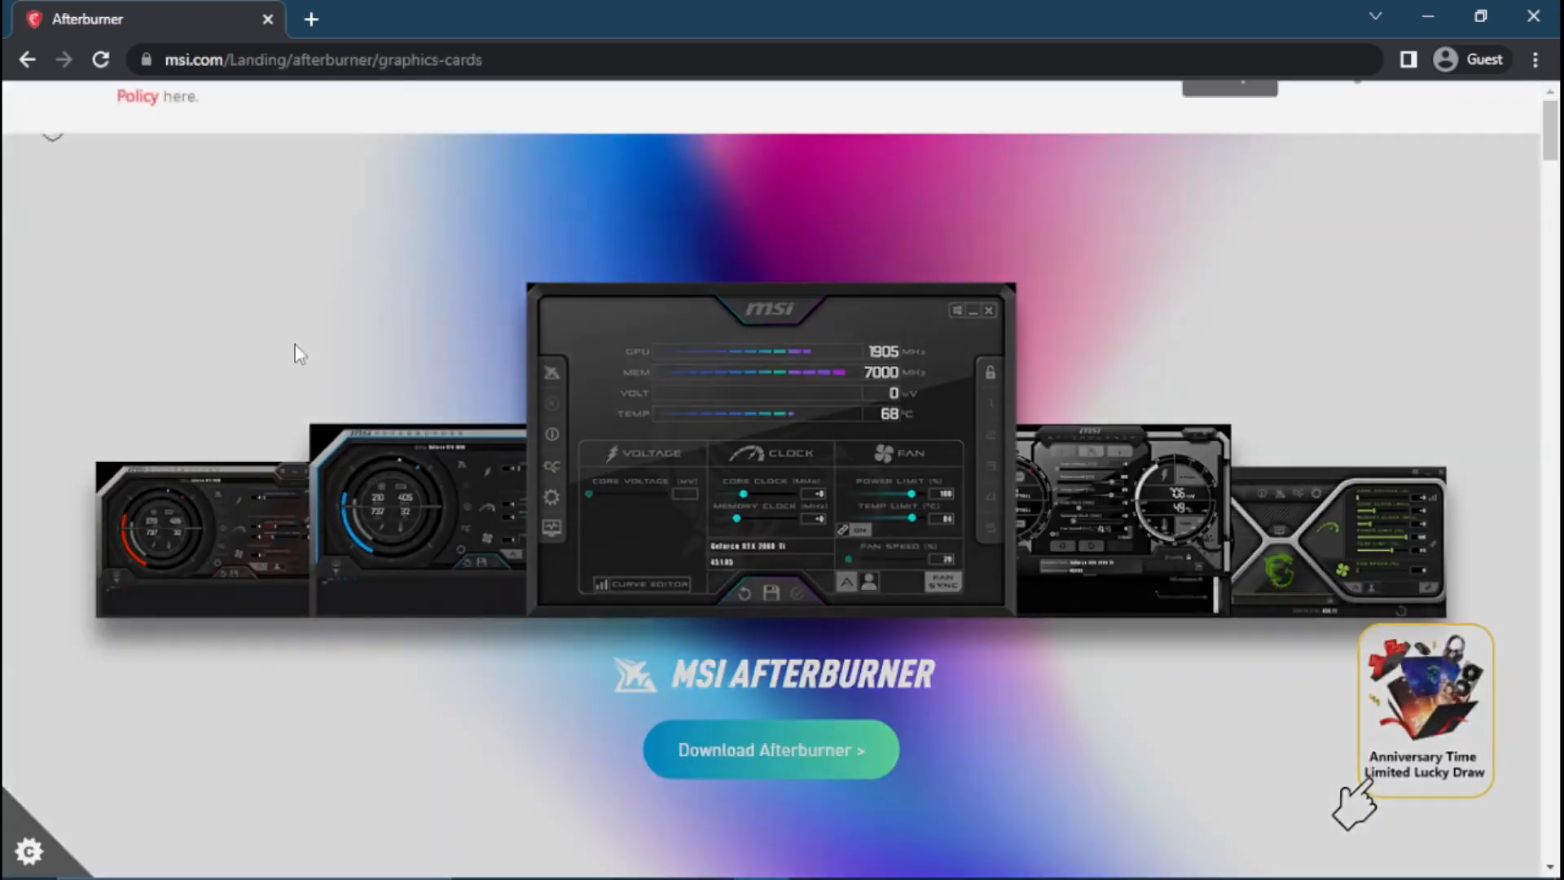
pyautogui.scroll(3)
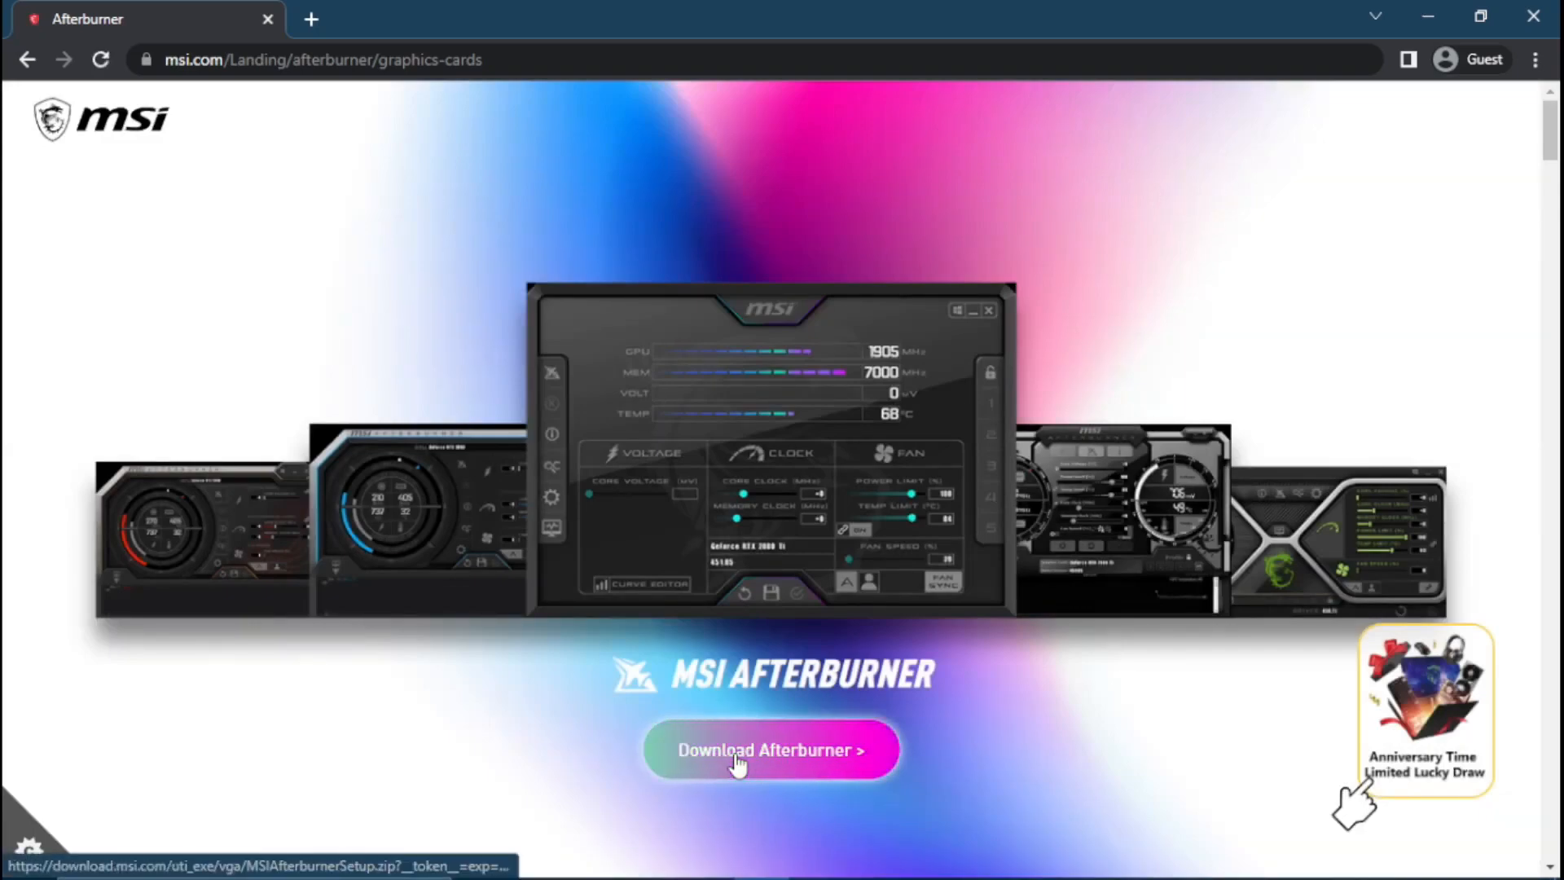
pyautogui.click(769, 750)
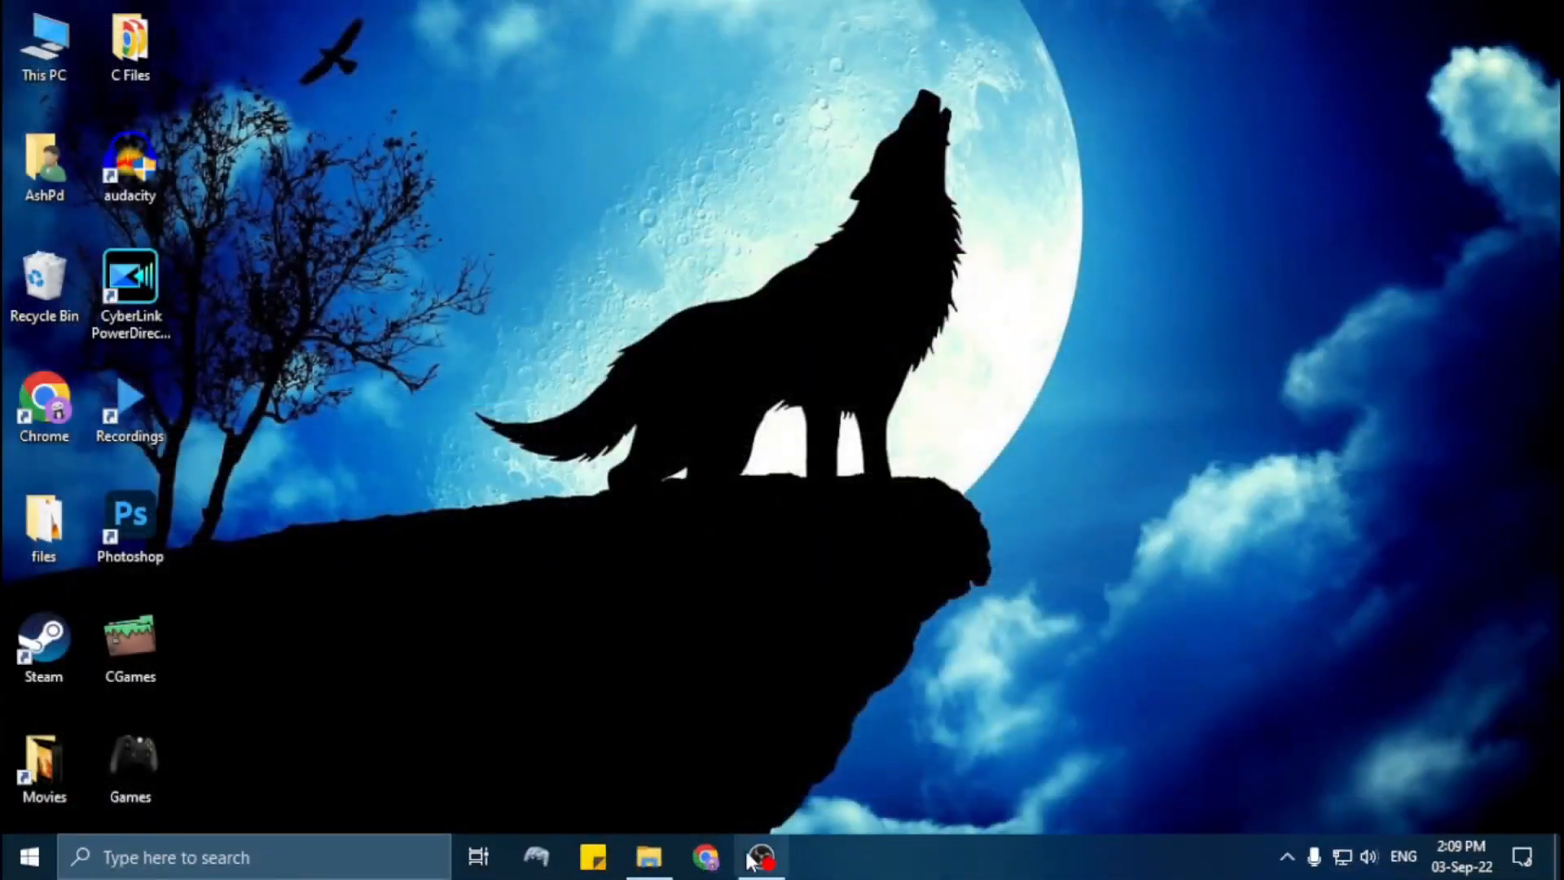
# Step: Extract MSIAfterburnerSetup.zip into its own folder and run MSIAfterburnerSetup464
pyautogui.rightClick(319, 169)
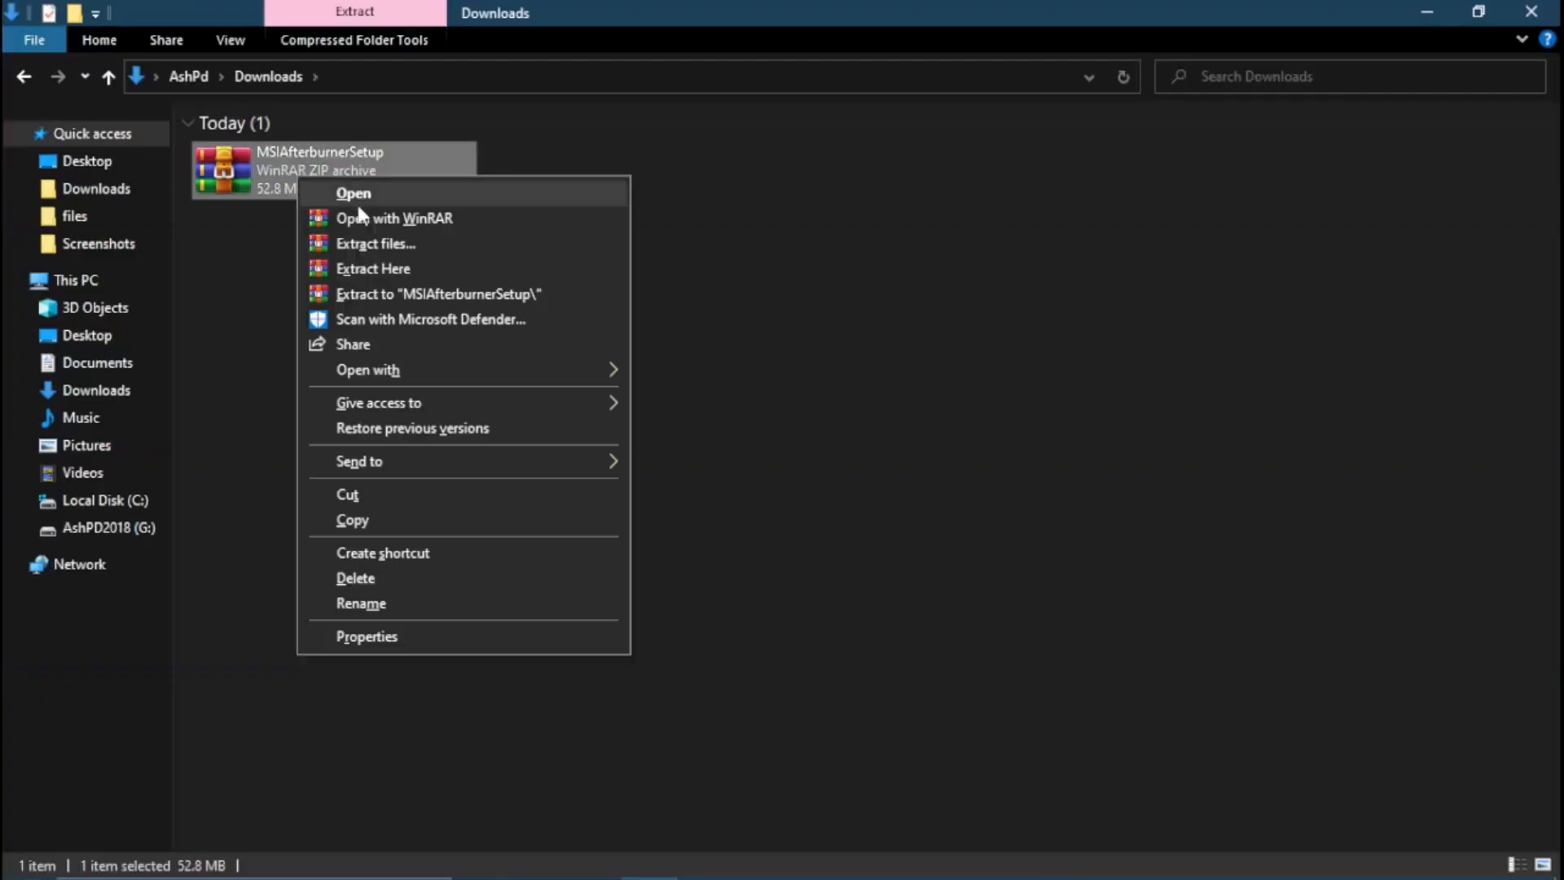
pyautogui.click(377, 244)
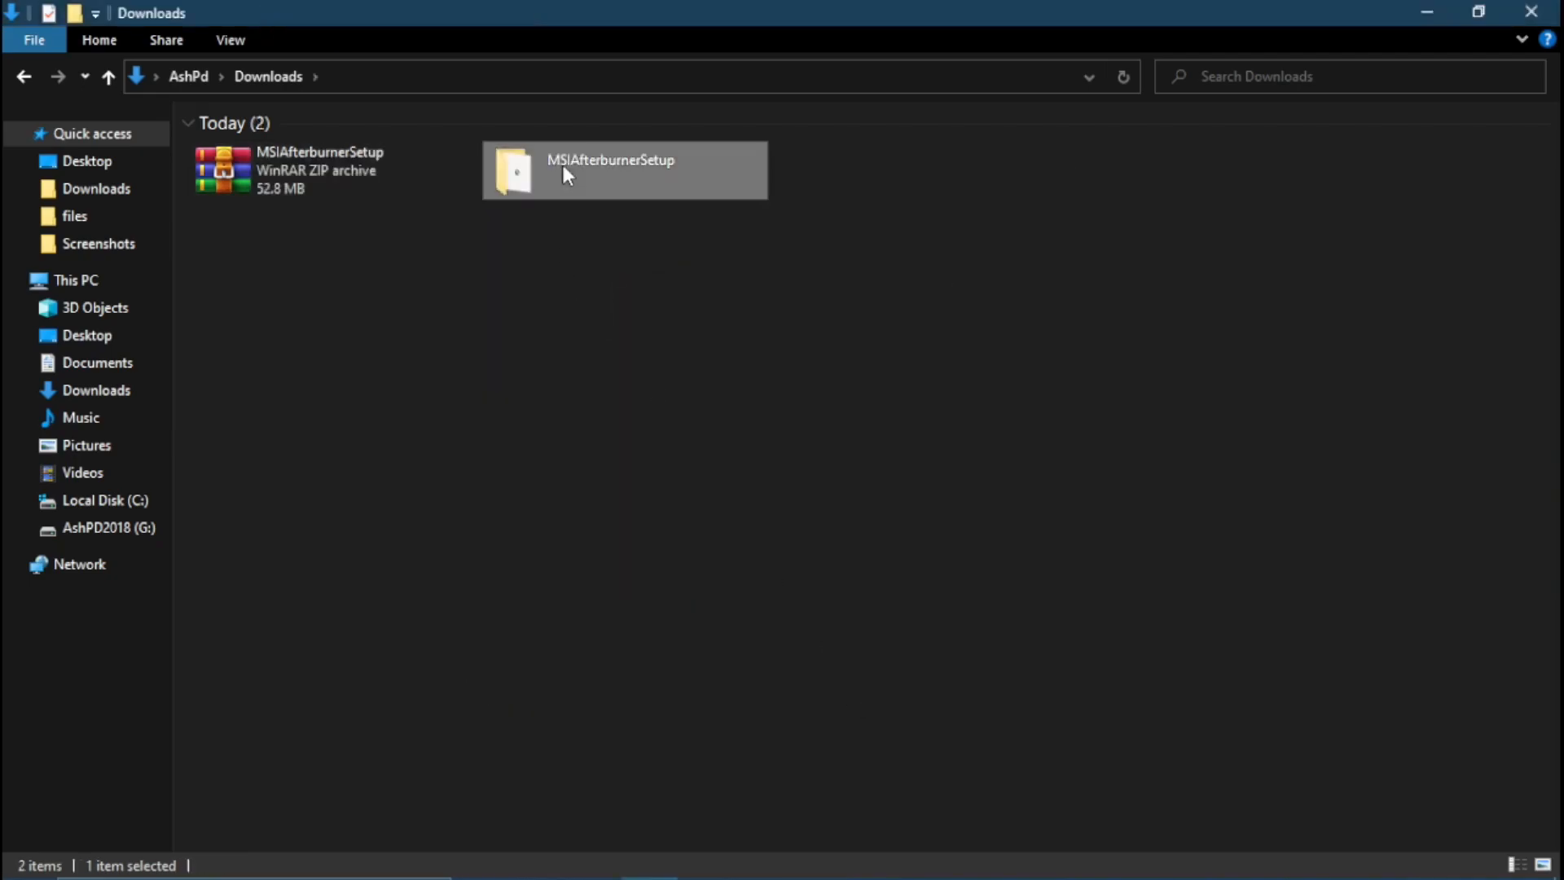
pyautogui.doubleClick(623, 170)
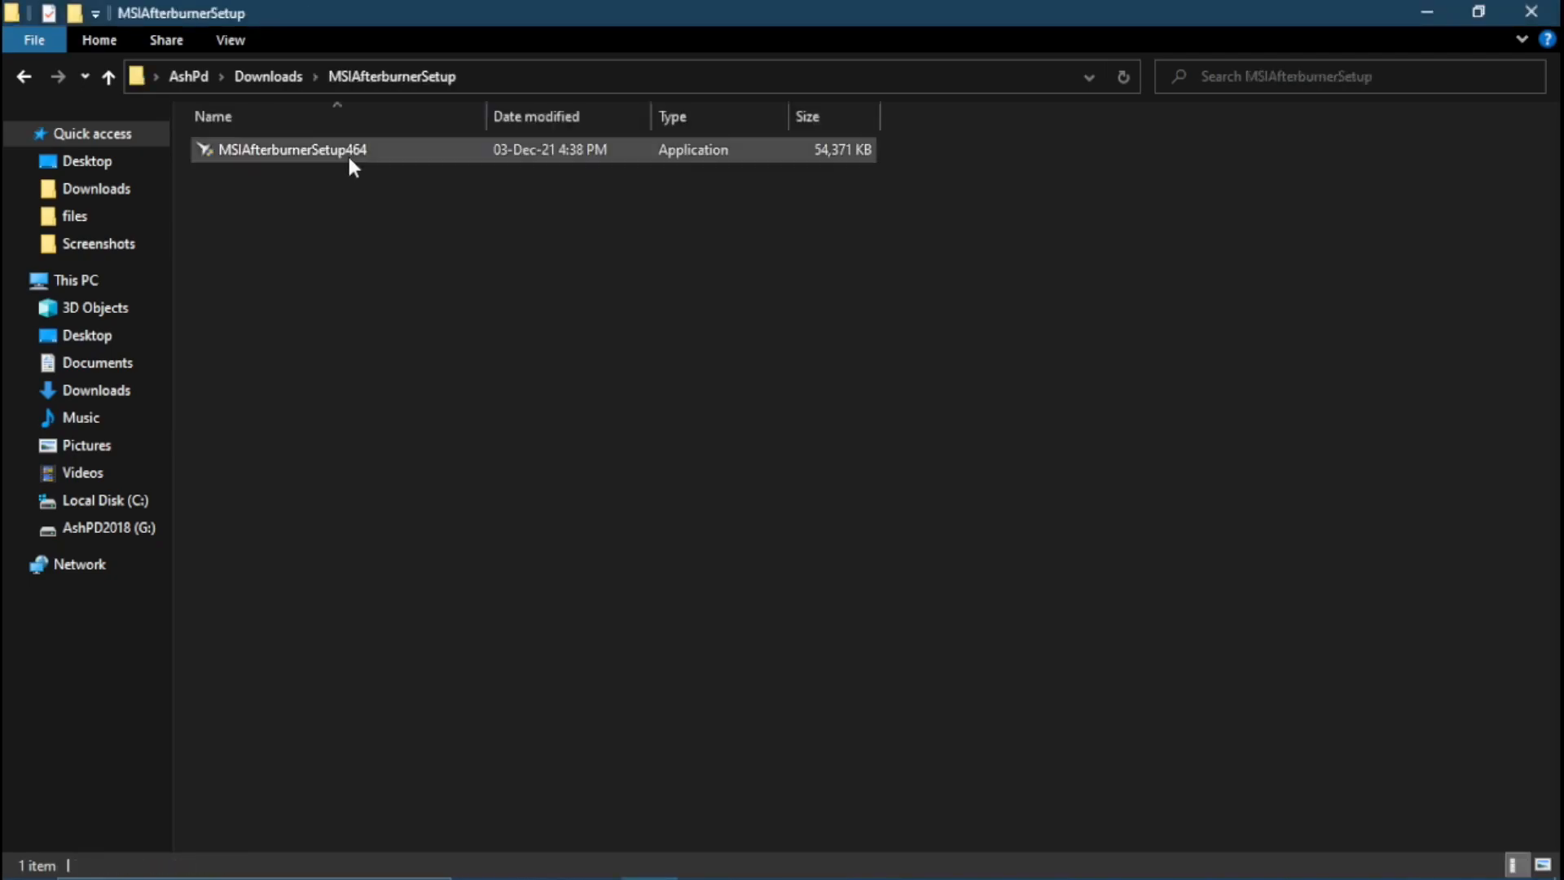
pyautogui.doubleClick(293, 150)
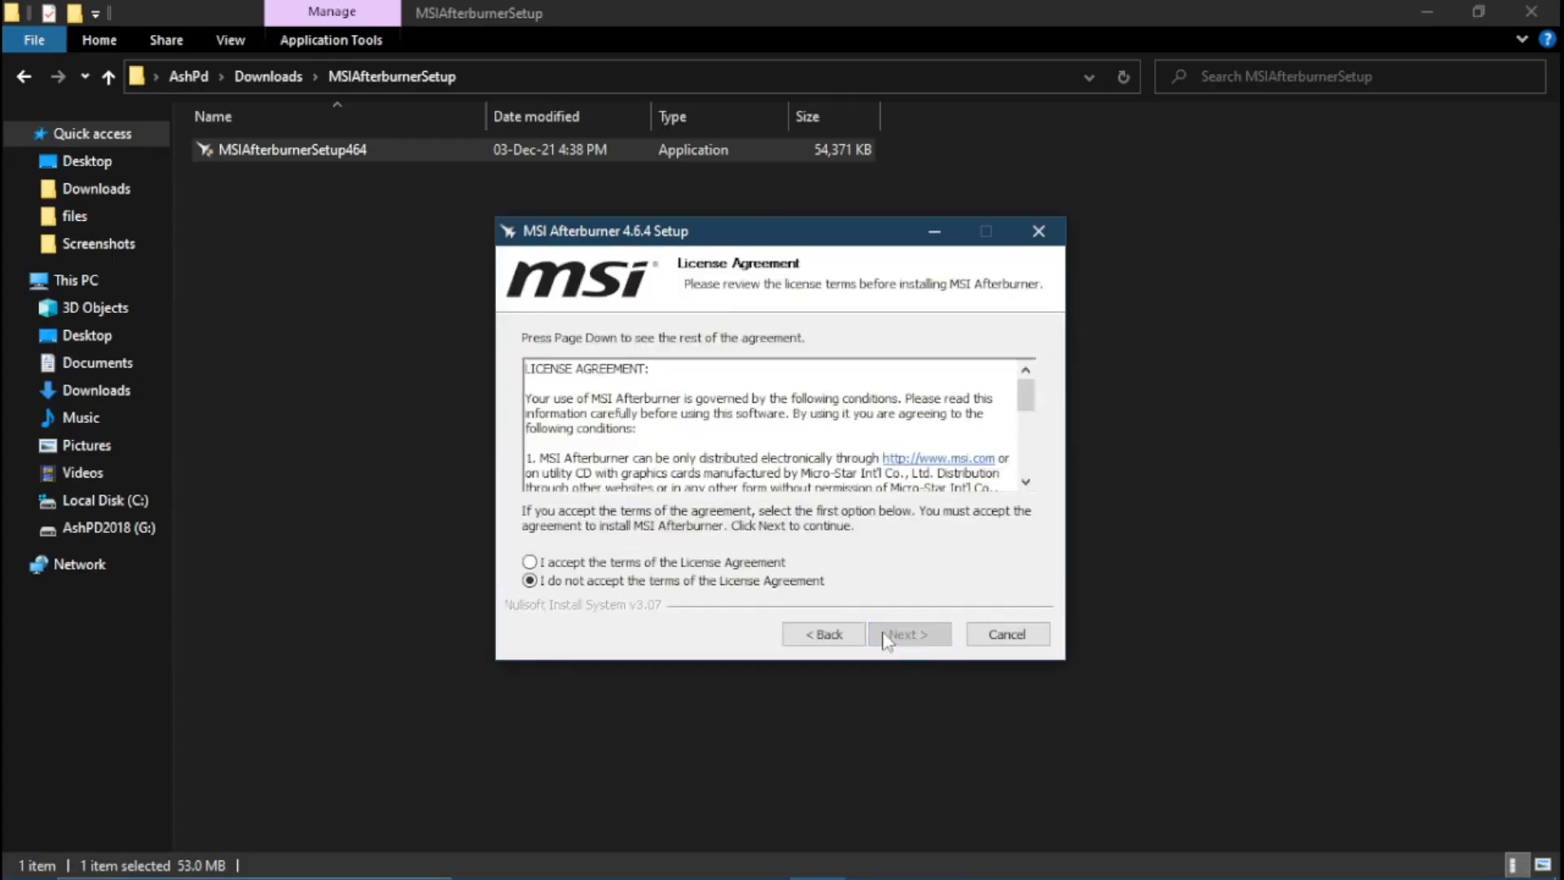
# Step: Accept the license and install both components in the default folder
pyautogui.click(907, 634)
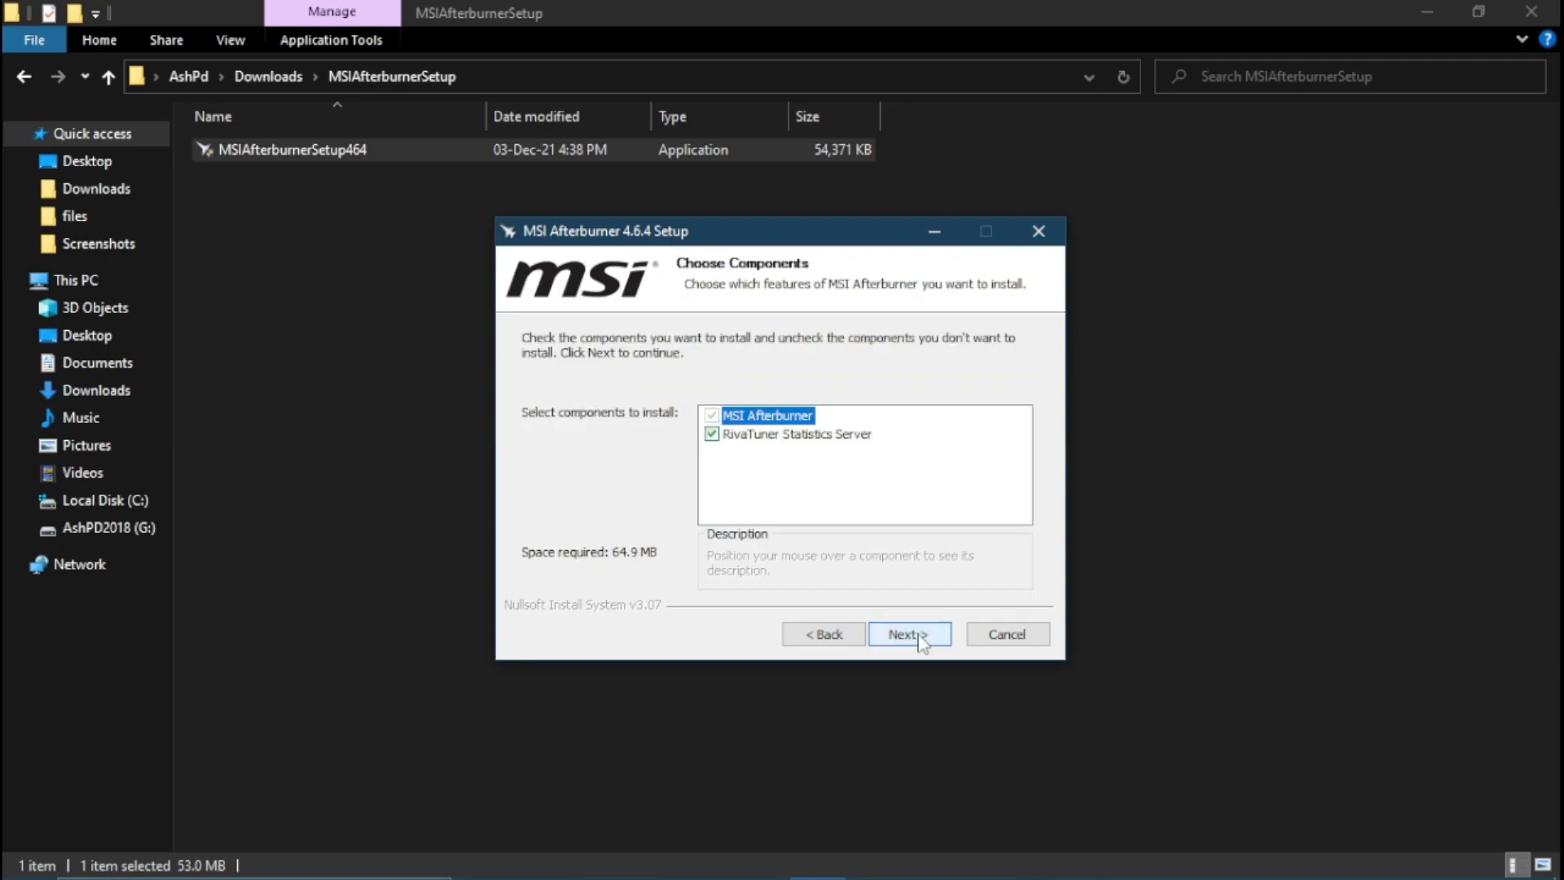
pyautogui.click(908, 635)
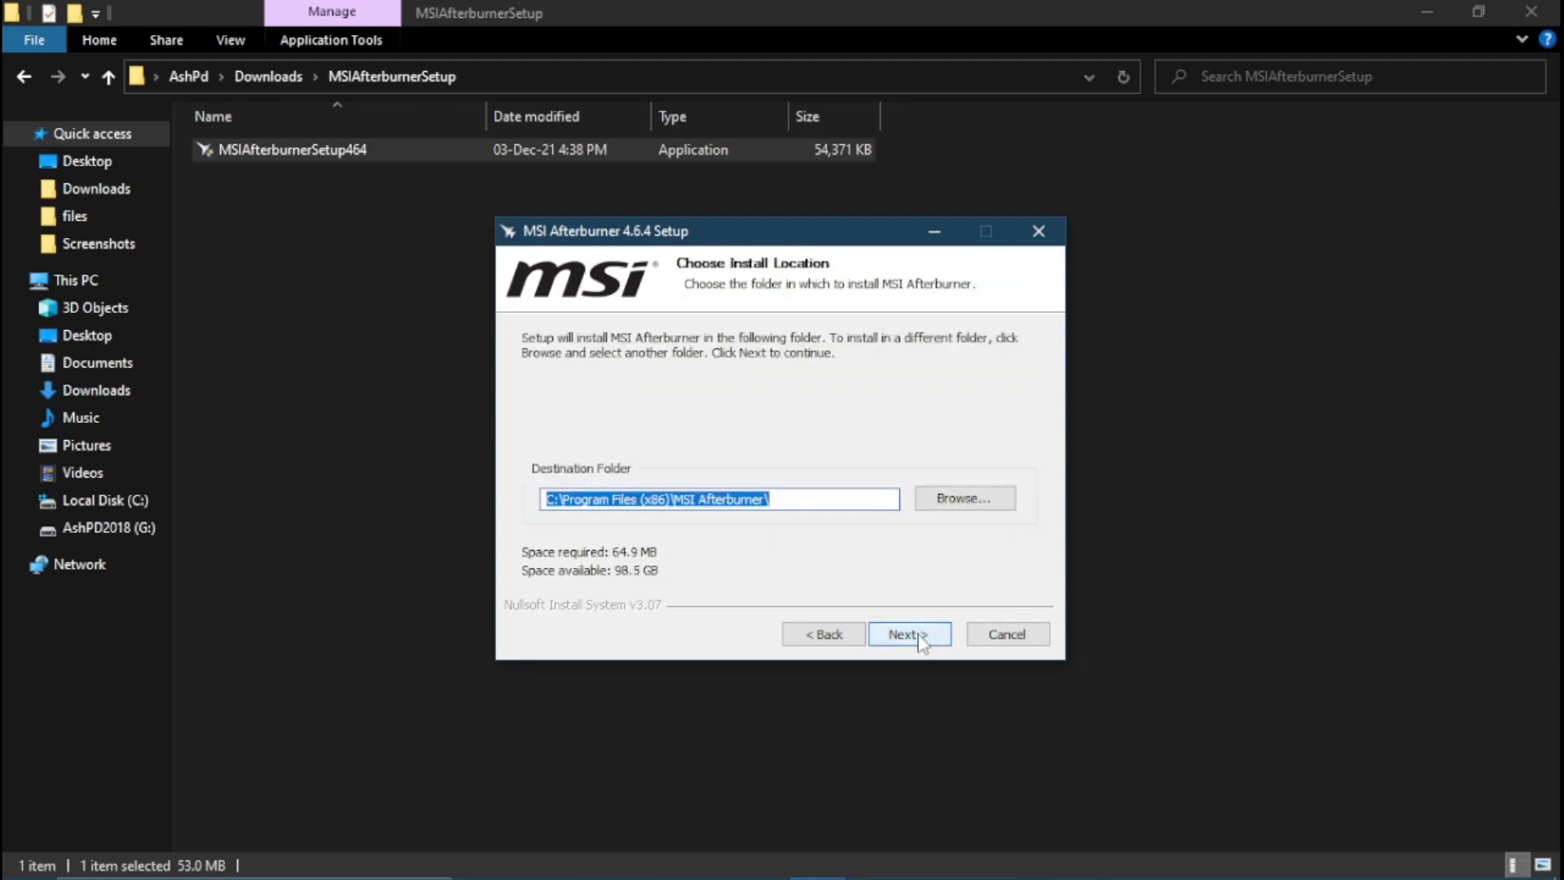
pyautogui.click(907, 634)
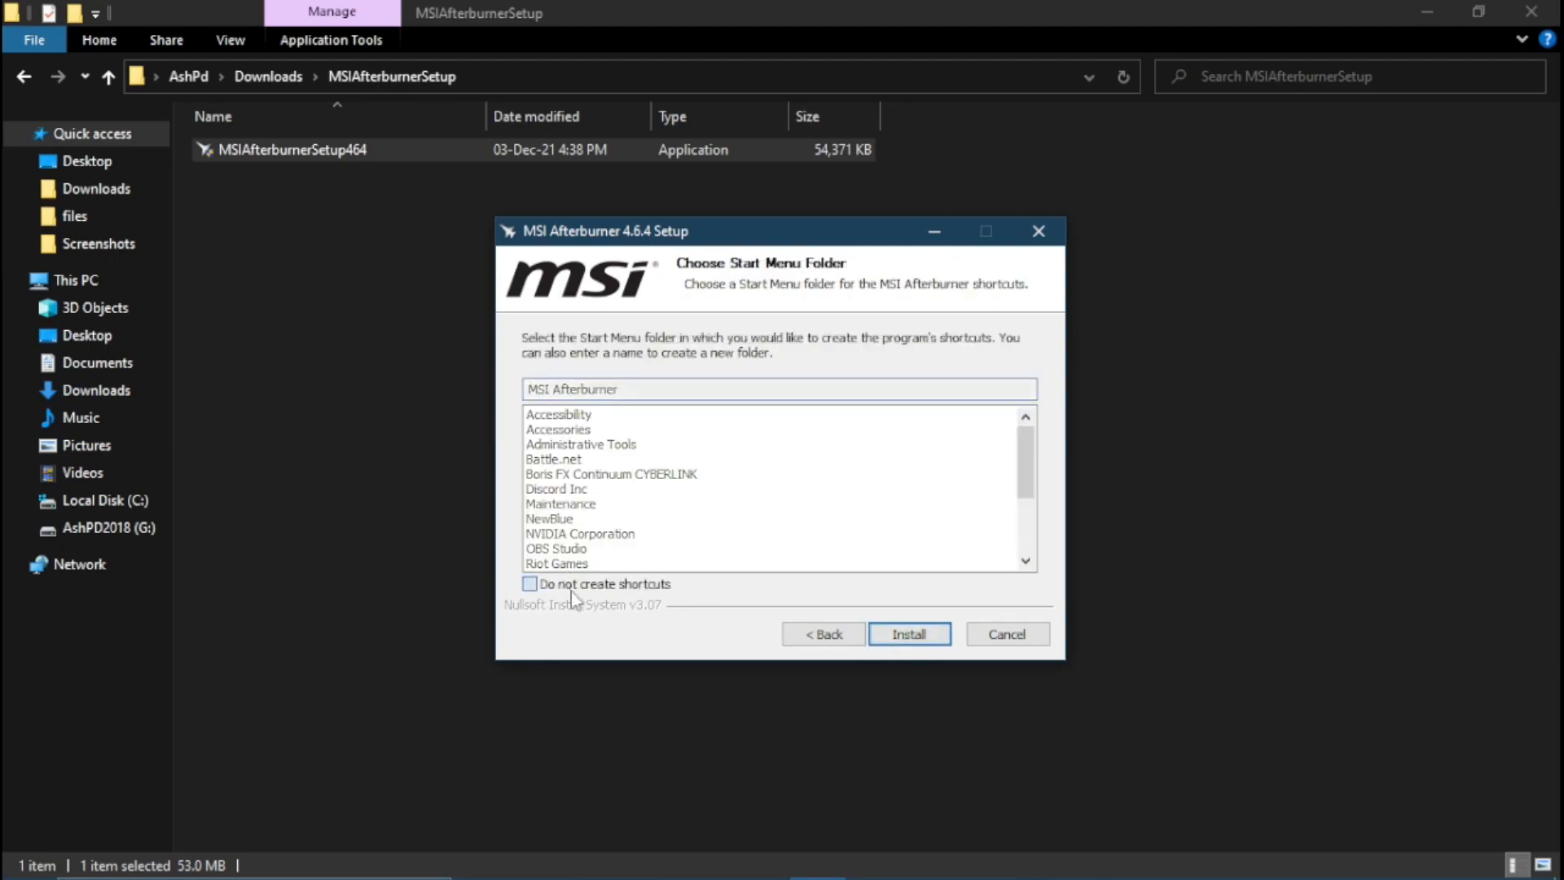
pyautogui.click(908, 634)
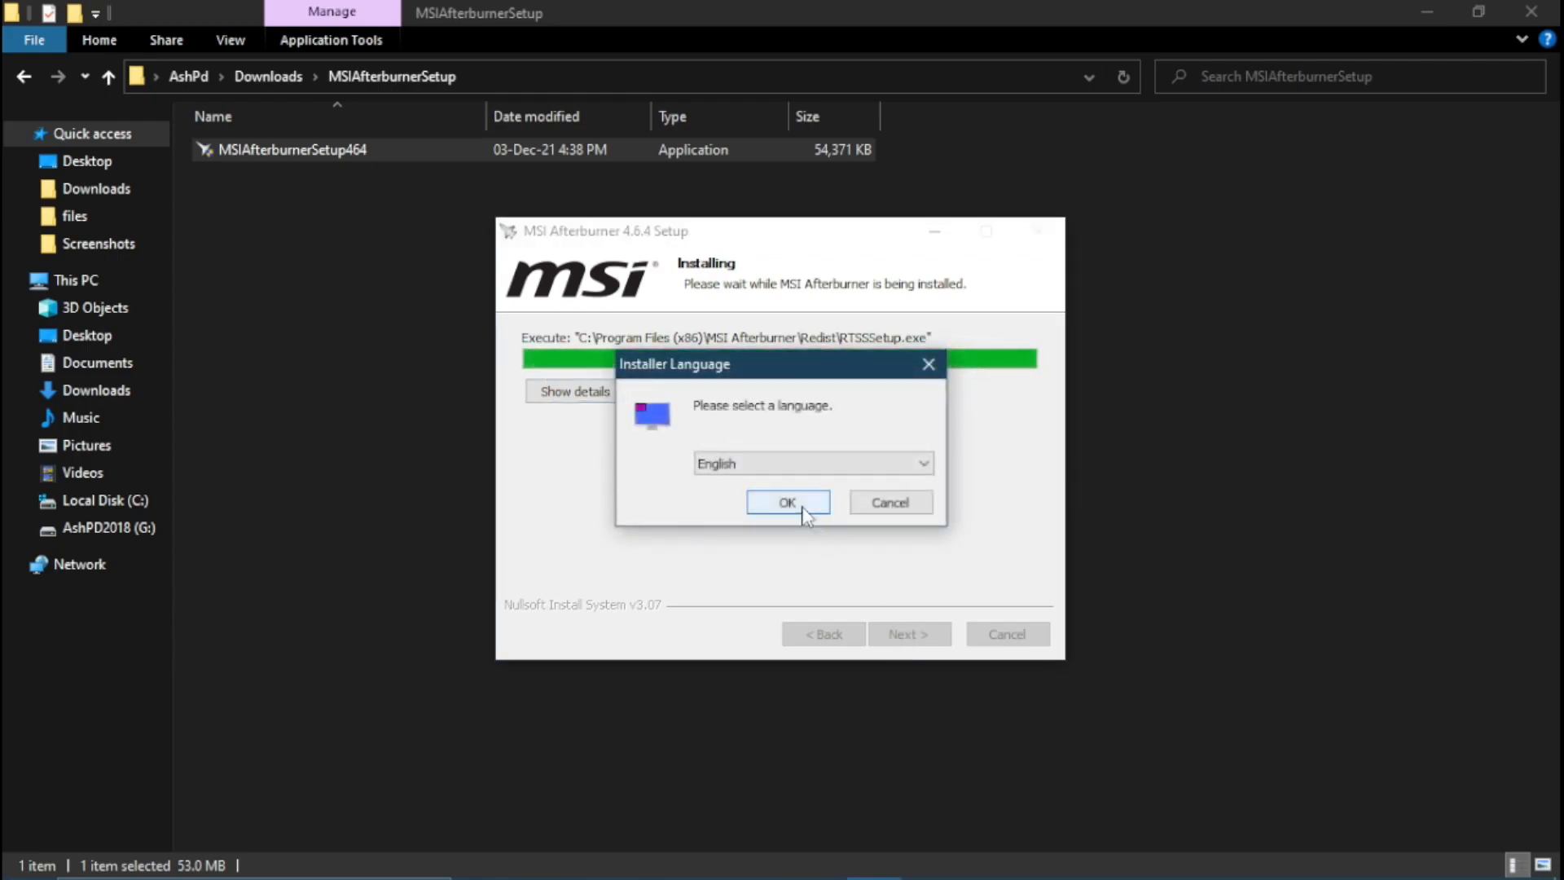
# Step: Choose English and install RivaTuner Statistics Server with default settings
pyautogui.click(787, 502)
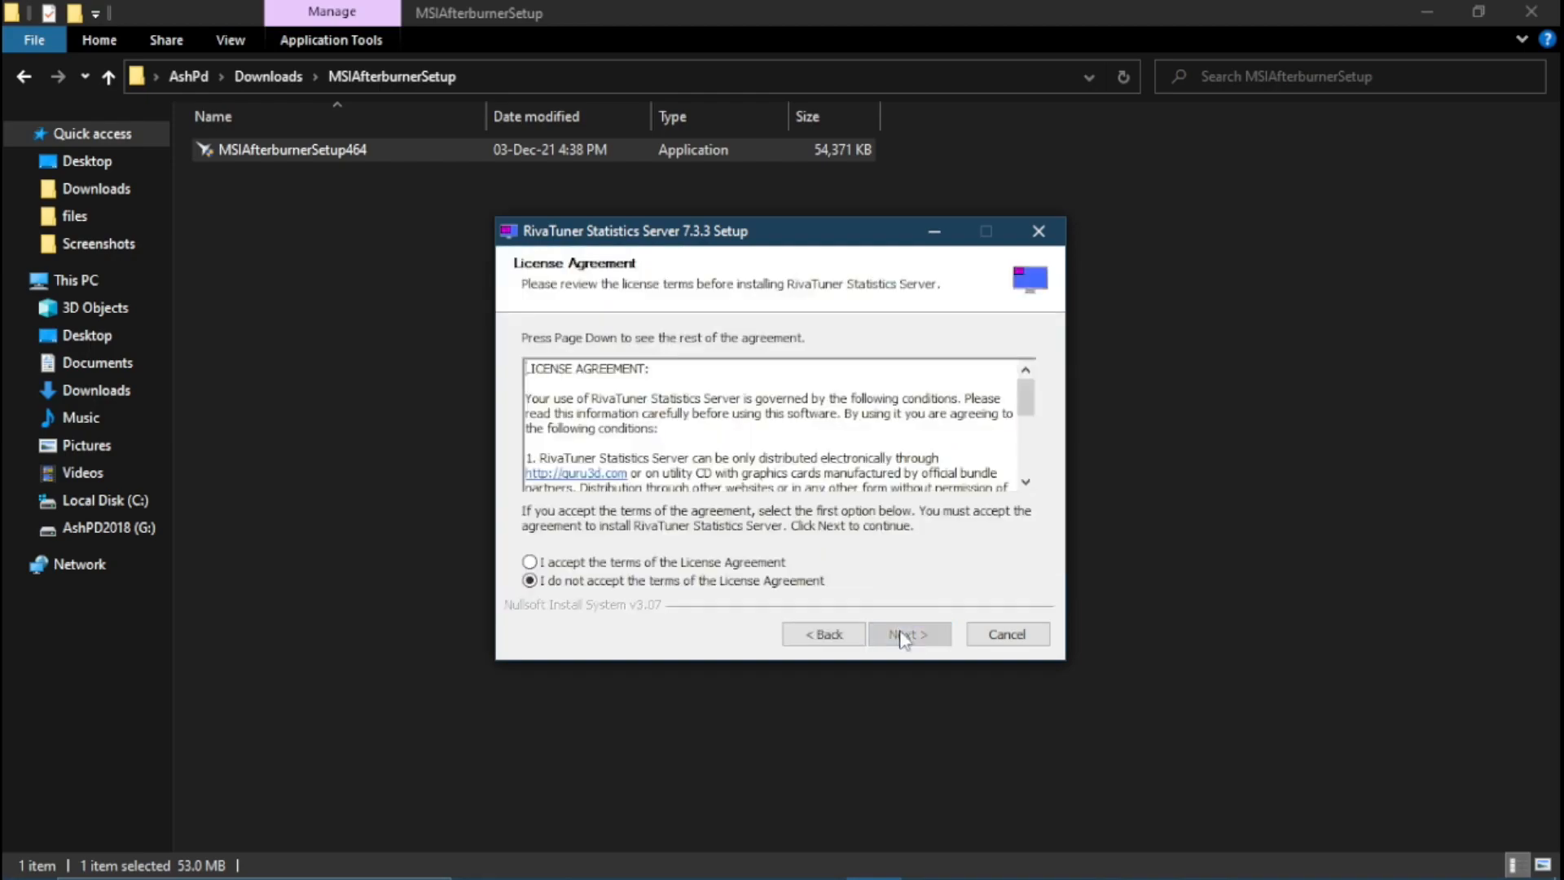
pyautogui.click(907, 634)
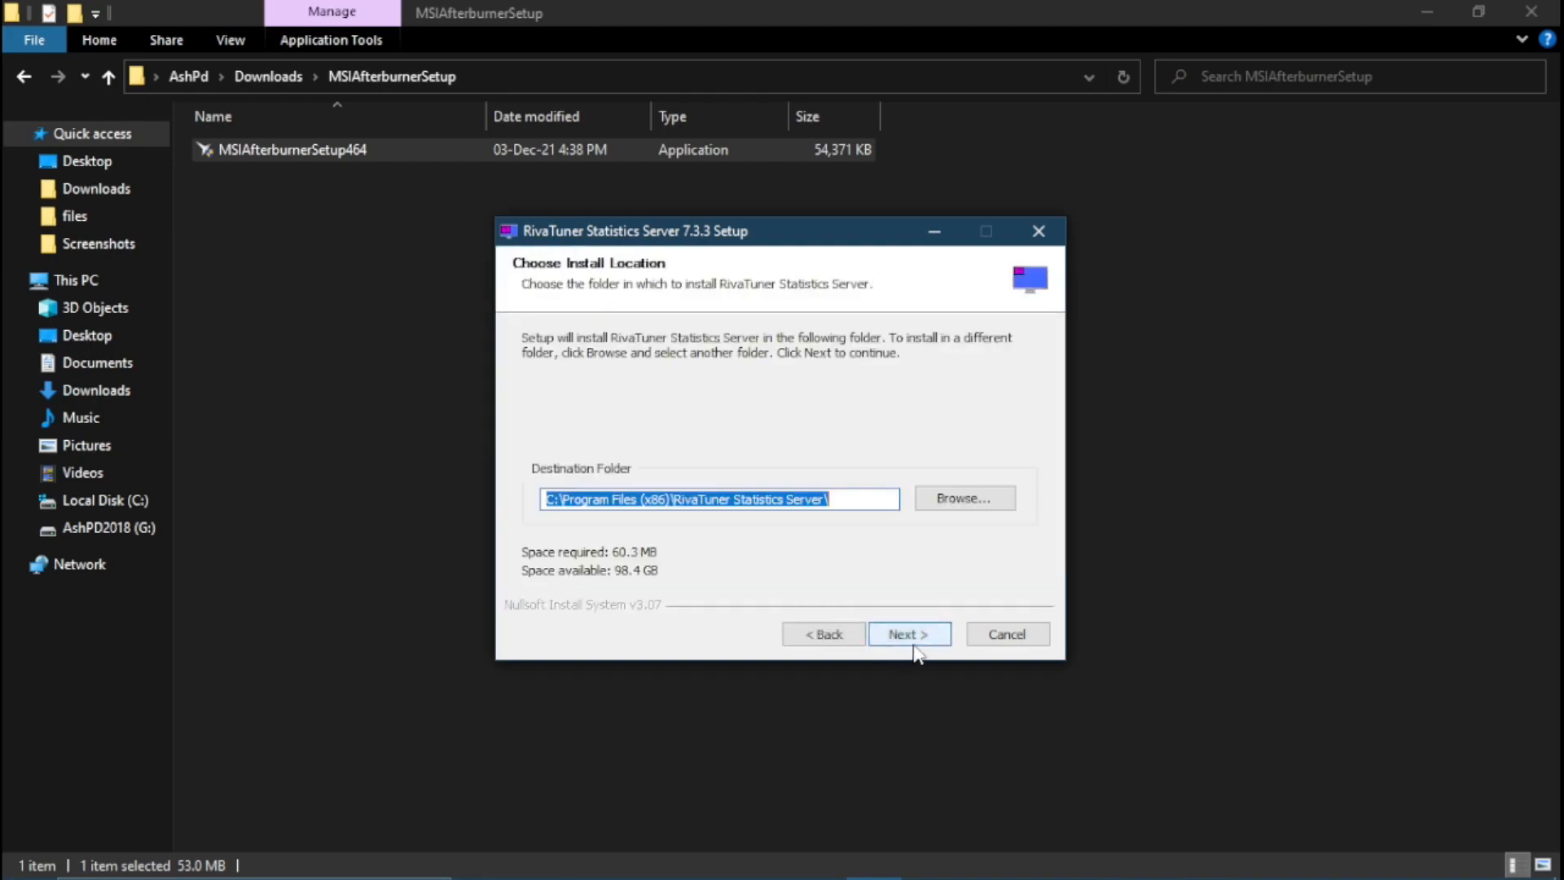
pyautogui.click(907, 634)
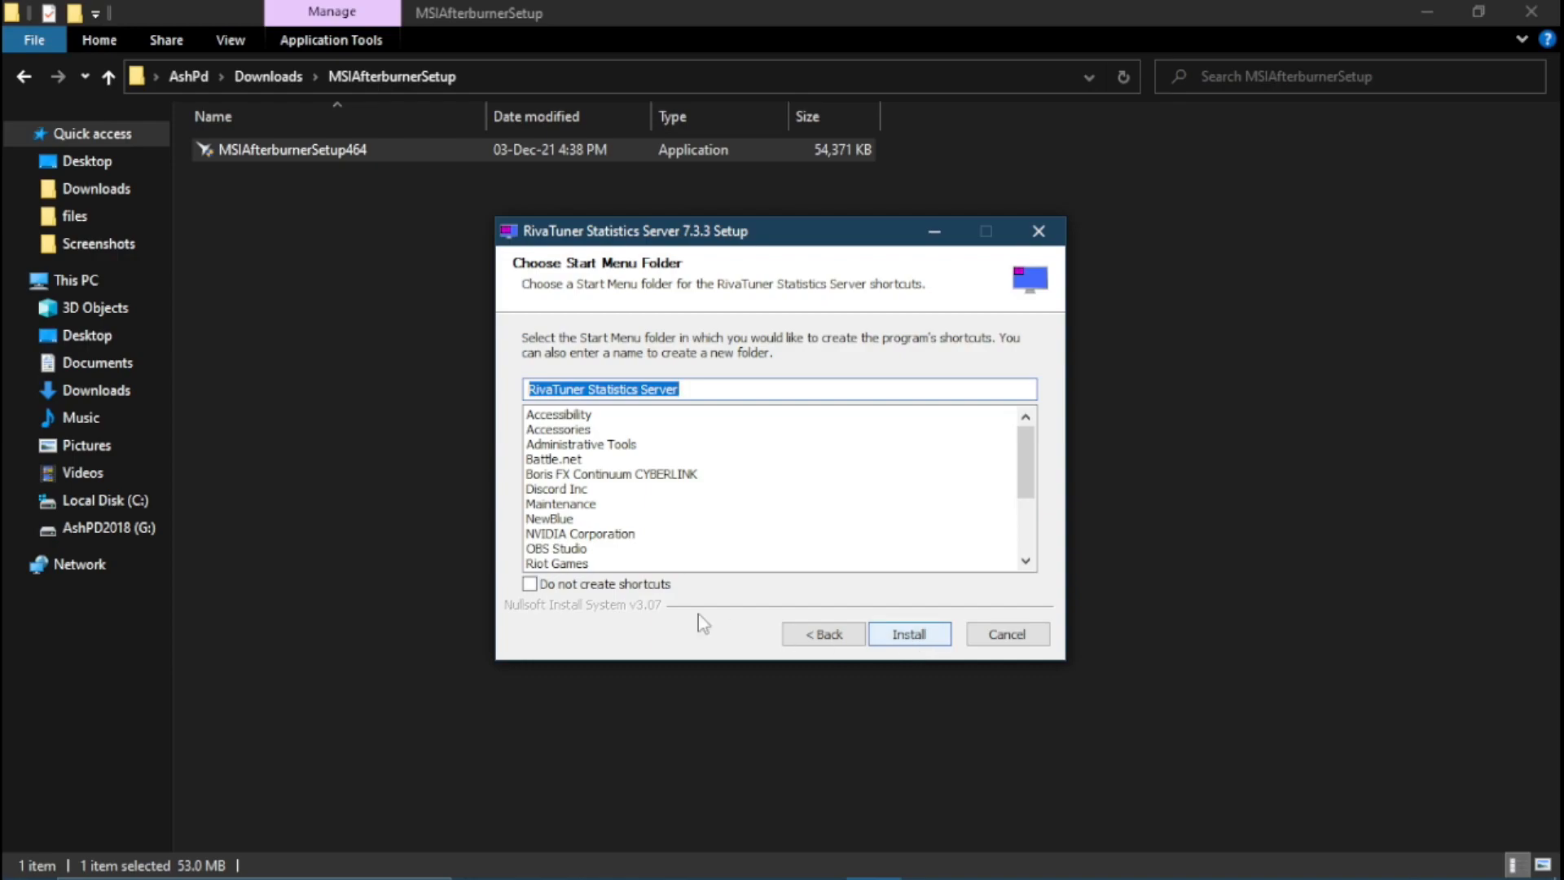
pyautogui.click(909, 634)
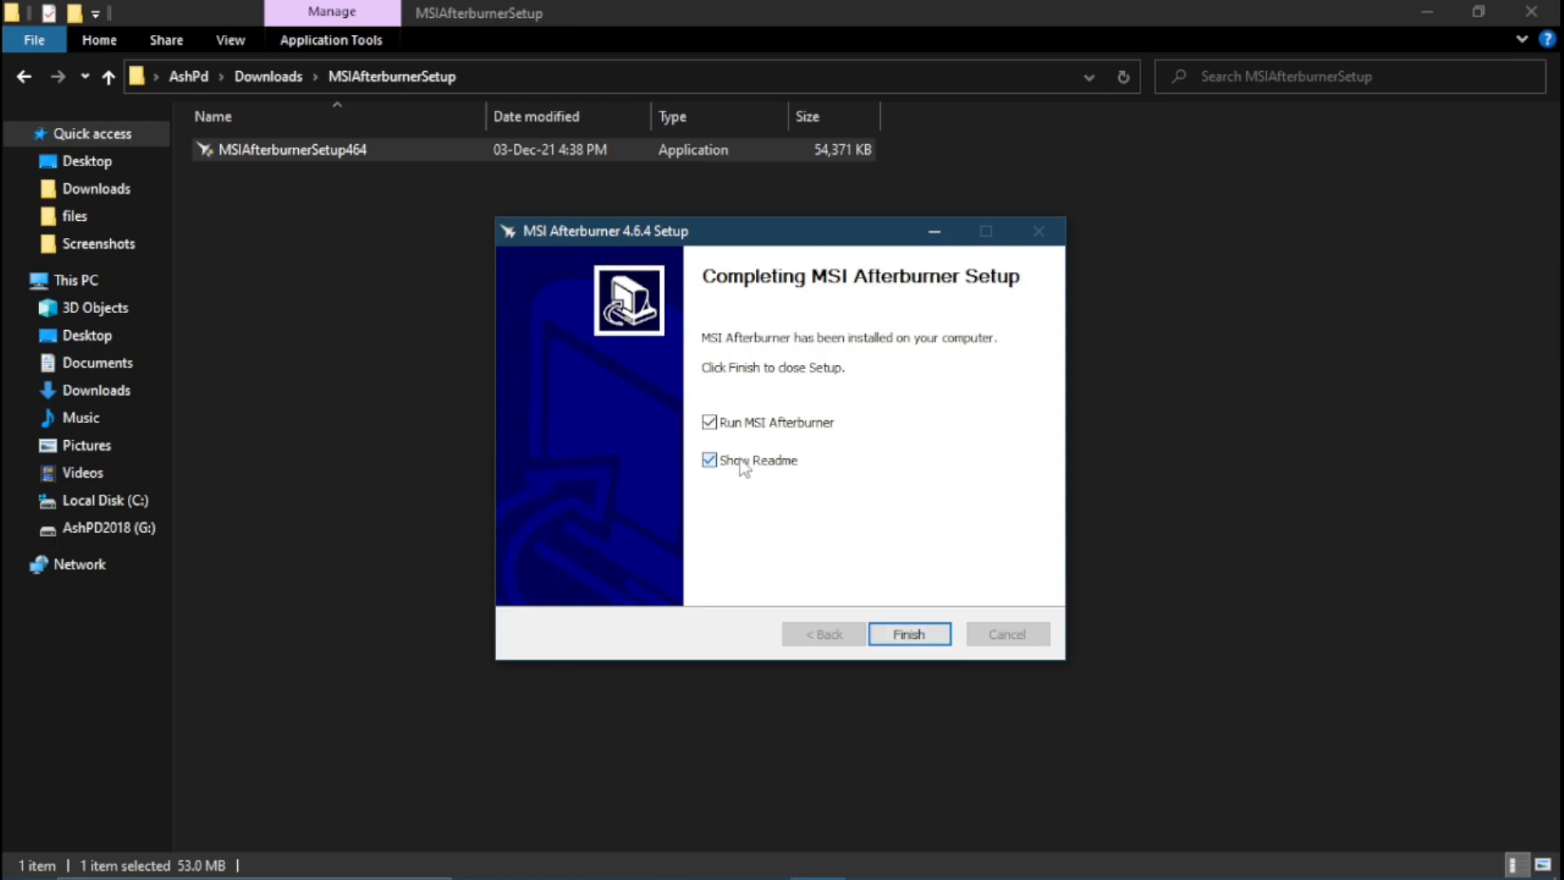
# Step: Finish setup without the readme, then open Afterburner settings and scroll the tabs right
pyautogui.click(709, 459)
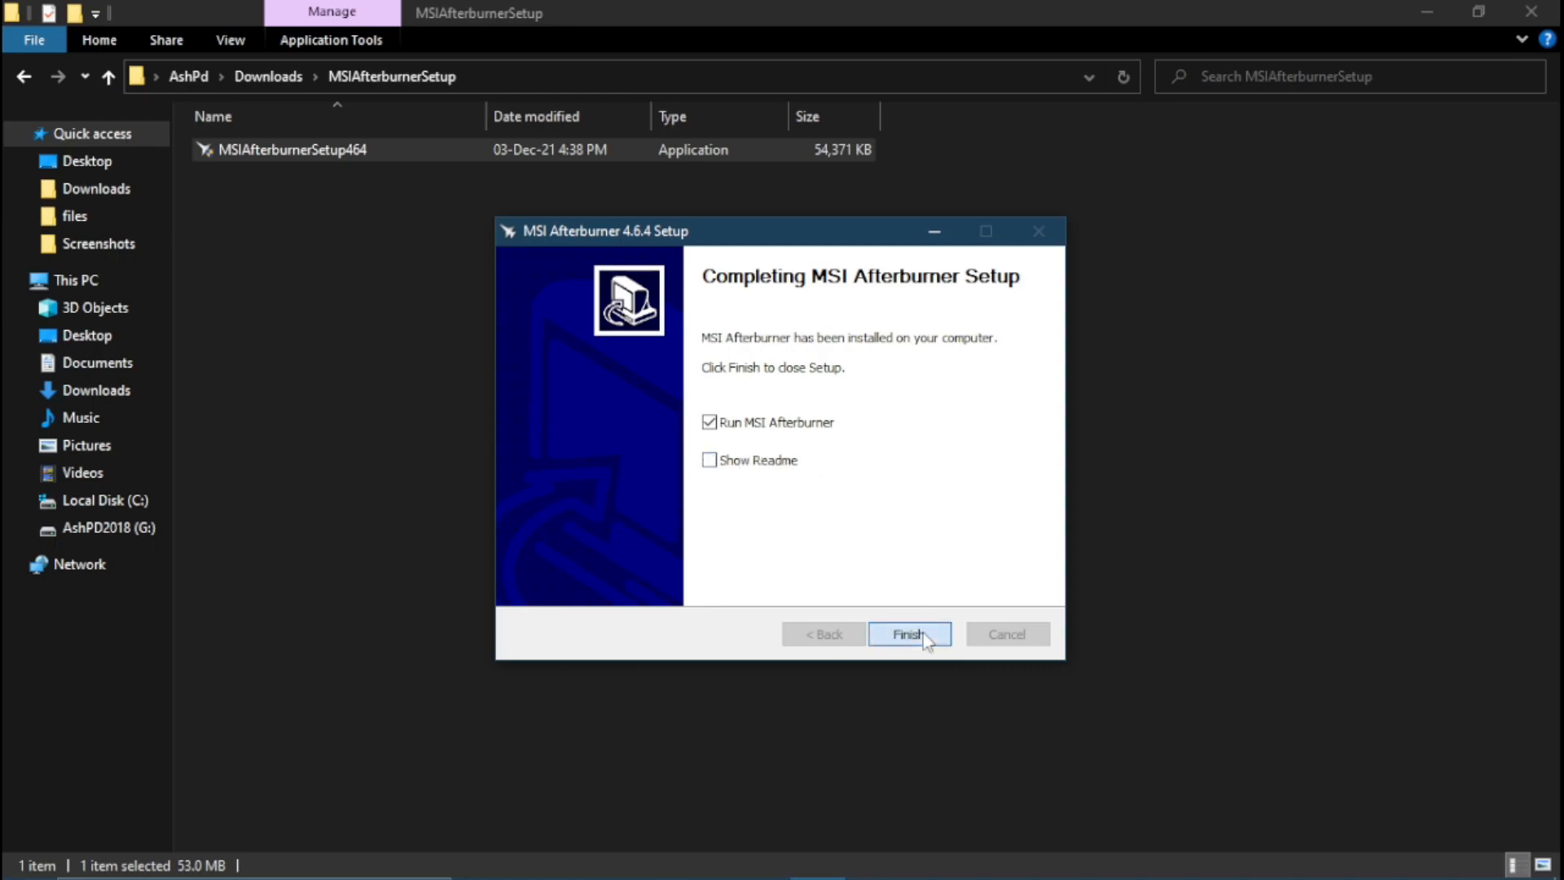
pyautogui.click(908, 634)
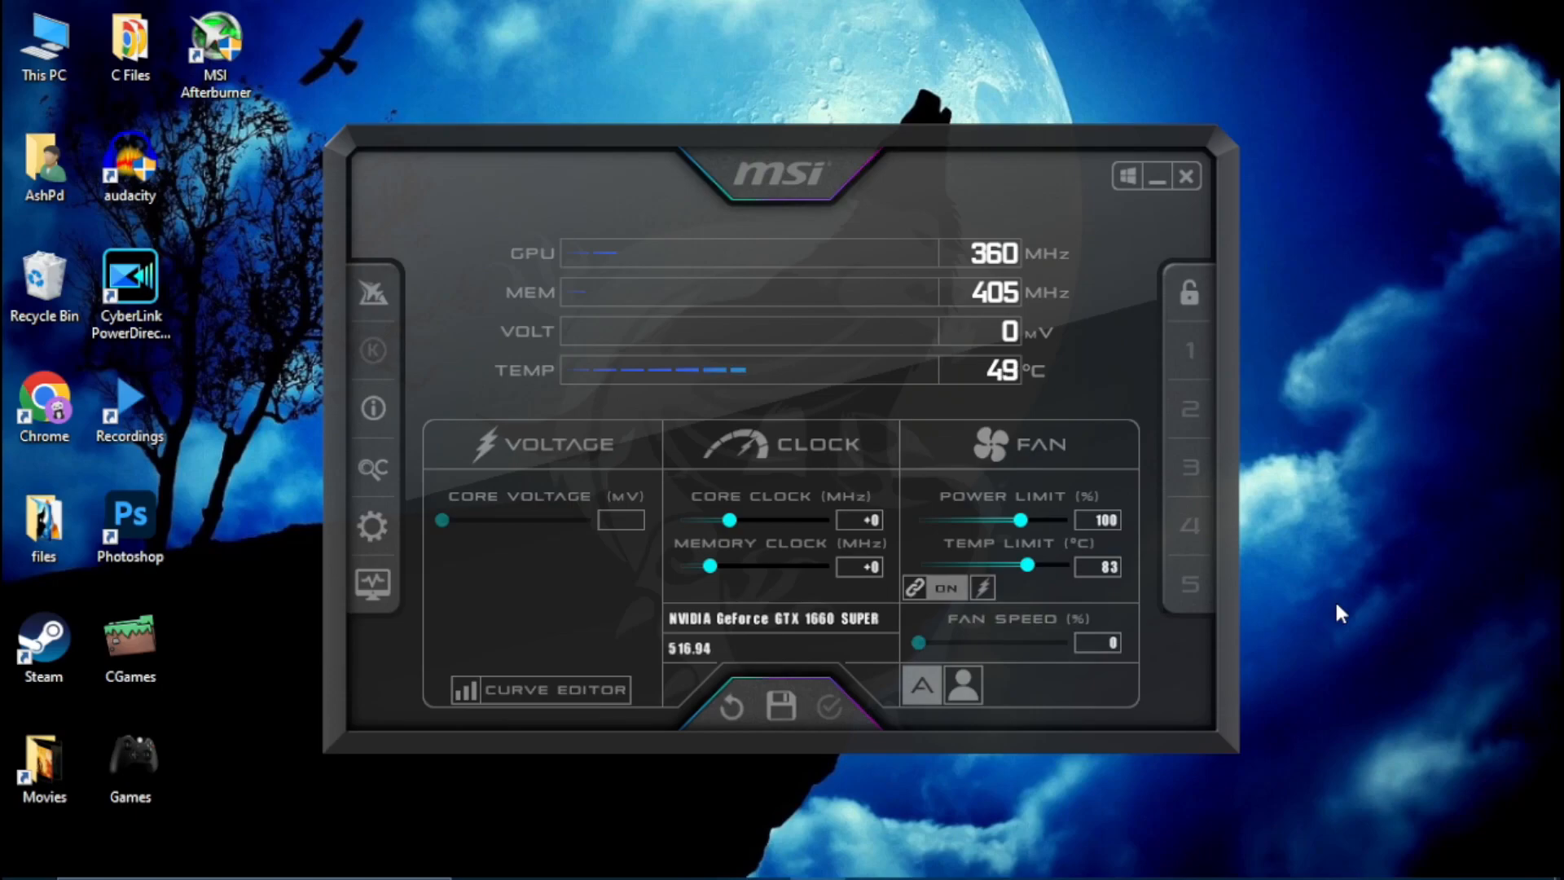
pyautogui.click(372, 526)
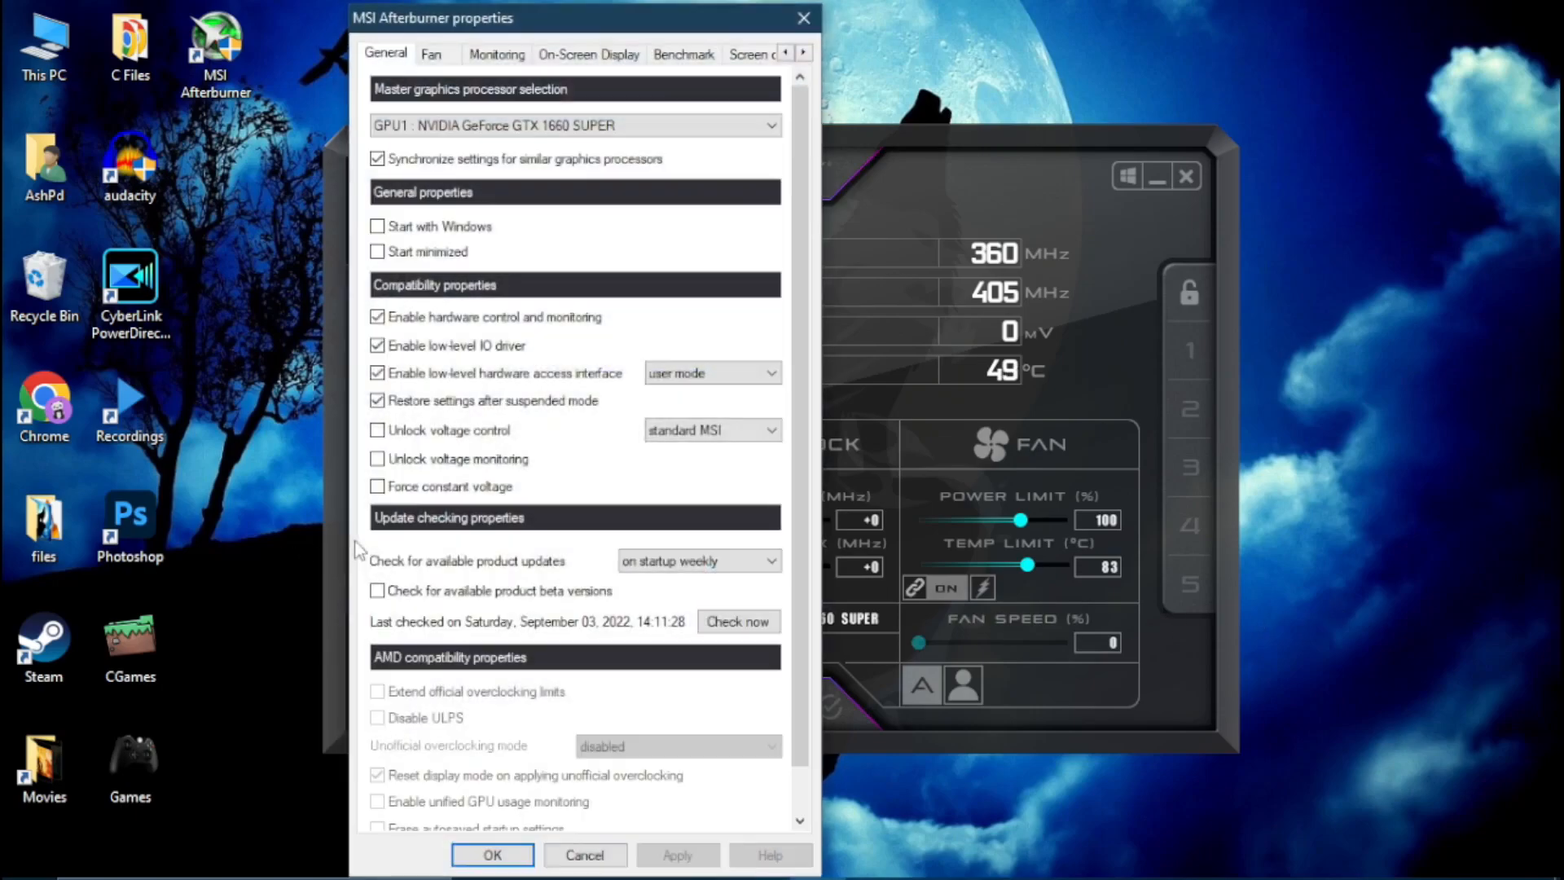
pyautogui.click(803, 52)
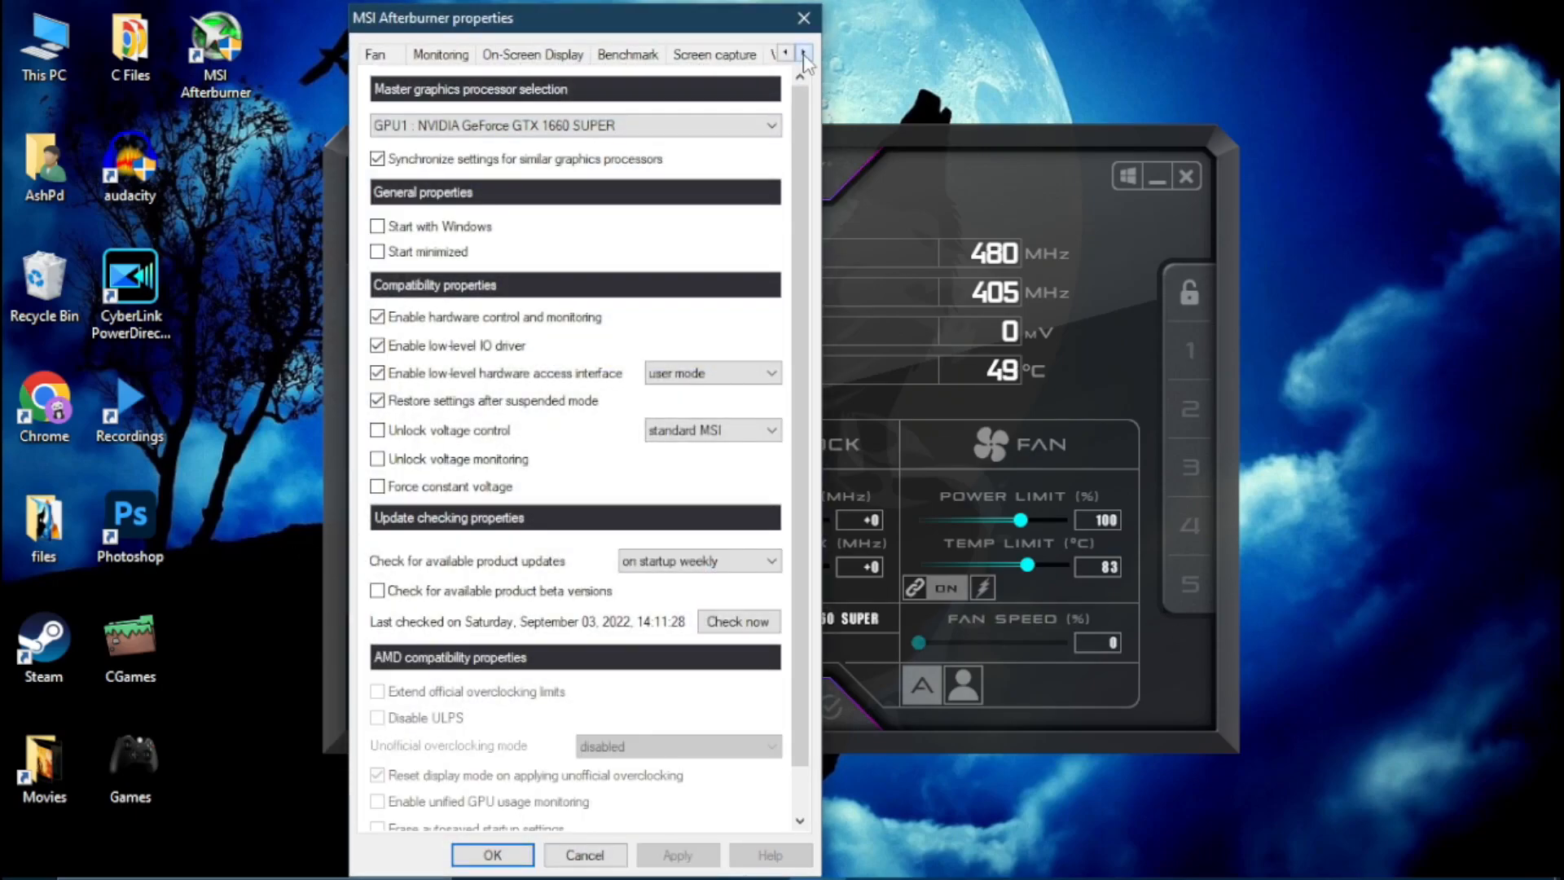
pyautogui.click(803, 52)
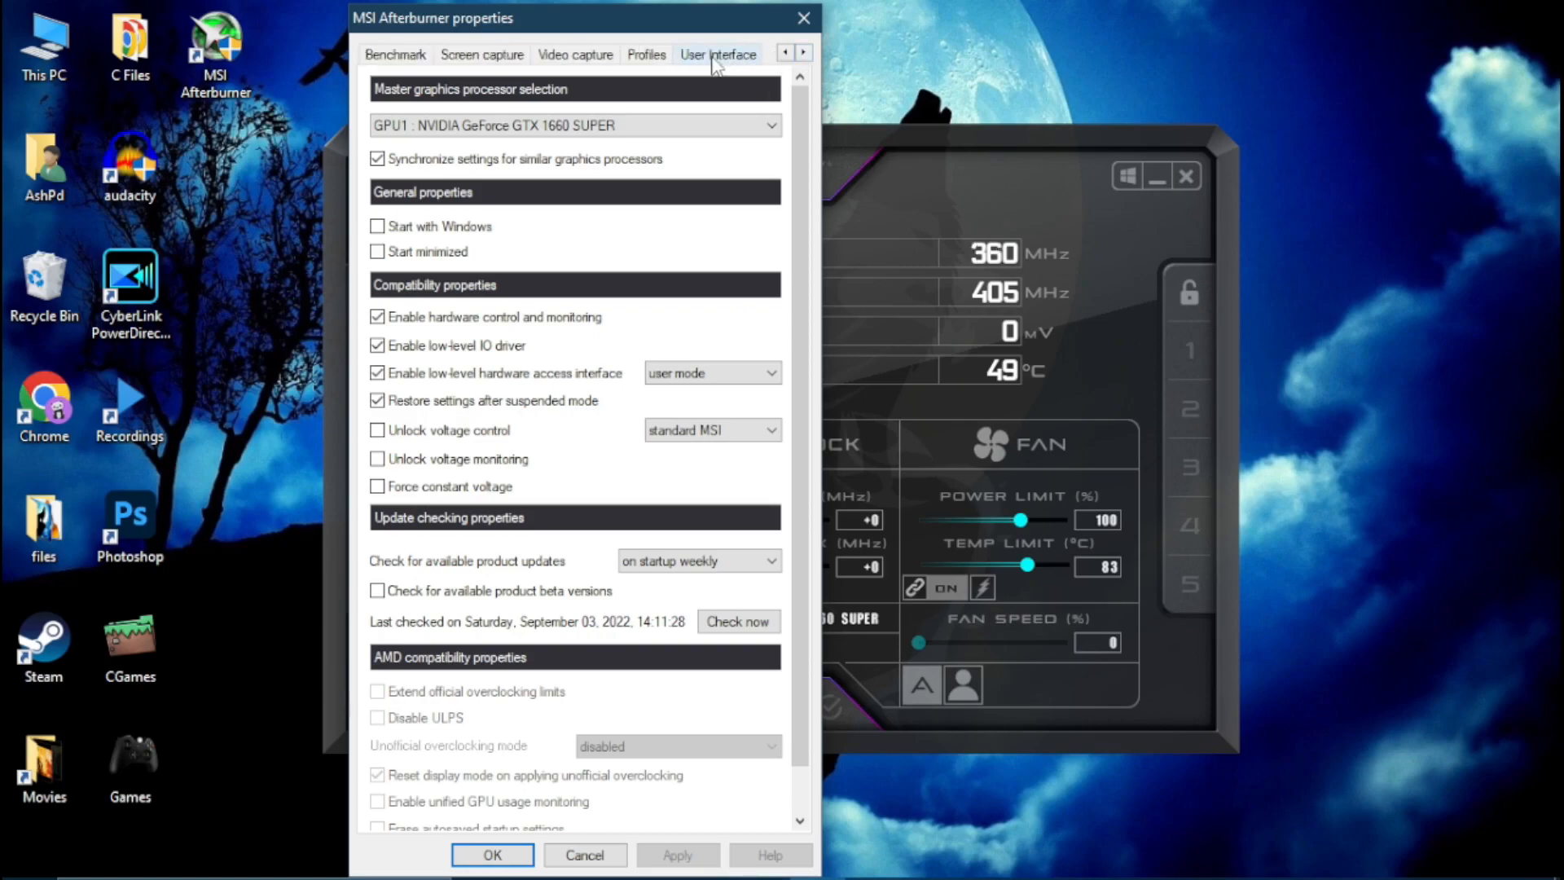
# Step: Select the MSI Cyborg Afterburner skin by Drerex Design, apply it and confirm
pyautogui.click(717, 54)
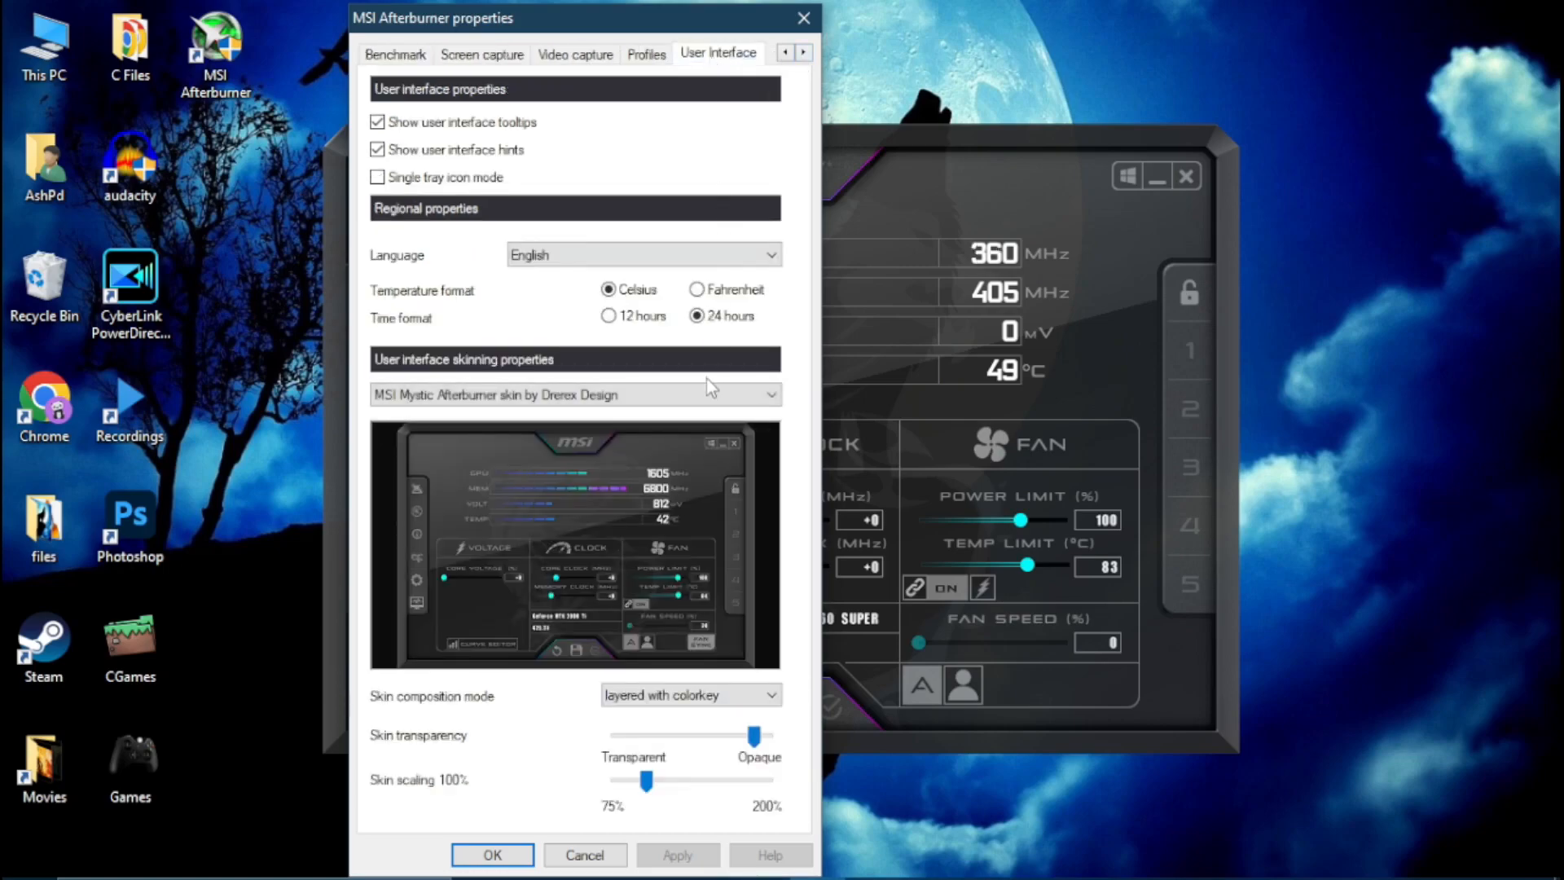
pyautogui.click(769, 395)
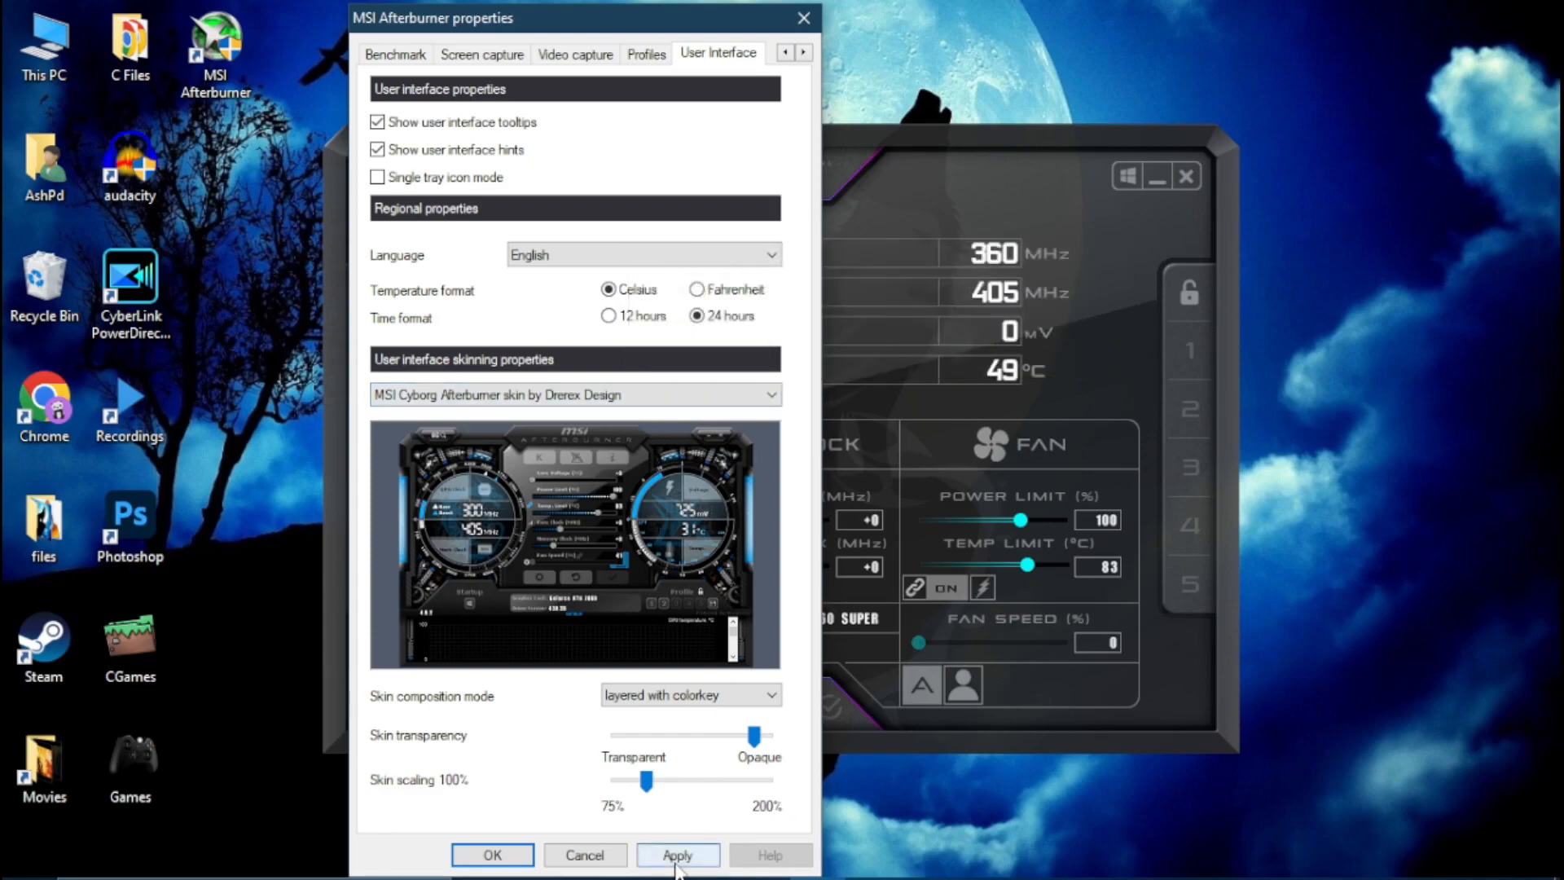
pyautogui.click(678, 855)
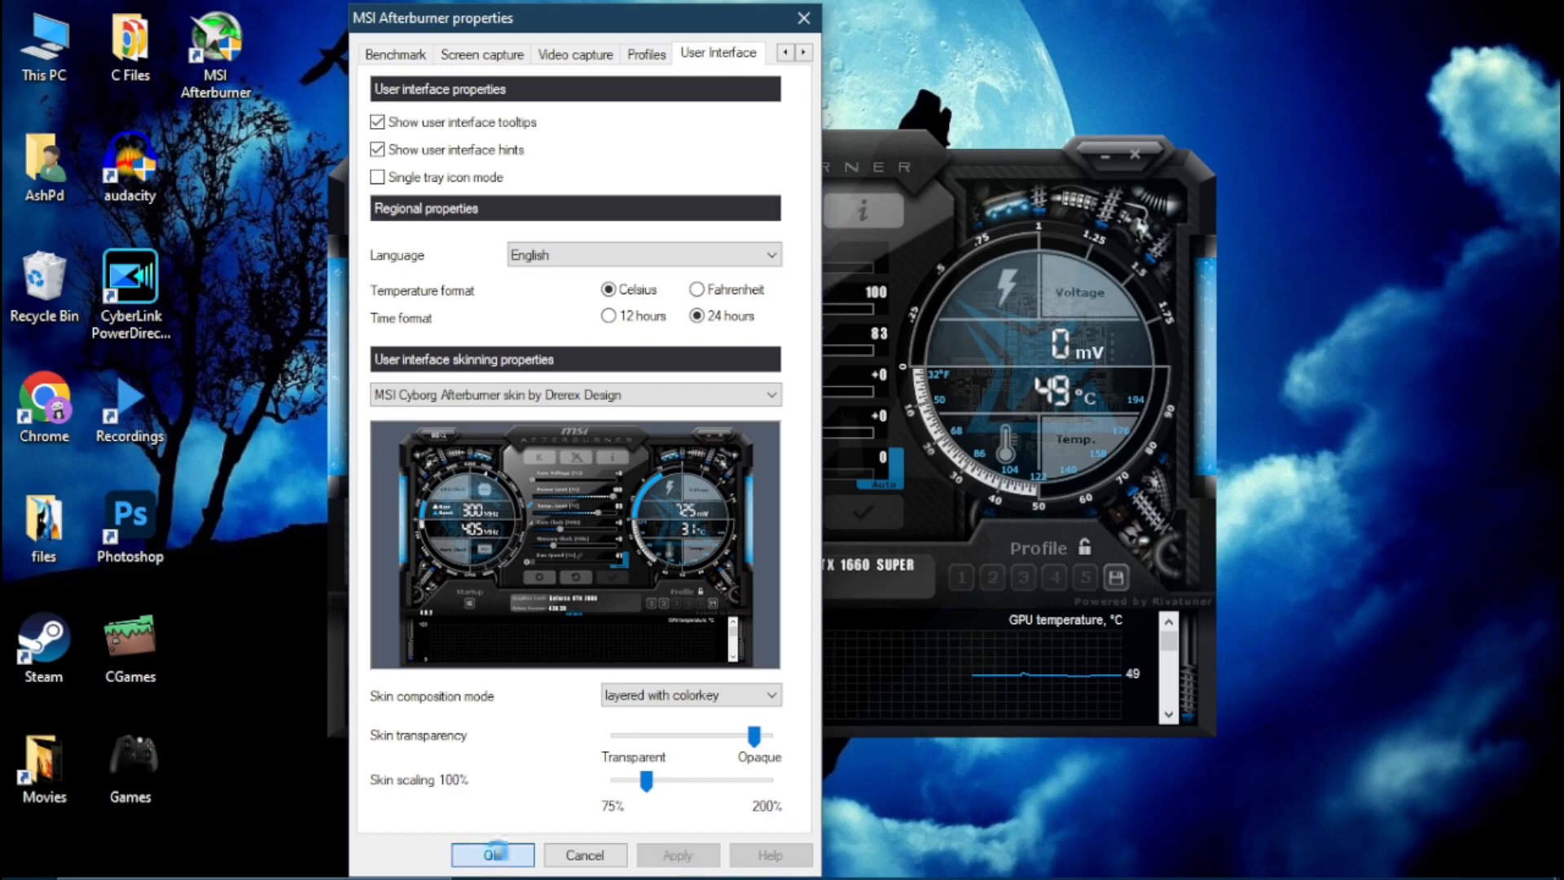
pyautogui.click(492, 854)
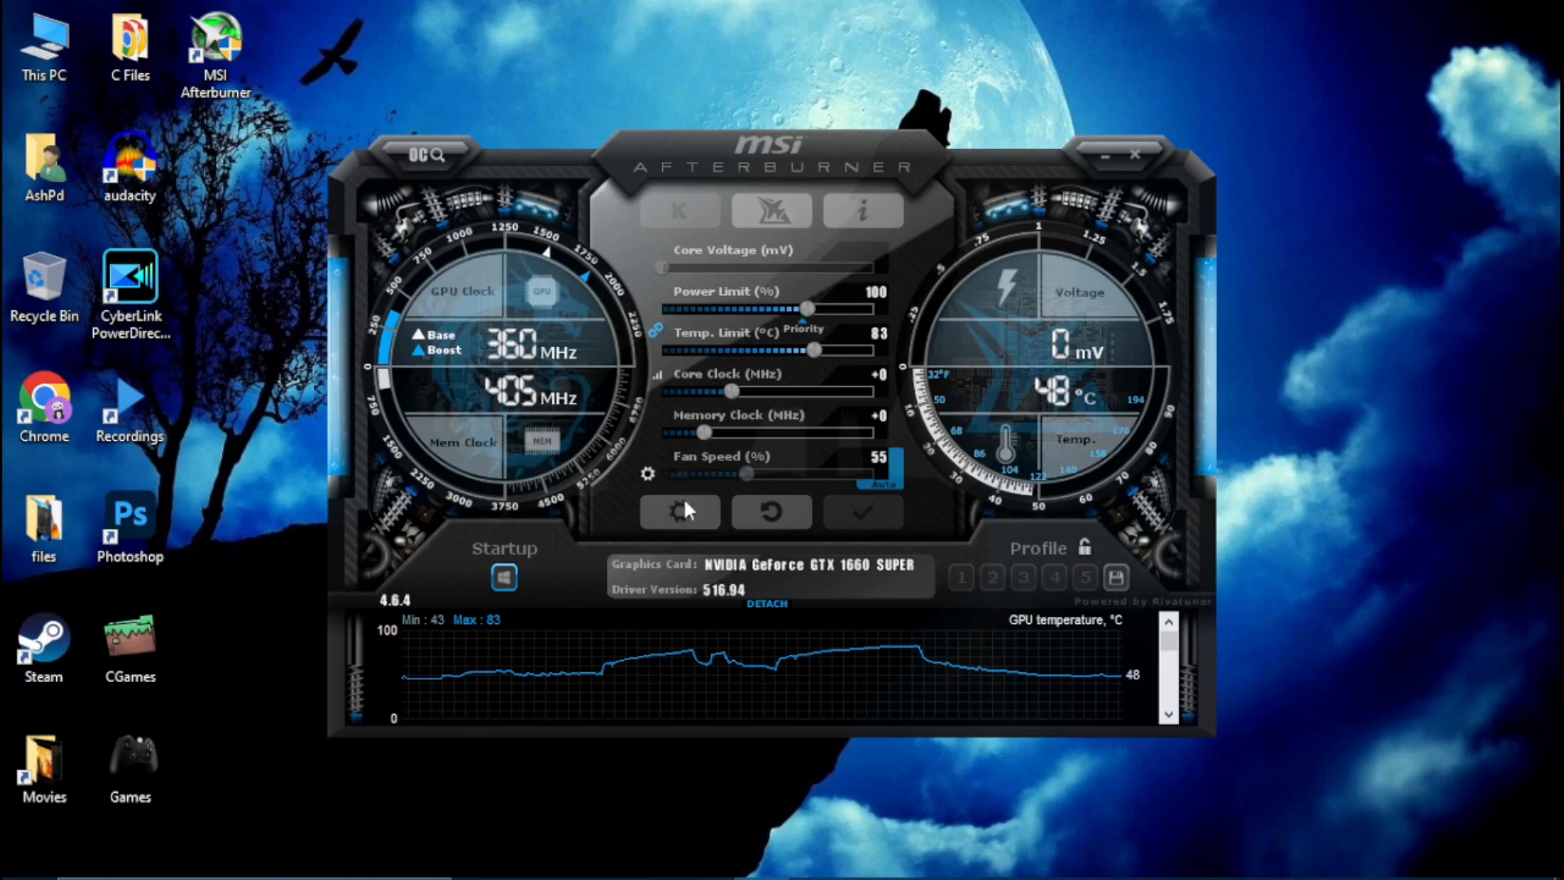
# Step: Enable 'Start with Windows' and 'Start minimized' in the General tab and confirm
pyautogui.click(679, 511)
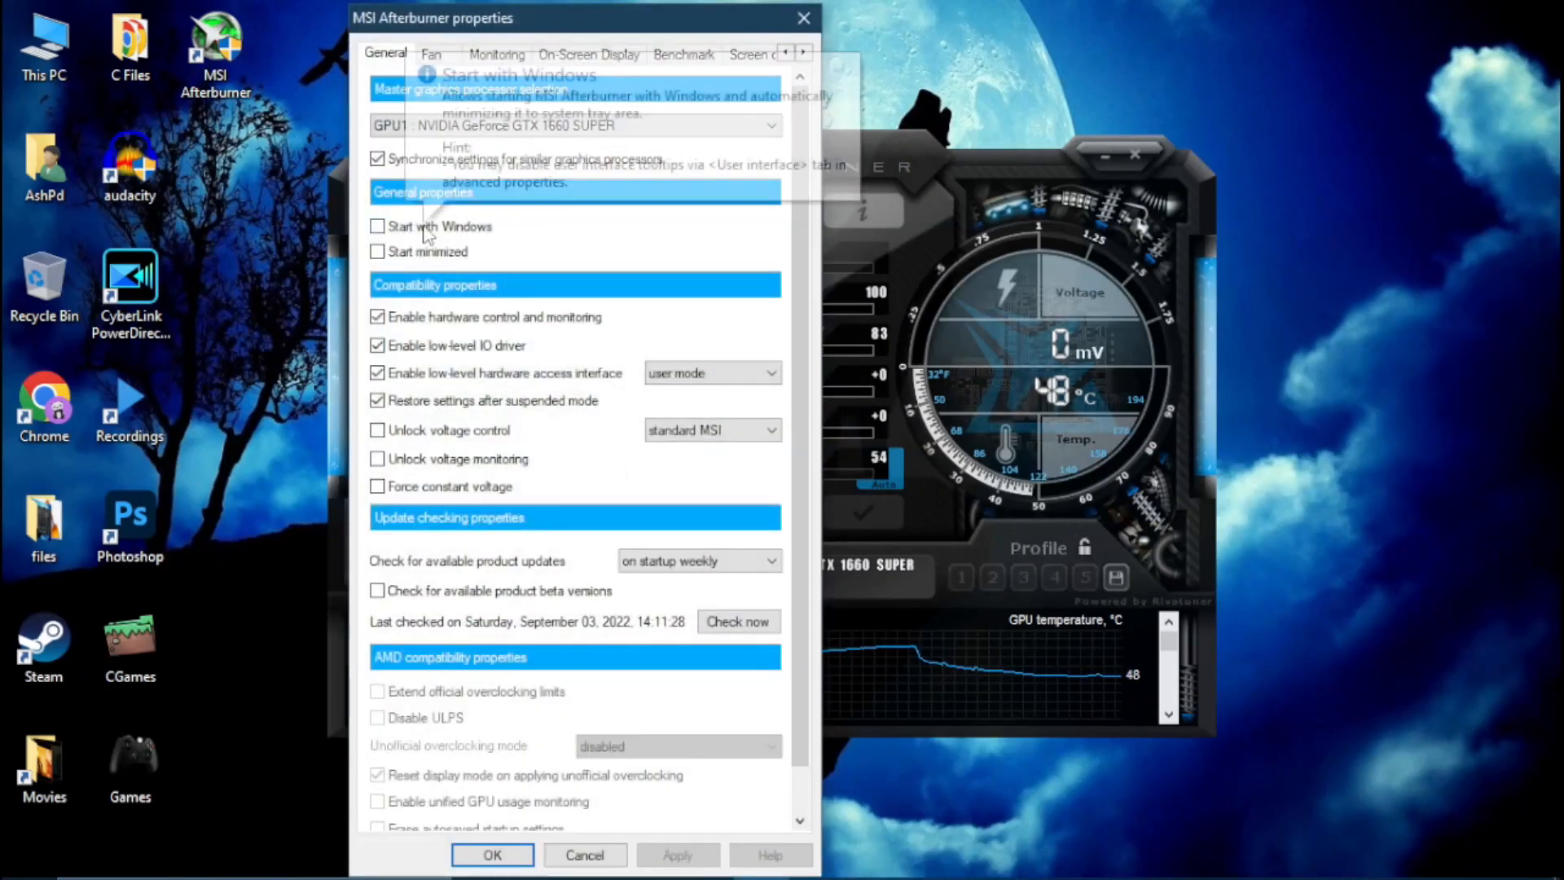
pyautogui.click(377, 227)
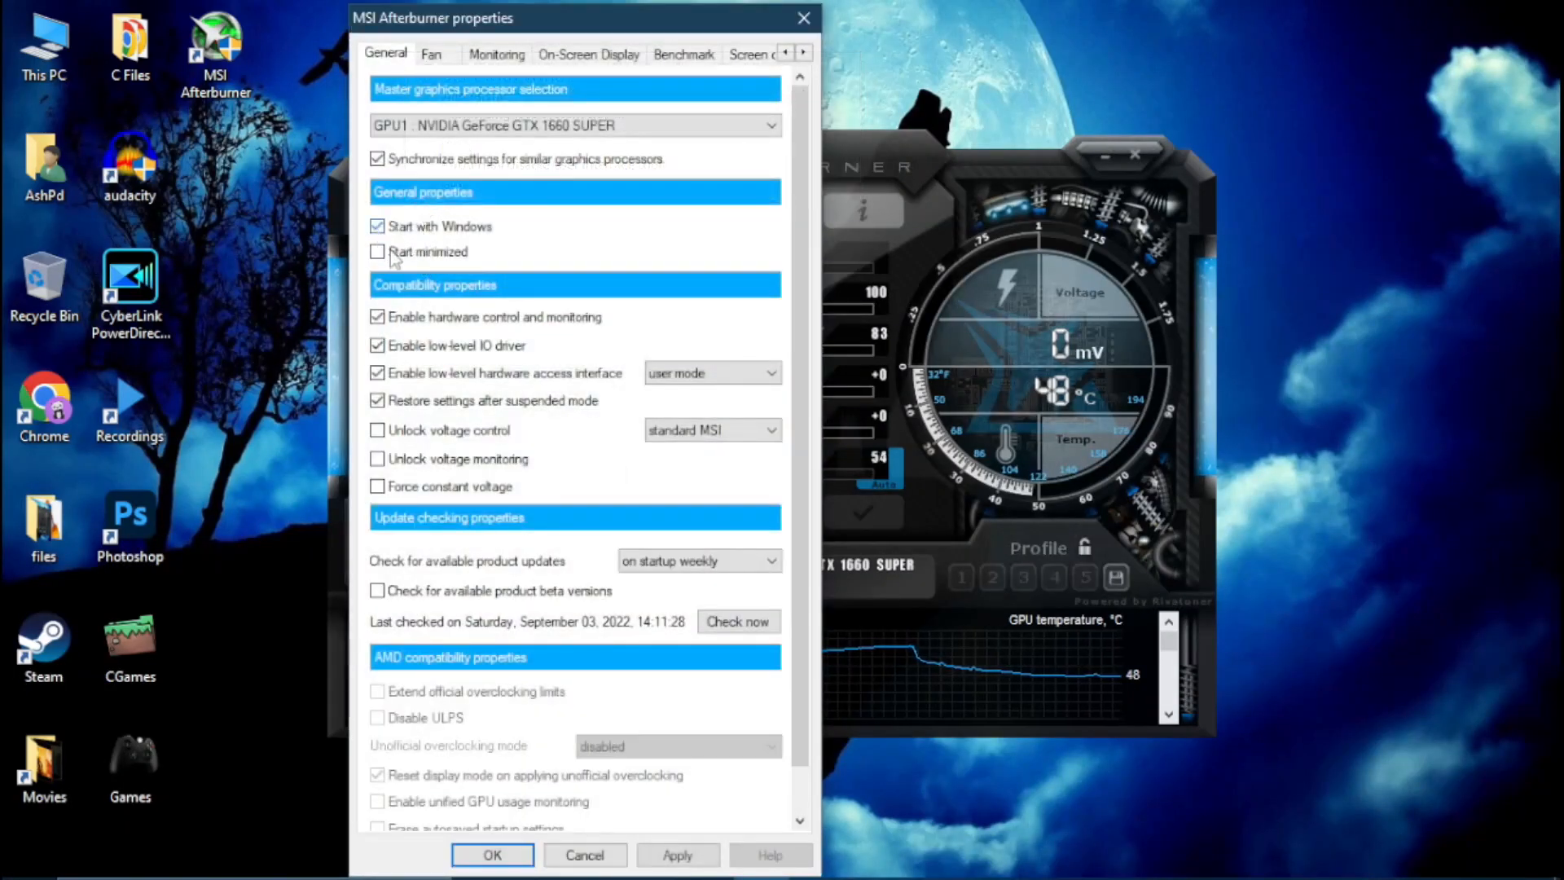
pyautogui.click(378, 252)
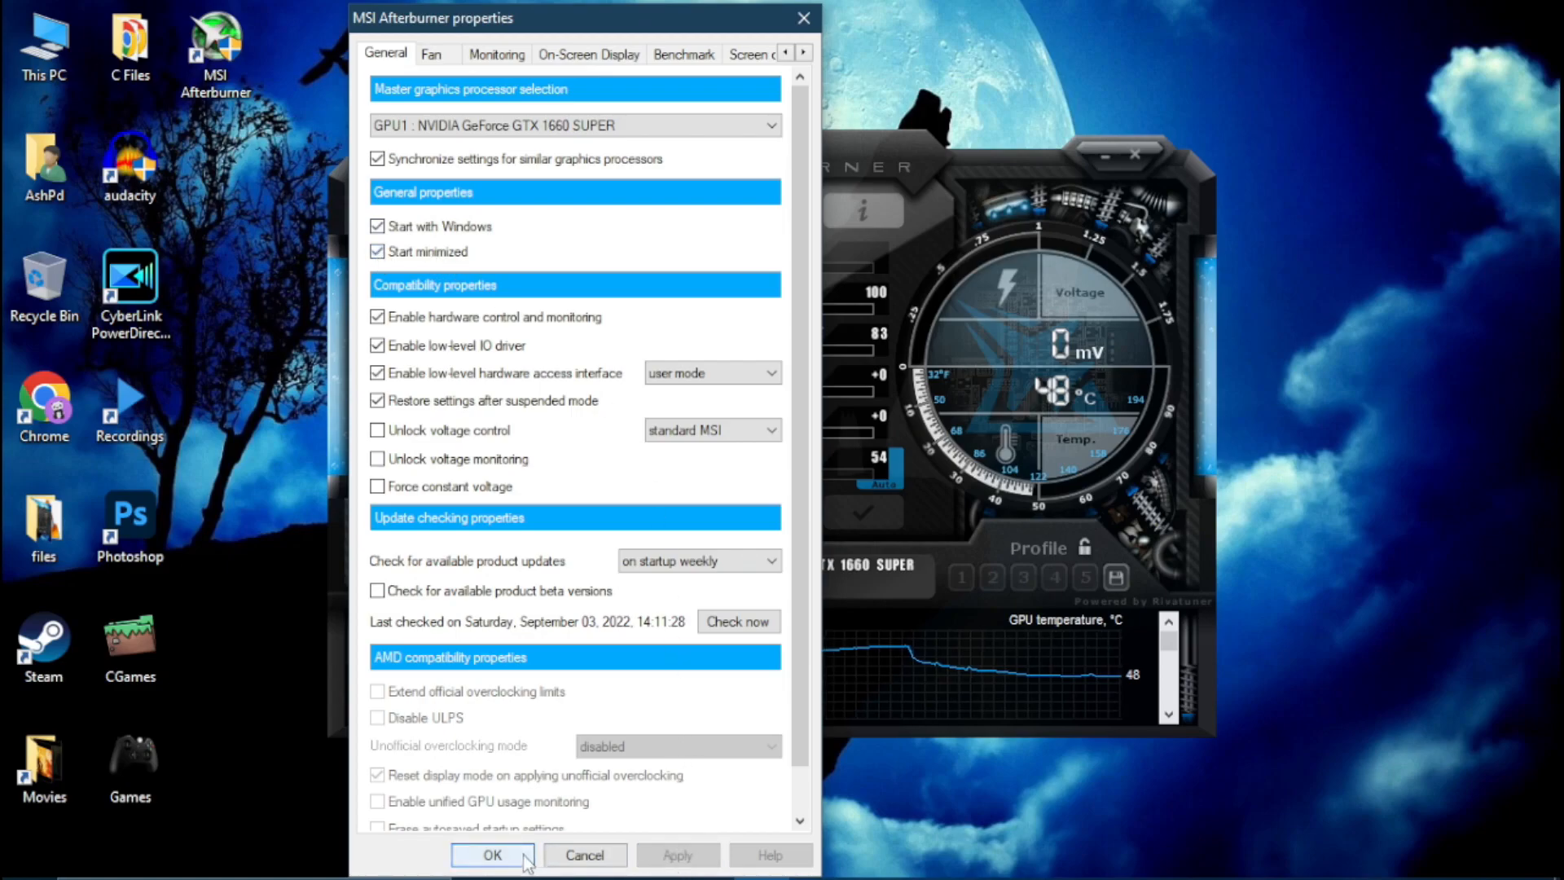
pyautogui.click(493, 855)
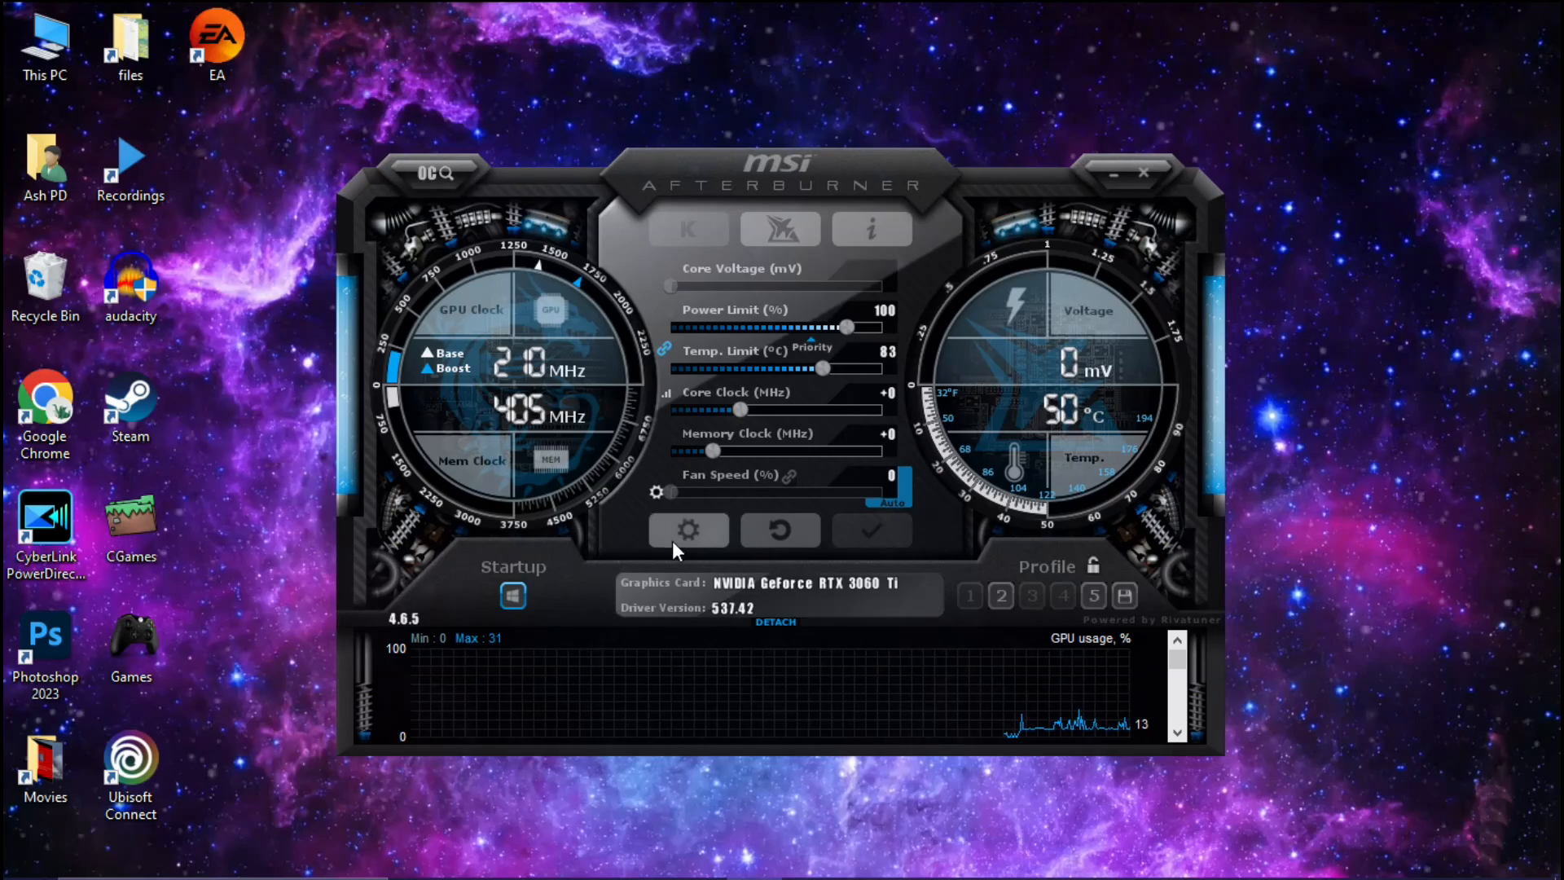
# Step: Tick 'Unlock voltage control' and 'Unlock voltage monitoring', apply, and restart Afterburner
pyautogui.click(688, 530)
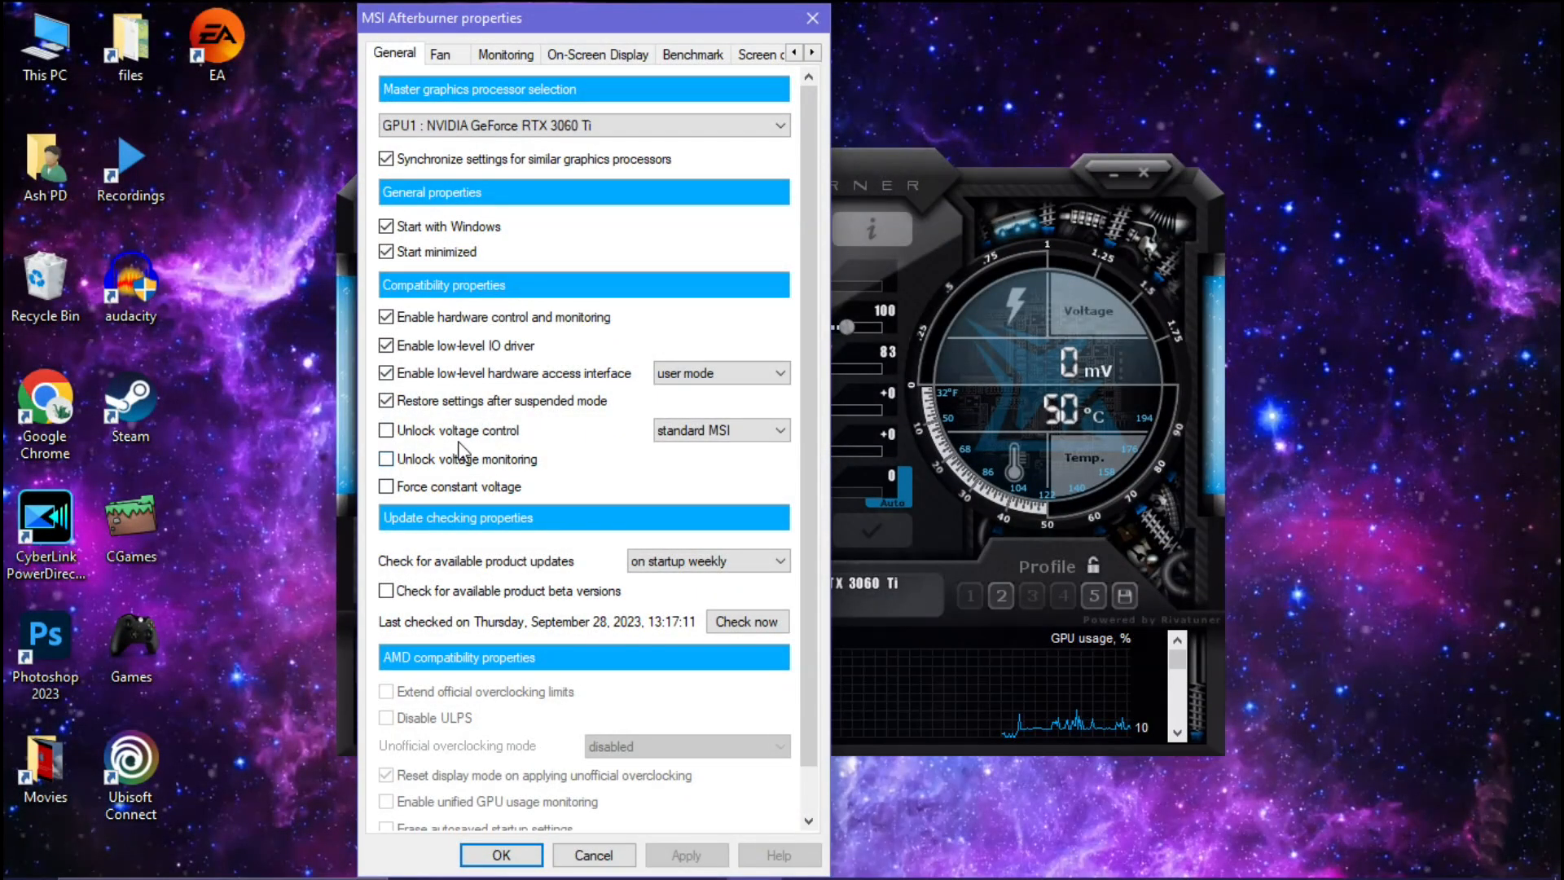
pyautogui.click(386, 430)
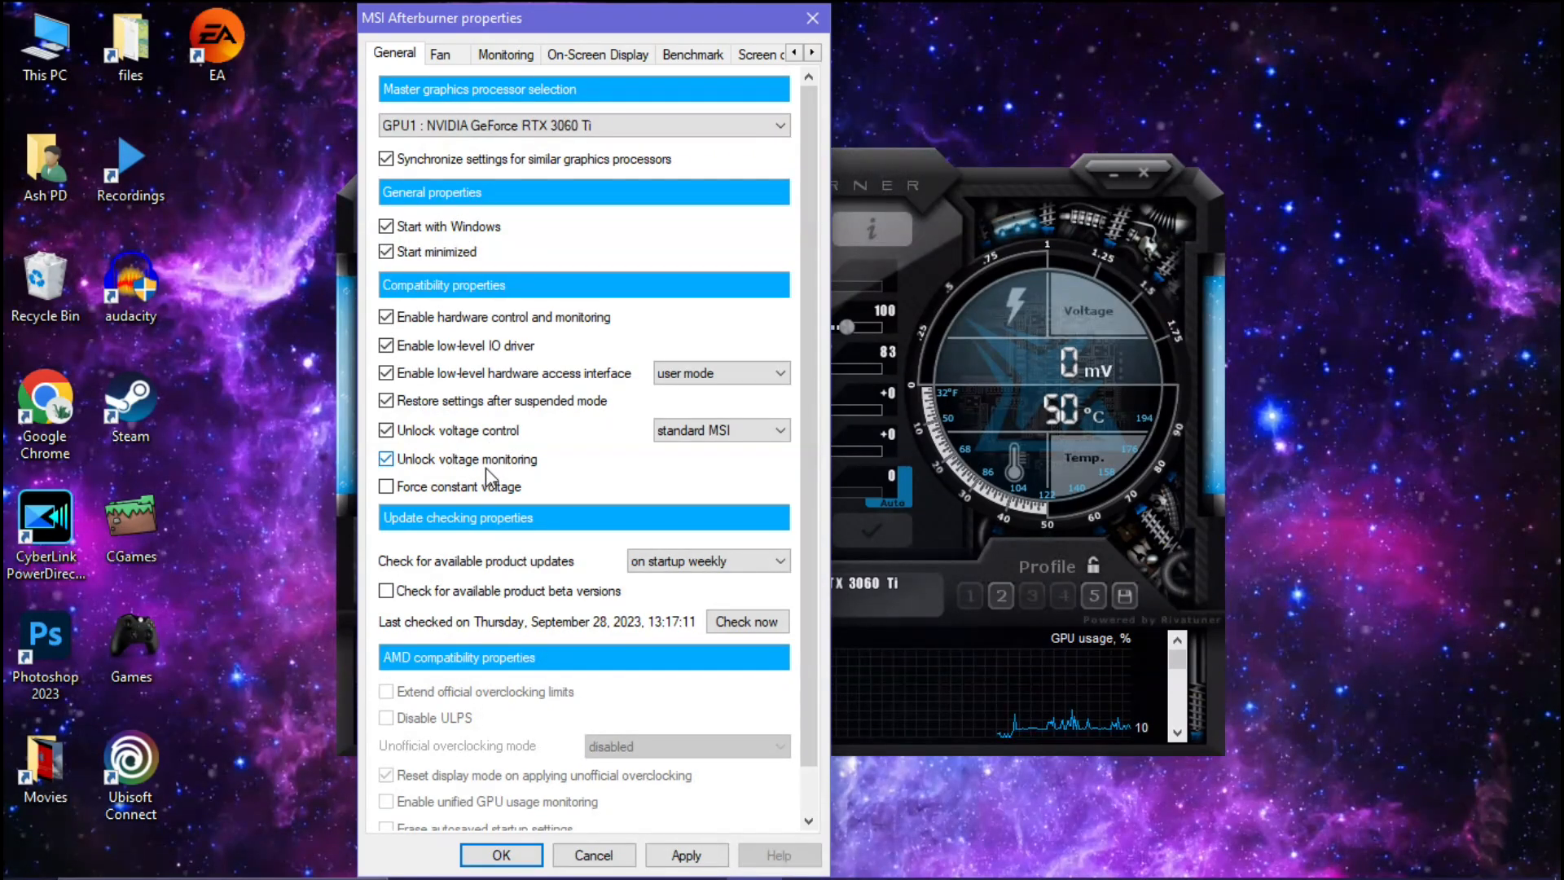
pyautogui.click(685, 855)
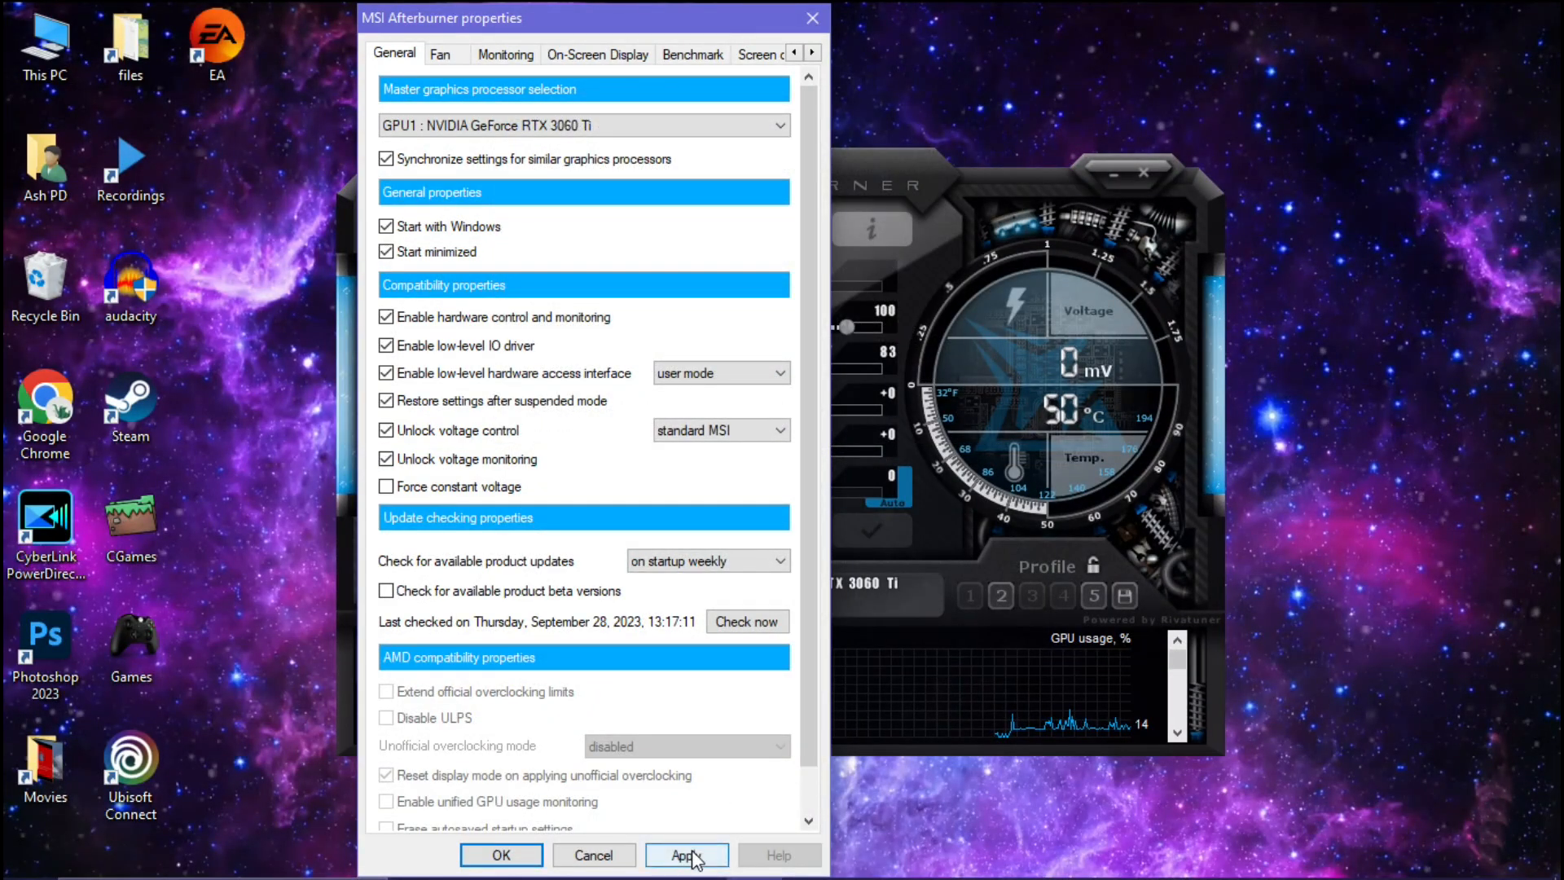
pyautogui.click(686, 855)
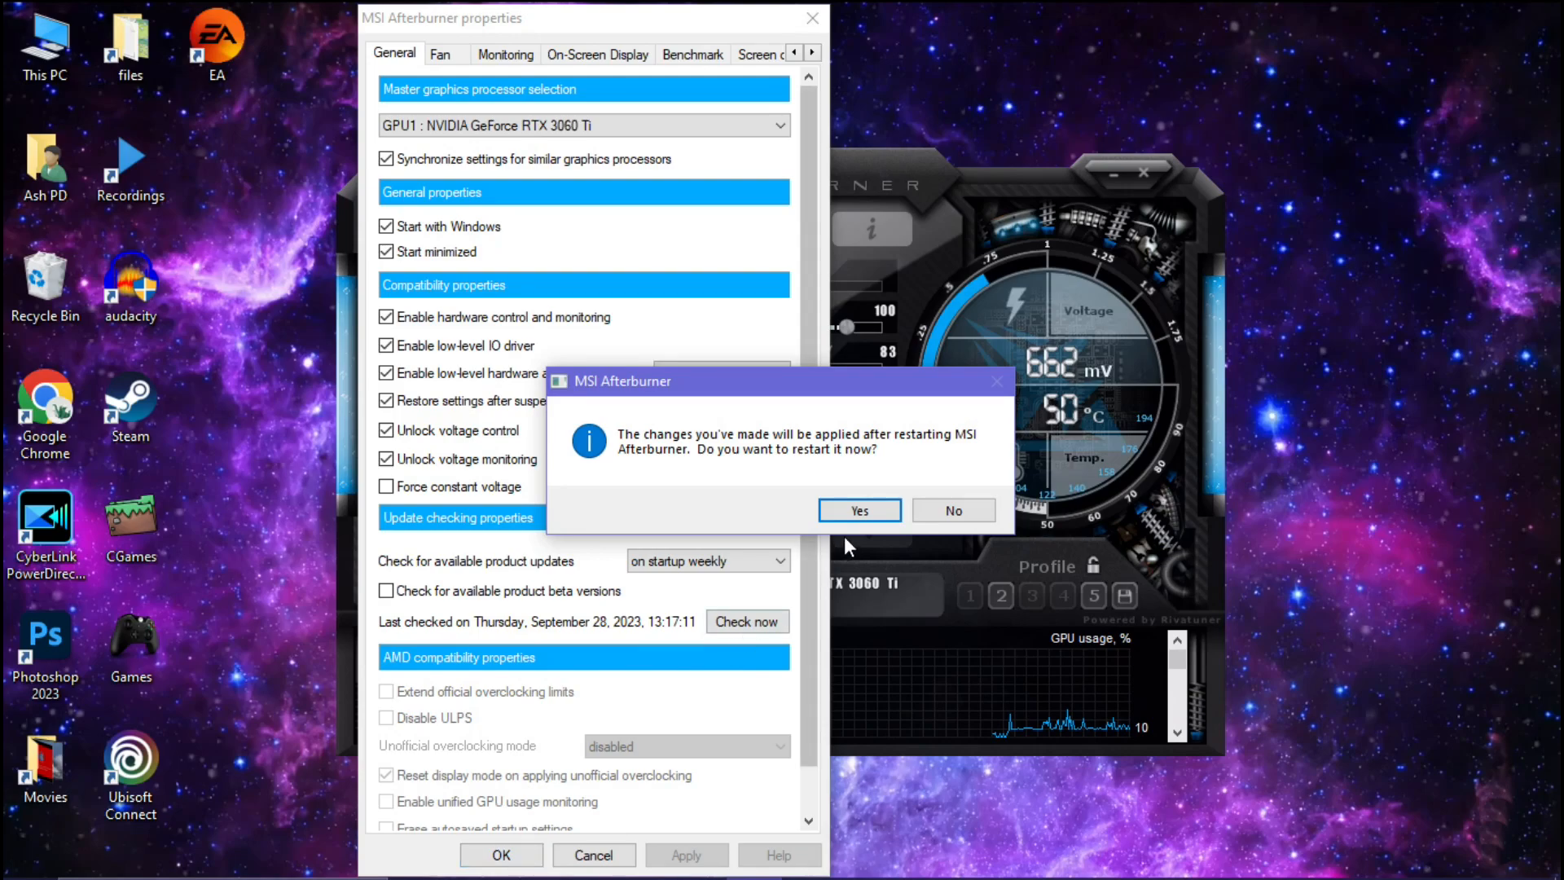
pyautogui.click(857, 510)
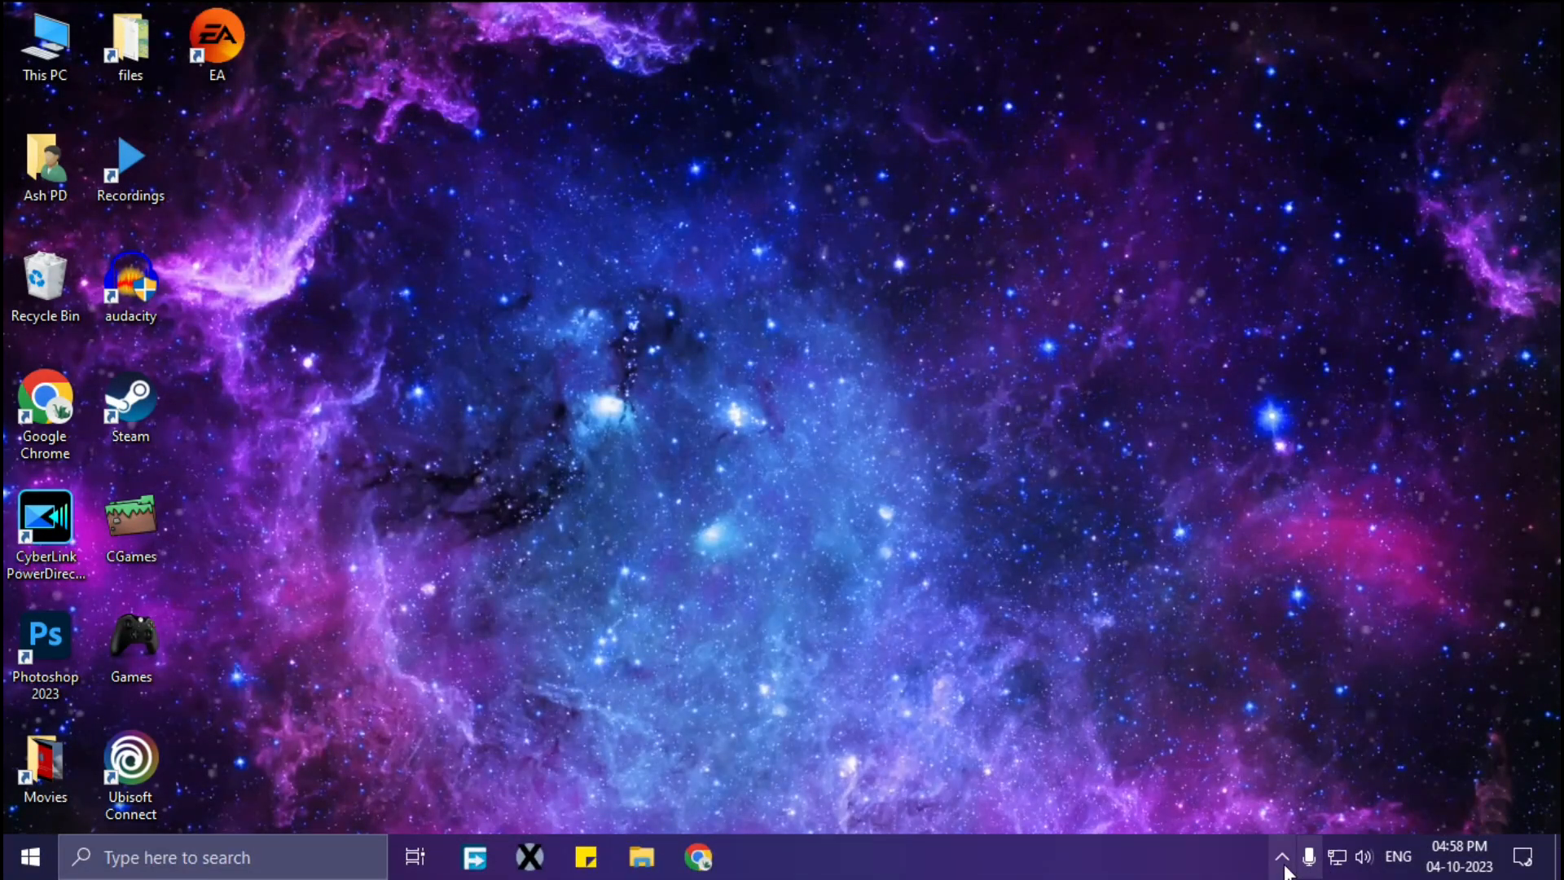
# Step: Reopen MSI Afterburner's main window from its system tray icon
pyautogui.click(1284, 857)
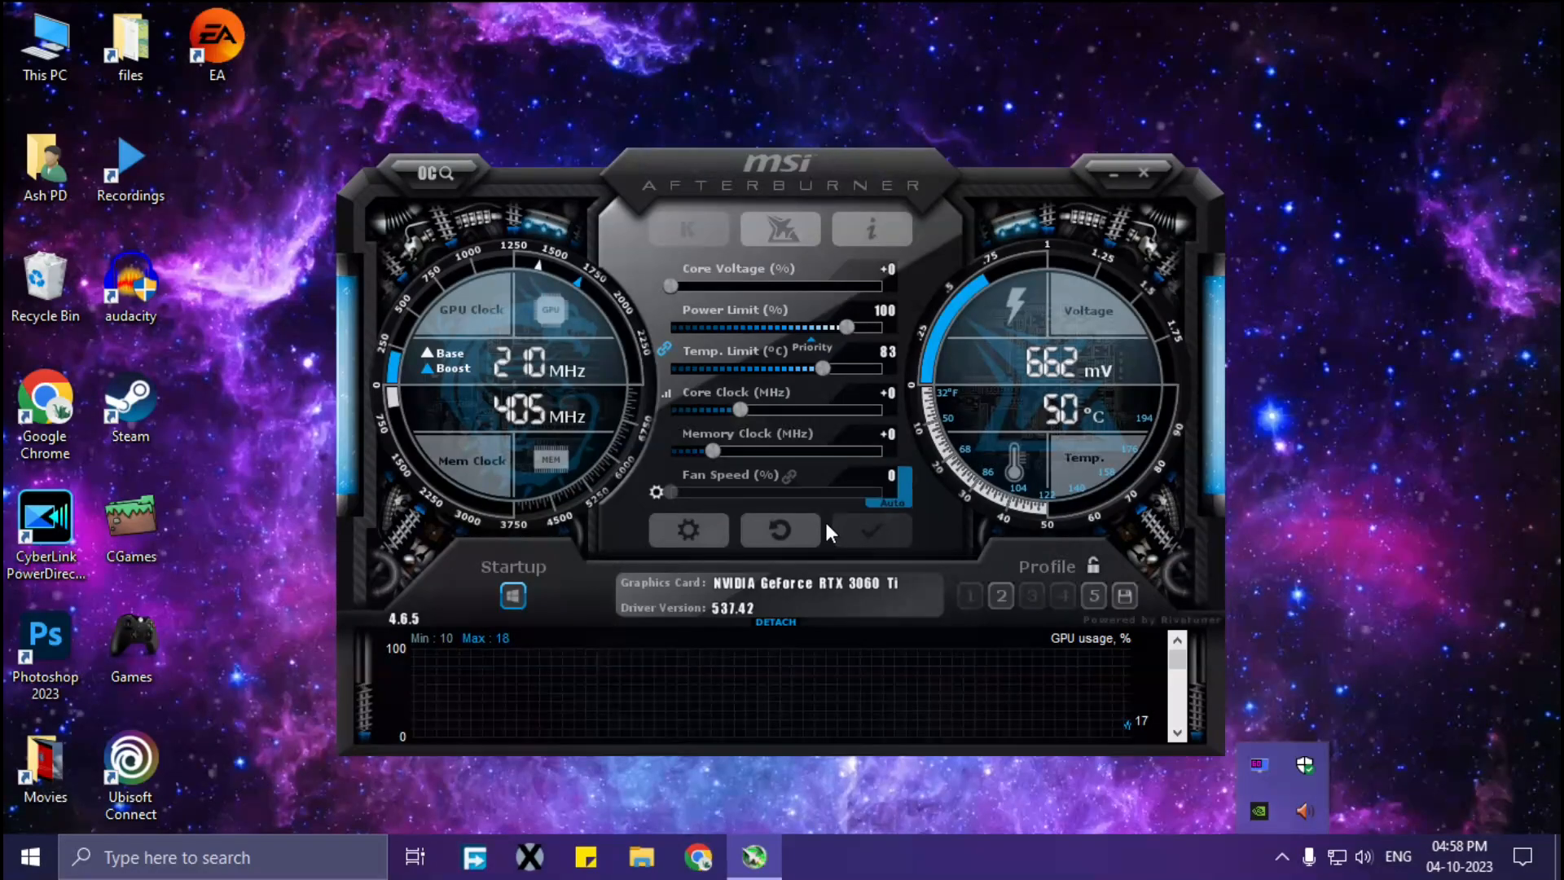
pyautogui.moveTo(813, 360)
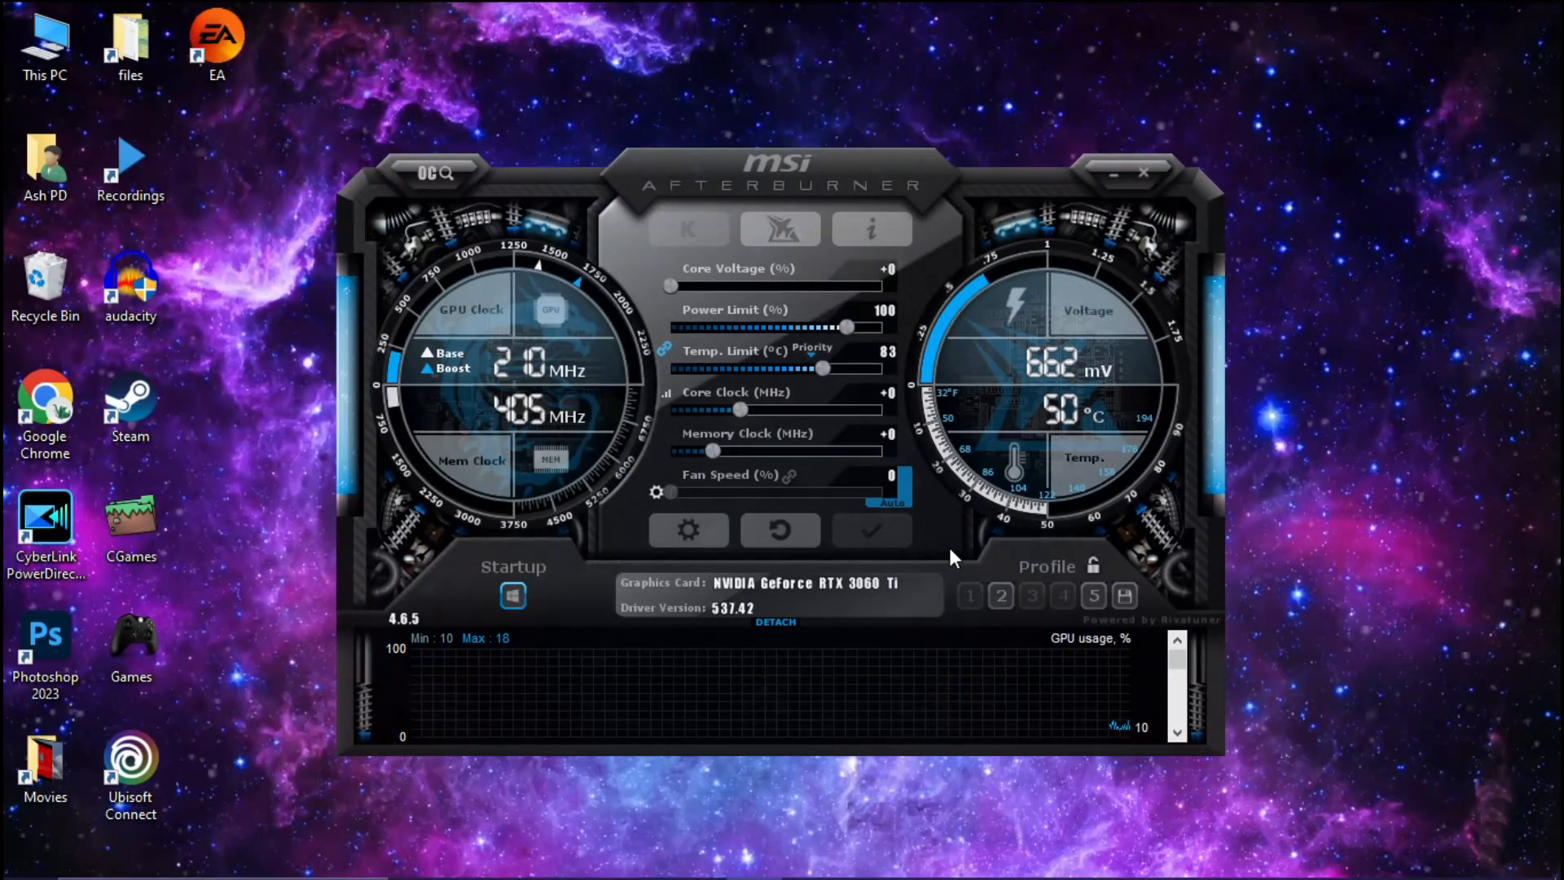
pyautogui.moveTo(670, 408)
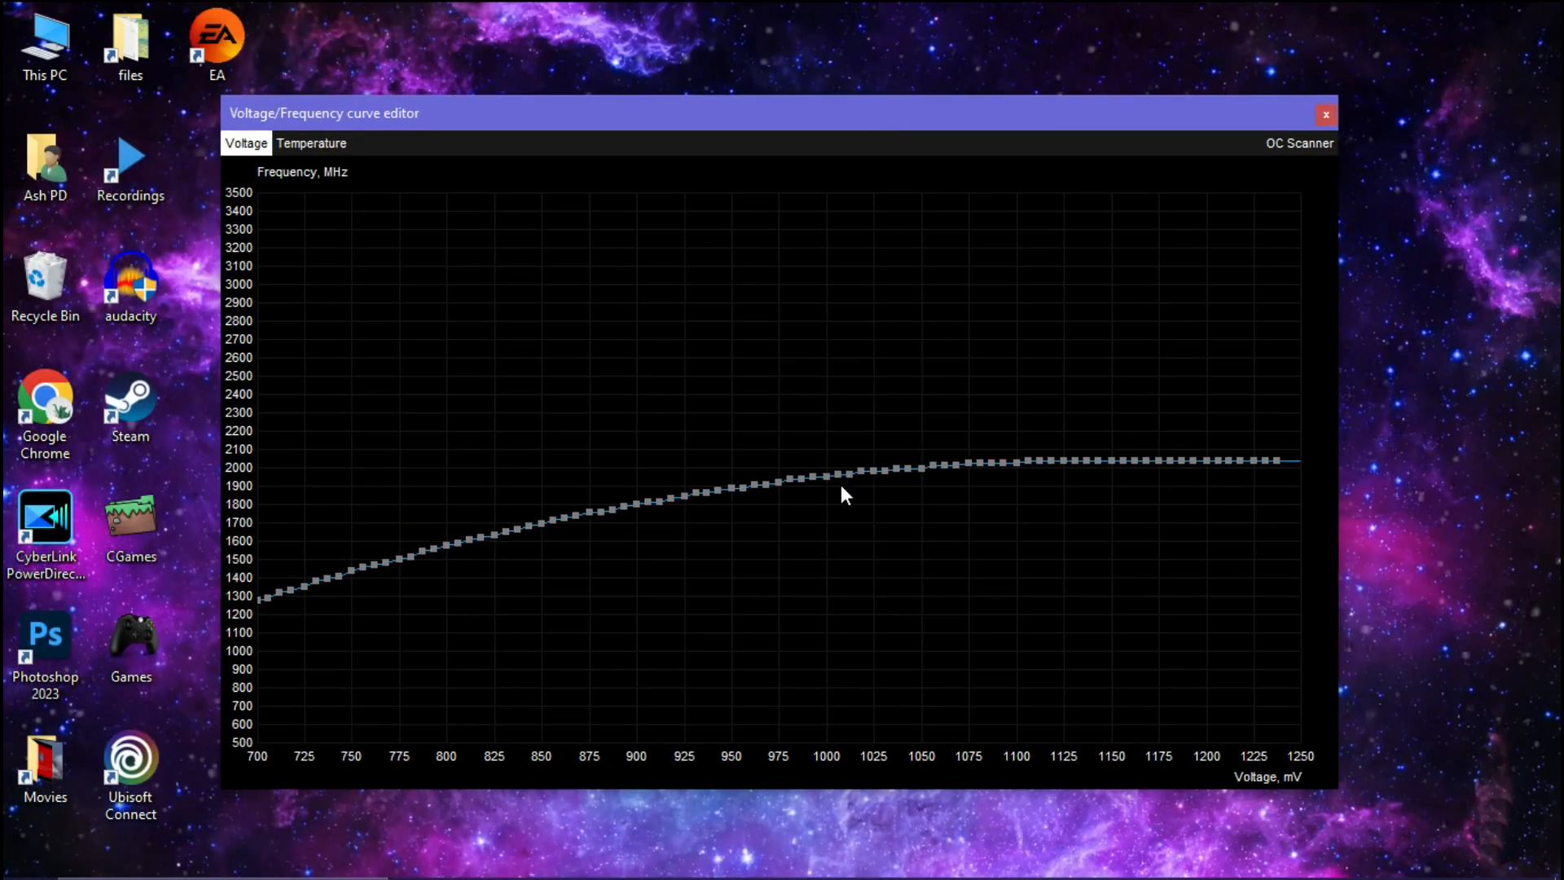
pyautogui.moveTo(821, 532)
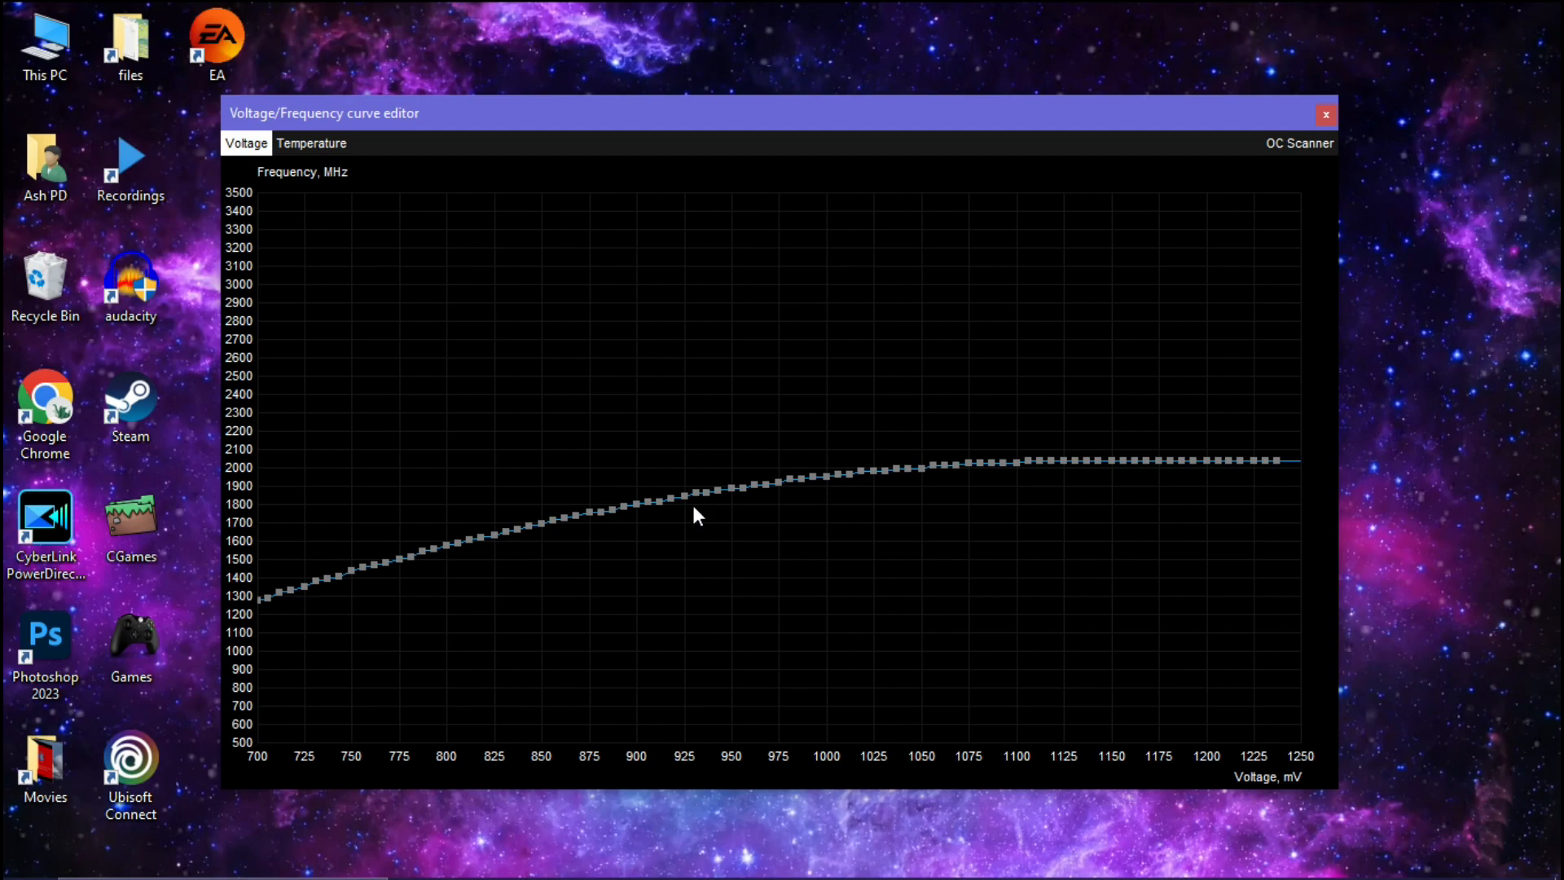
pyautogui.moveTo(686, 506)
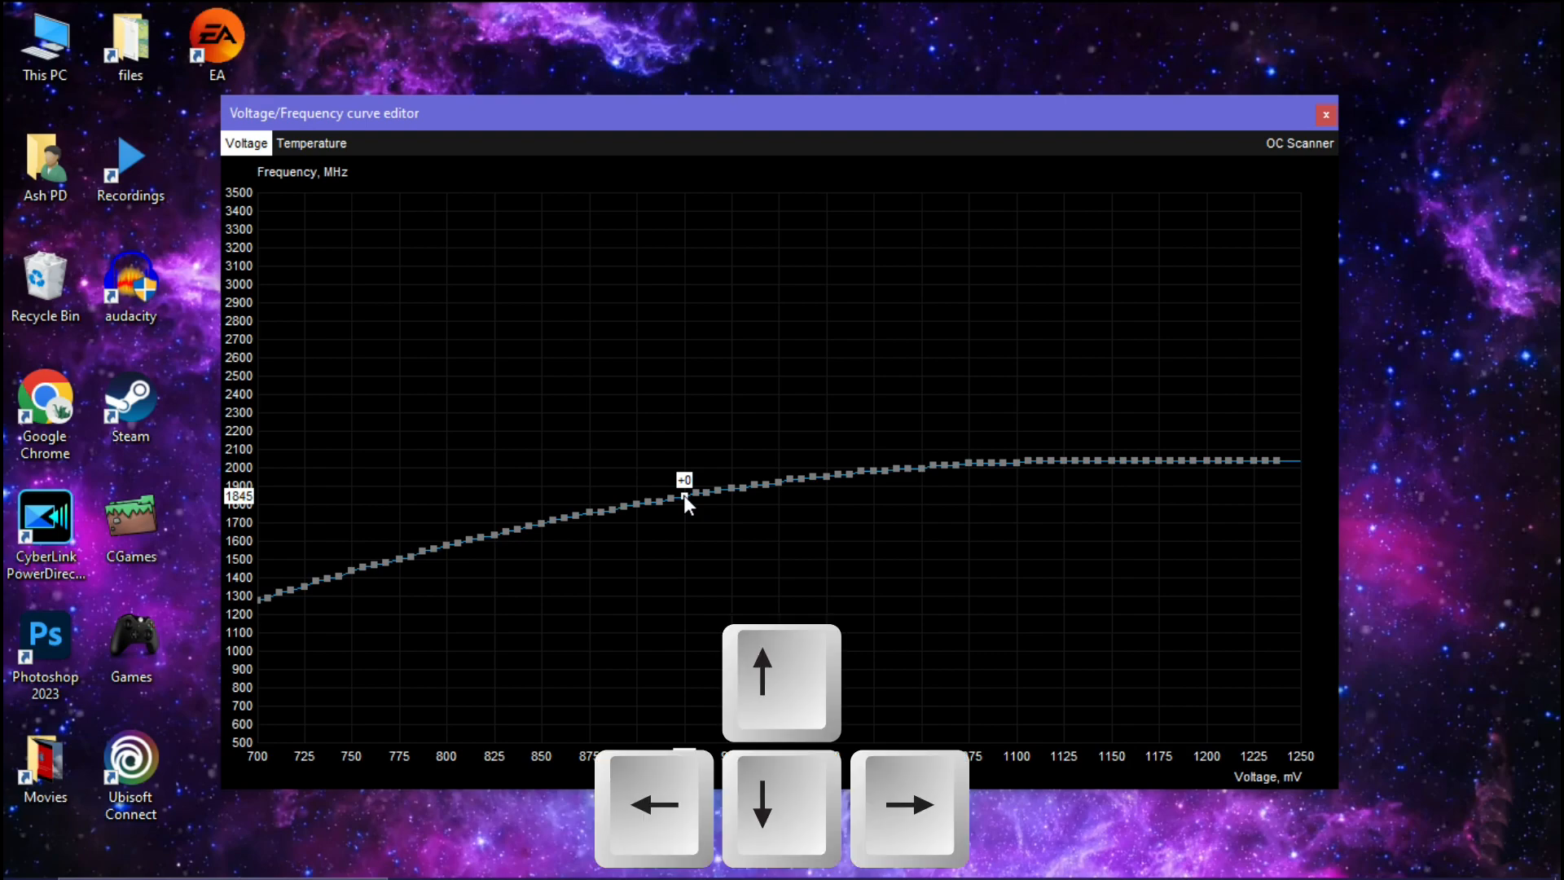
# Step: Select the 925 mV point on the voltage/frequency curve
pyautogui.click(782, 683)
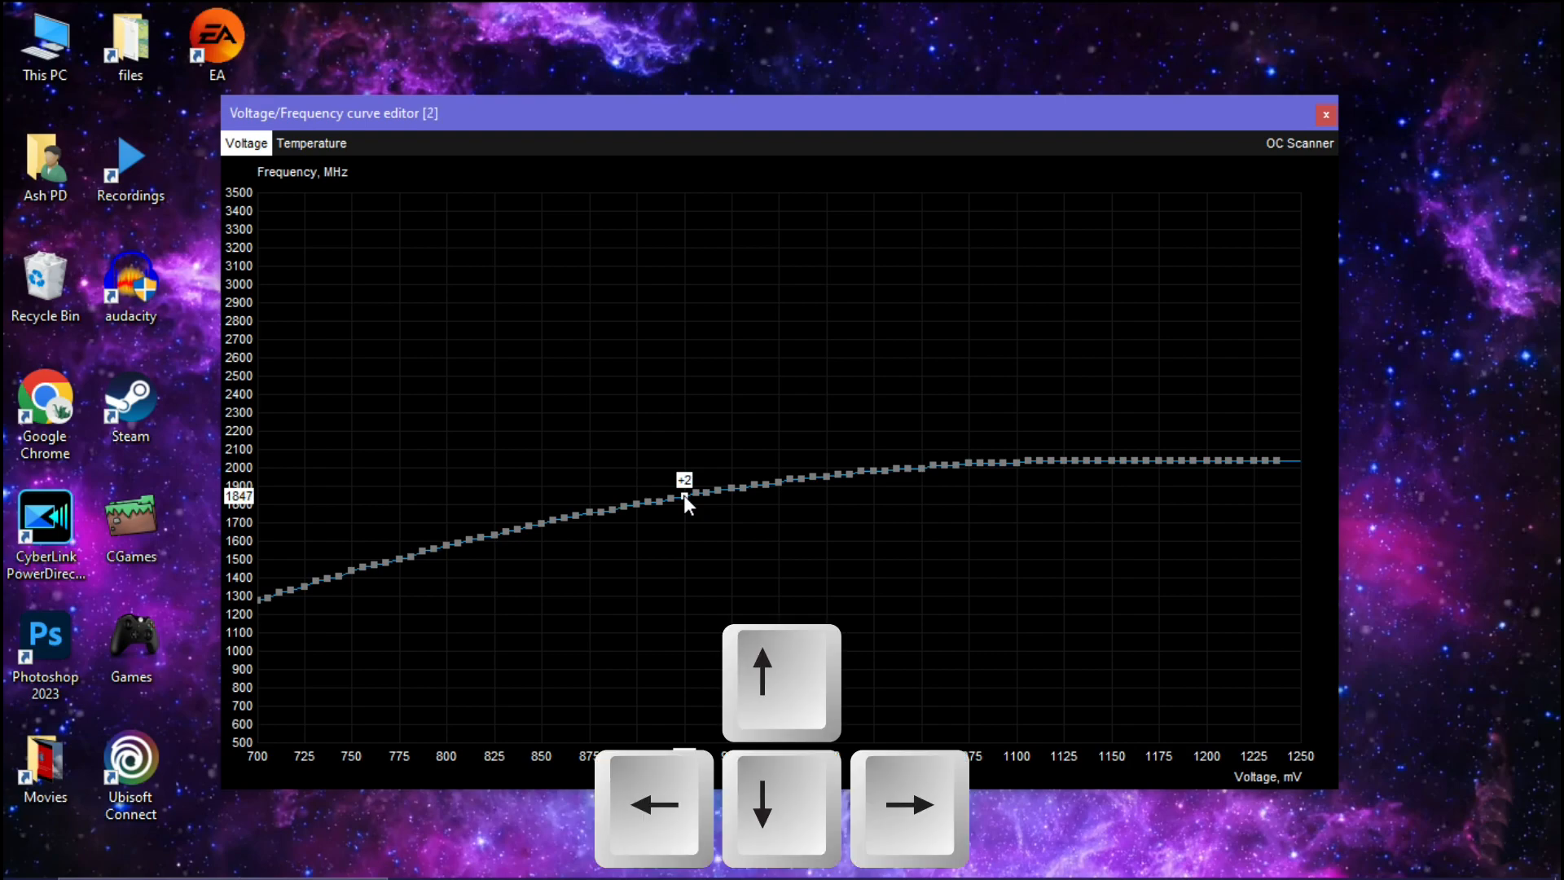
pyautogui.click(781, 684)
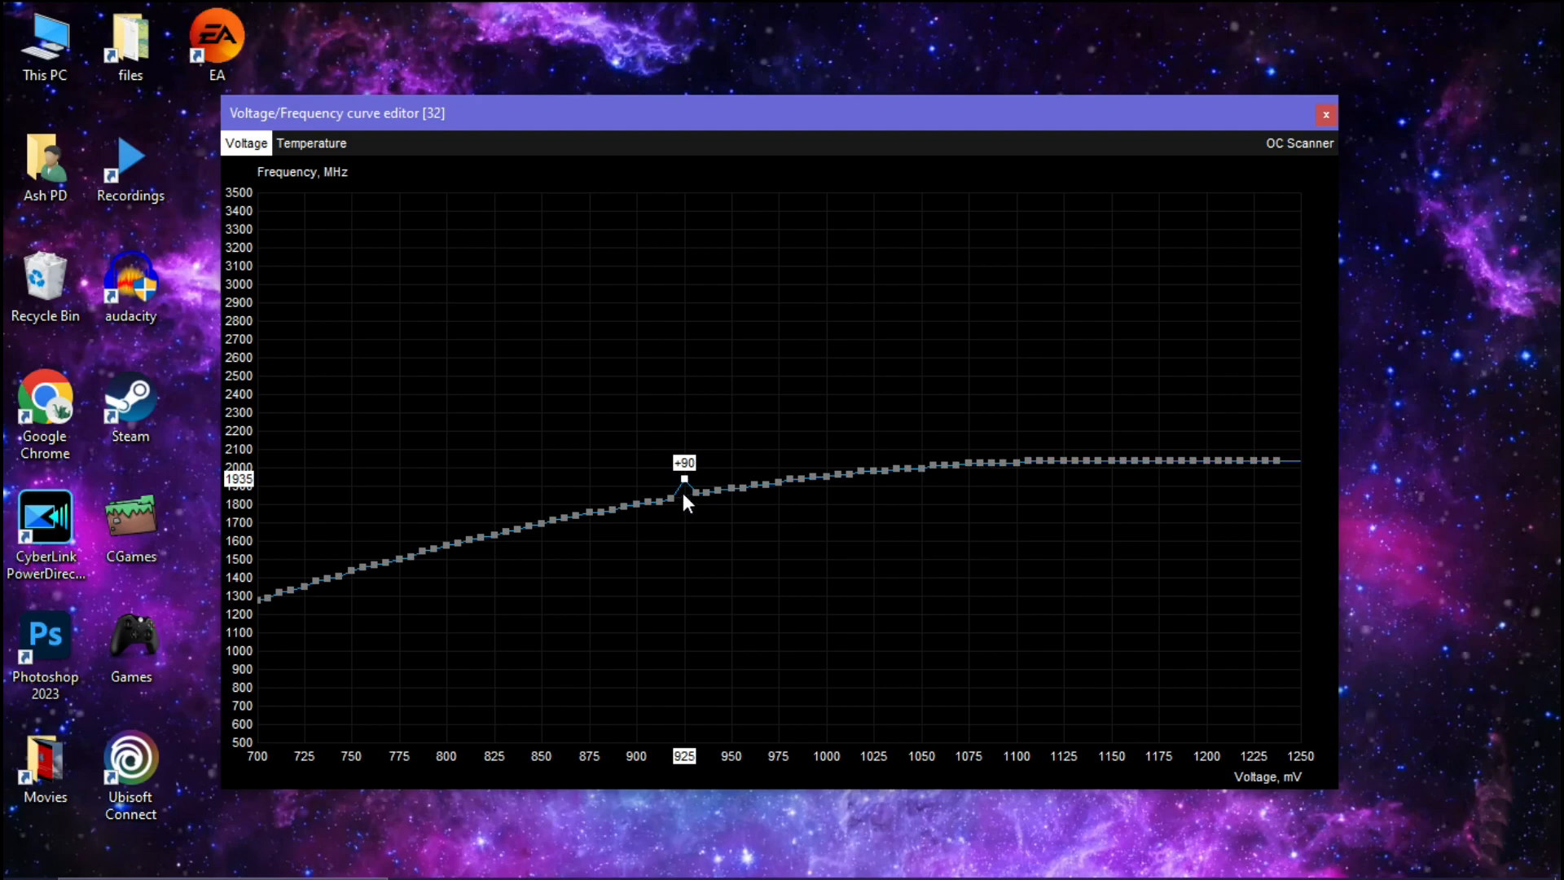
pyautogui.moveTo(692, 510)
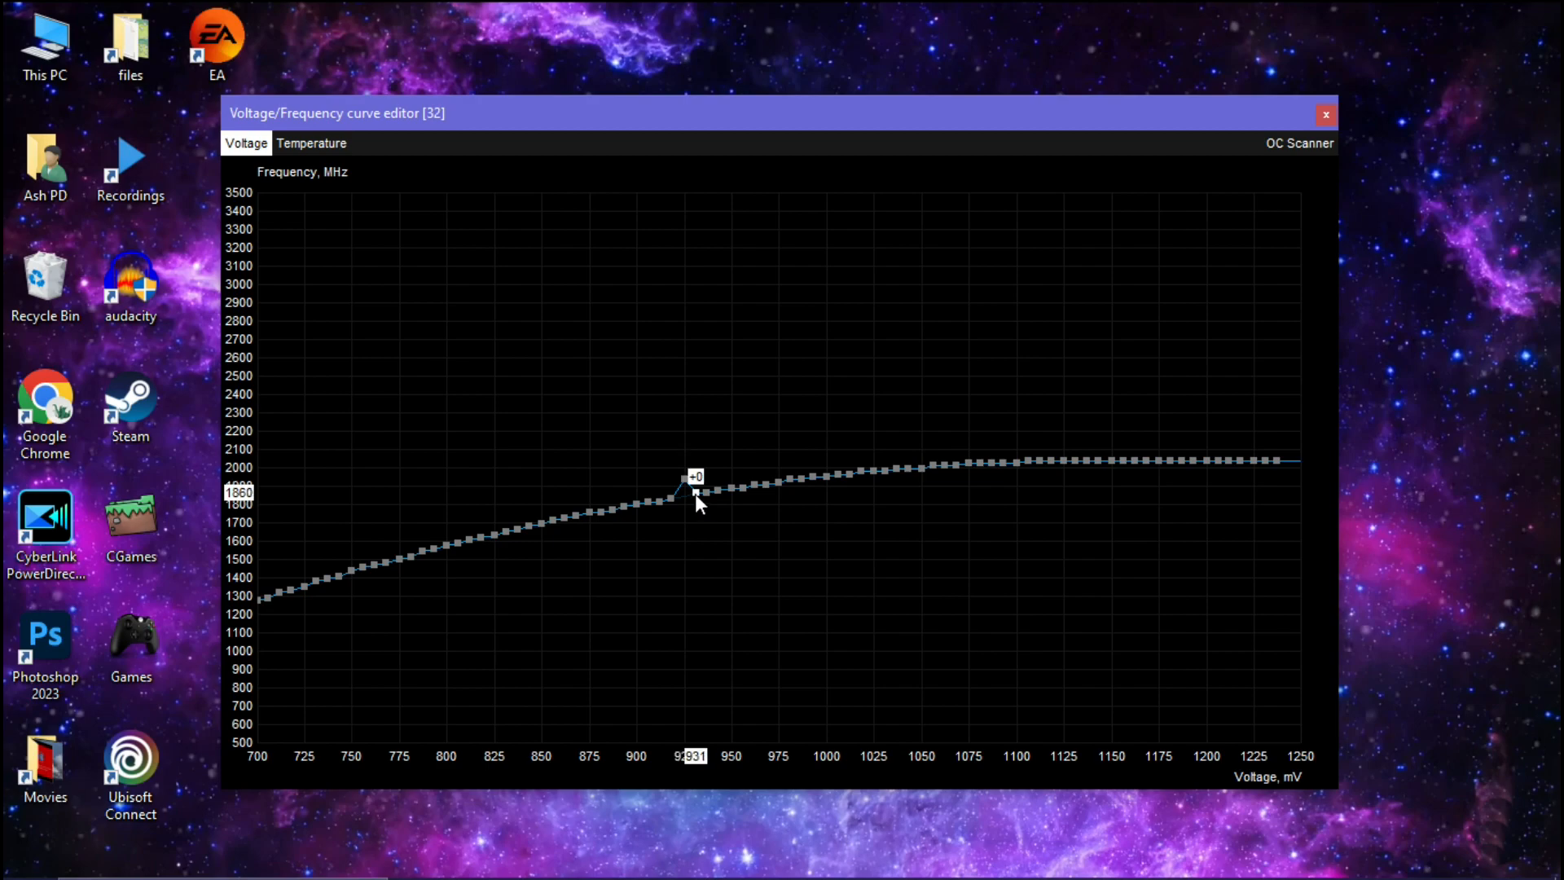
pyautogui.moveTo(698, 521)
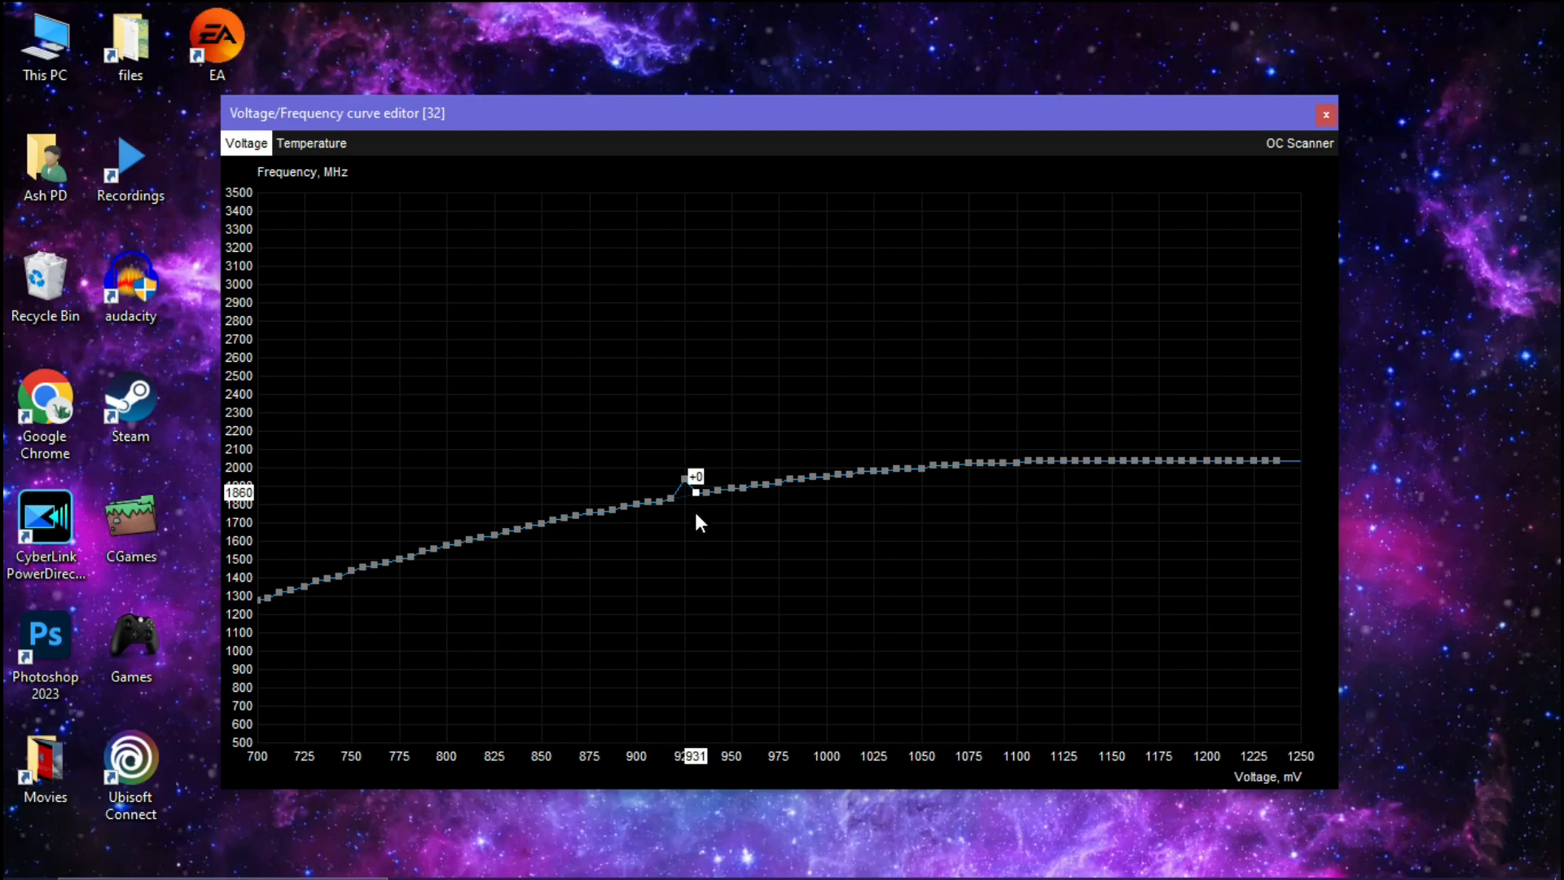
# Step: Hold Shift to start selecting the curve points above 925 mV
pyautogui.press('shift')
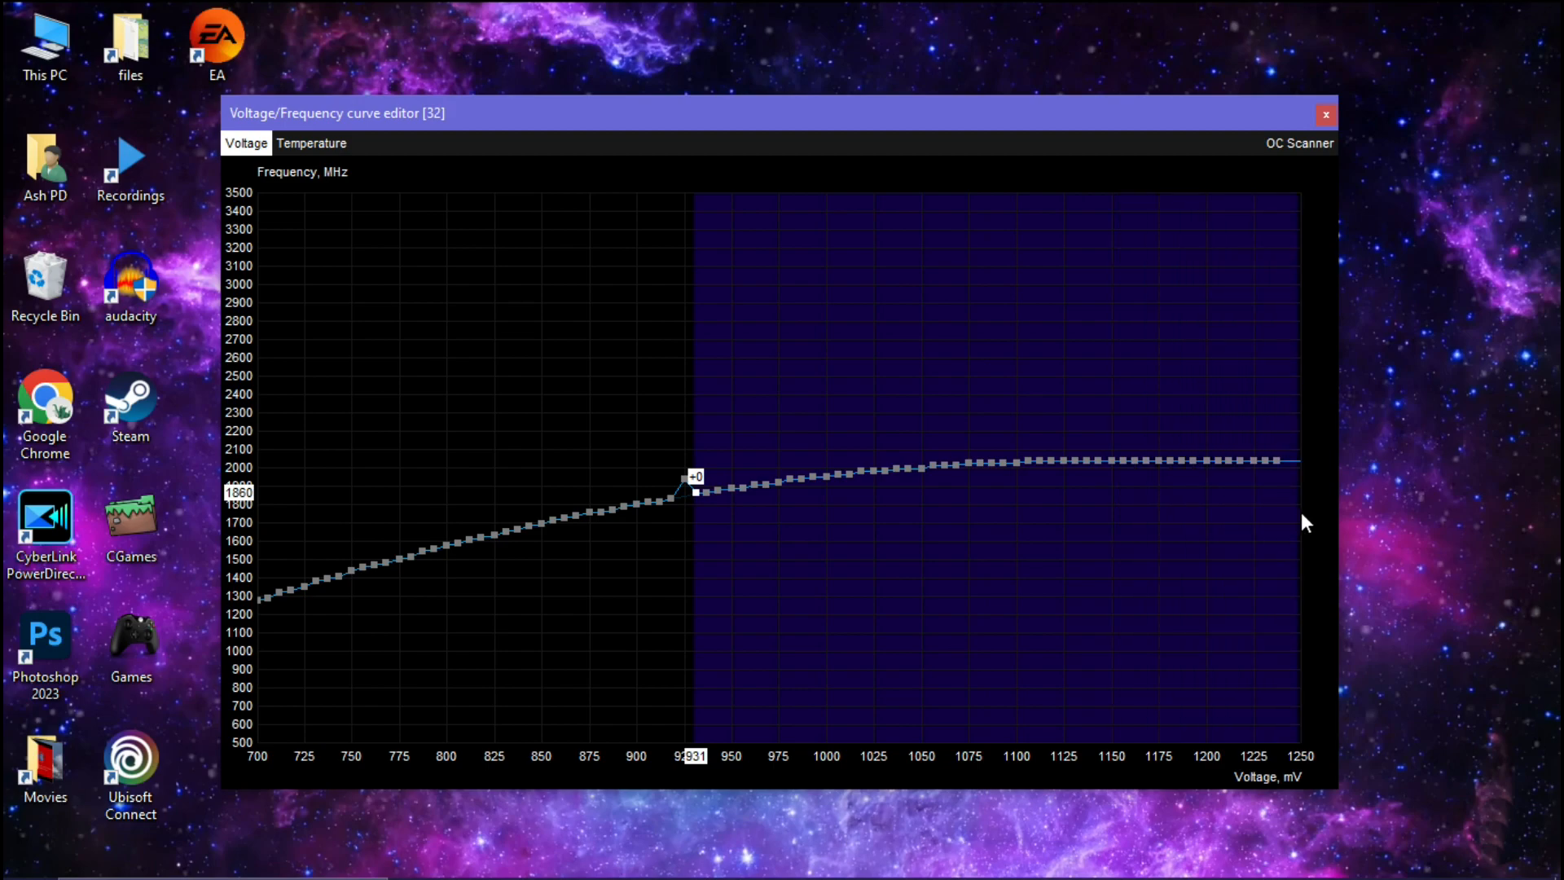
pyautogui.moveTo(710, 511)
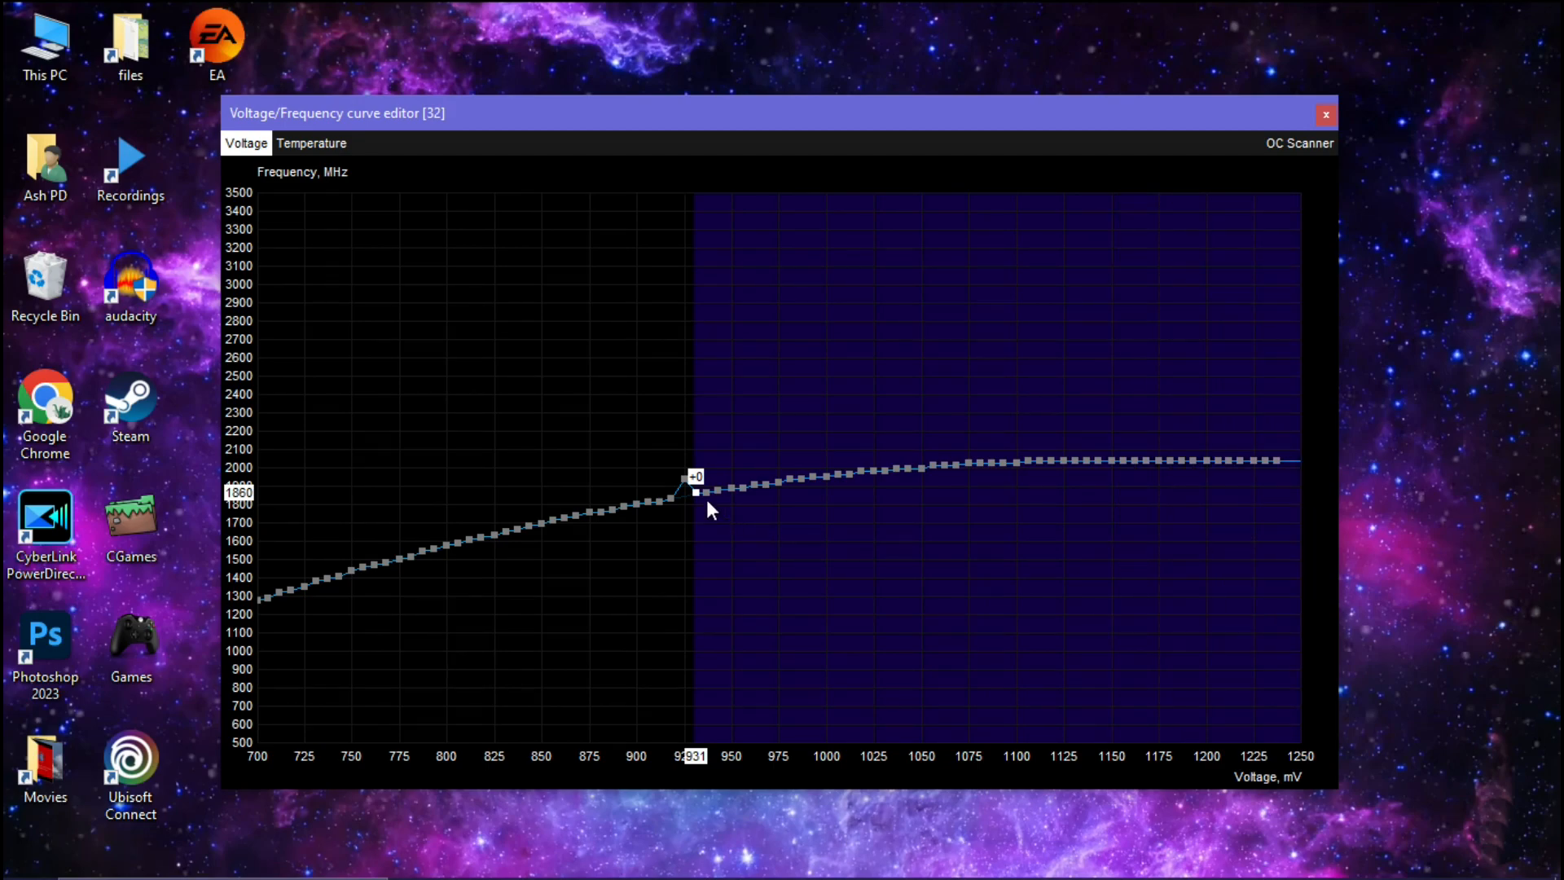
pyautogui.moveTo(700, 499)
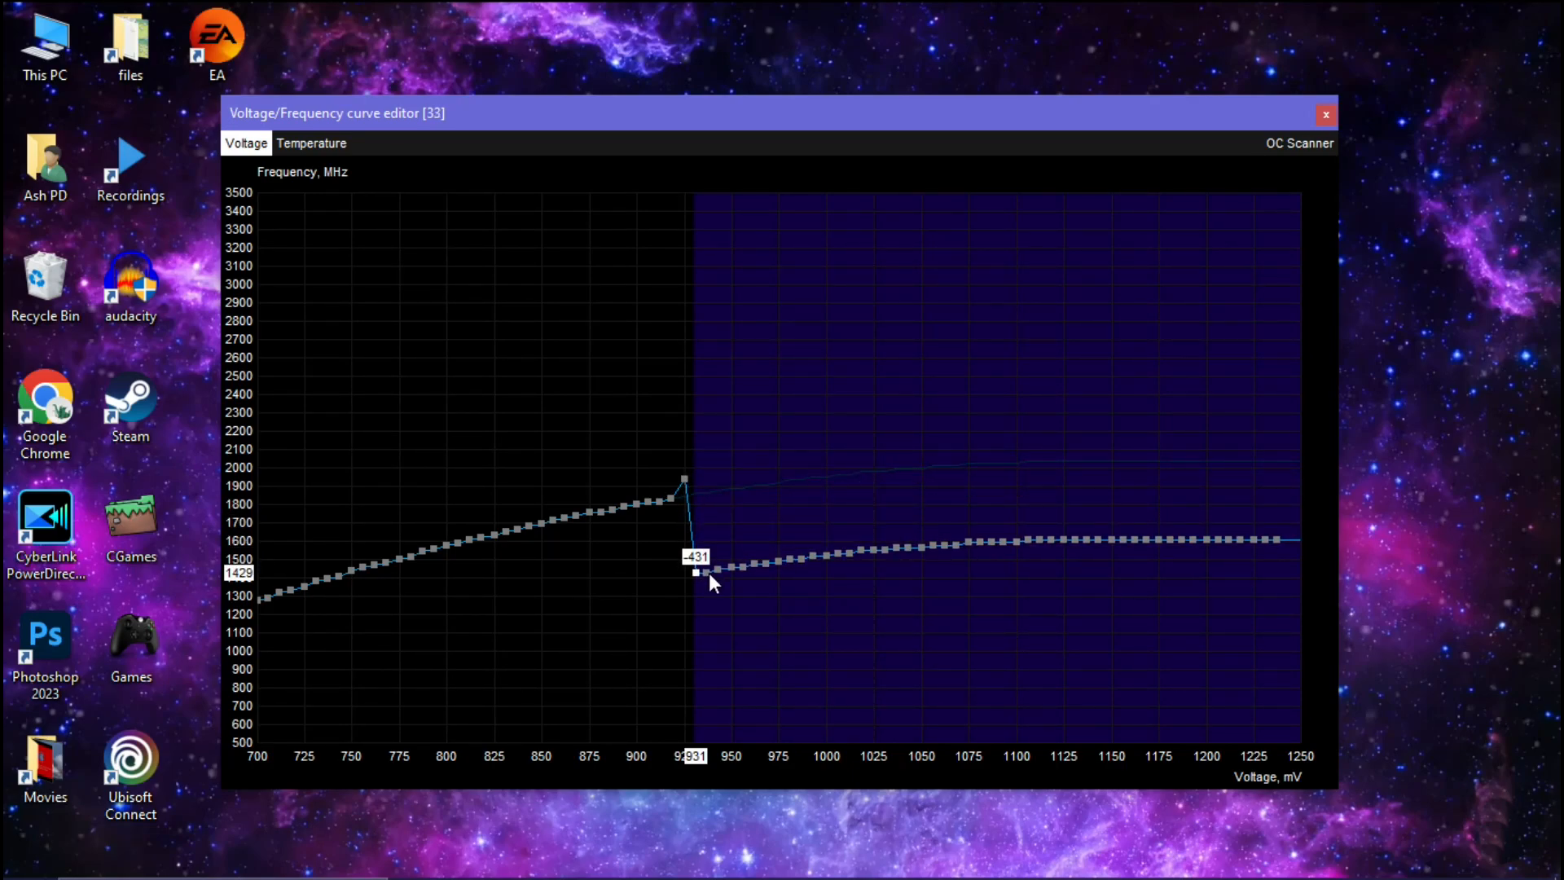
pyautogui.moveTo(742, 429)
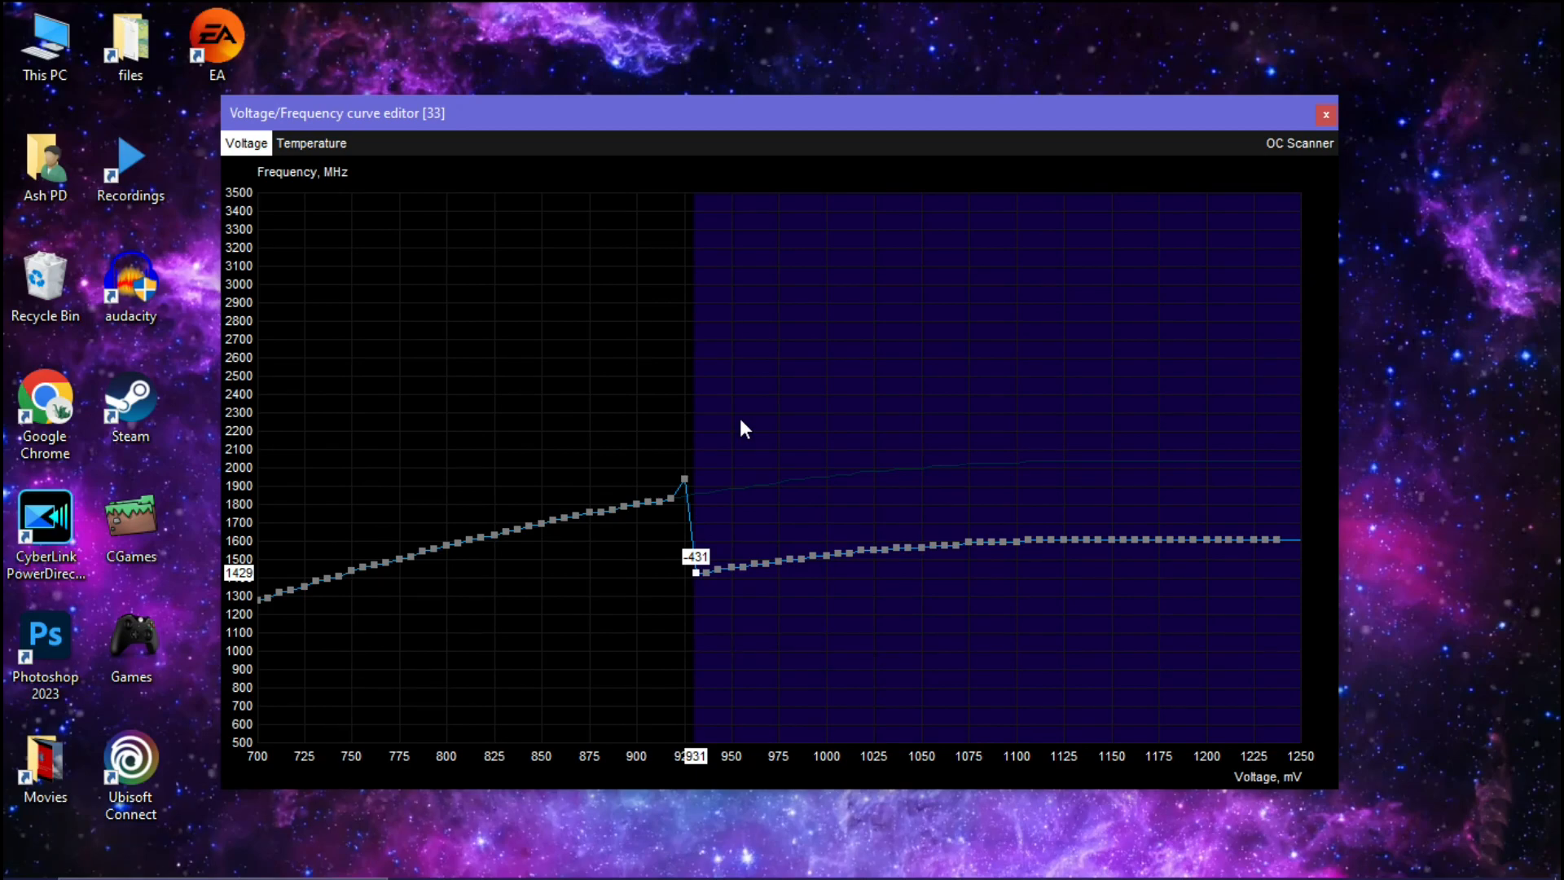
pyautogui.moveTo(689, 362)
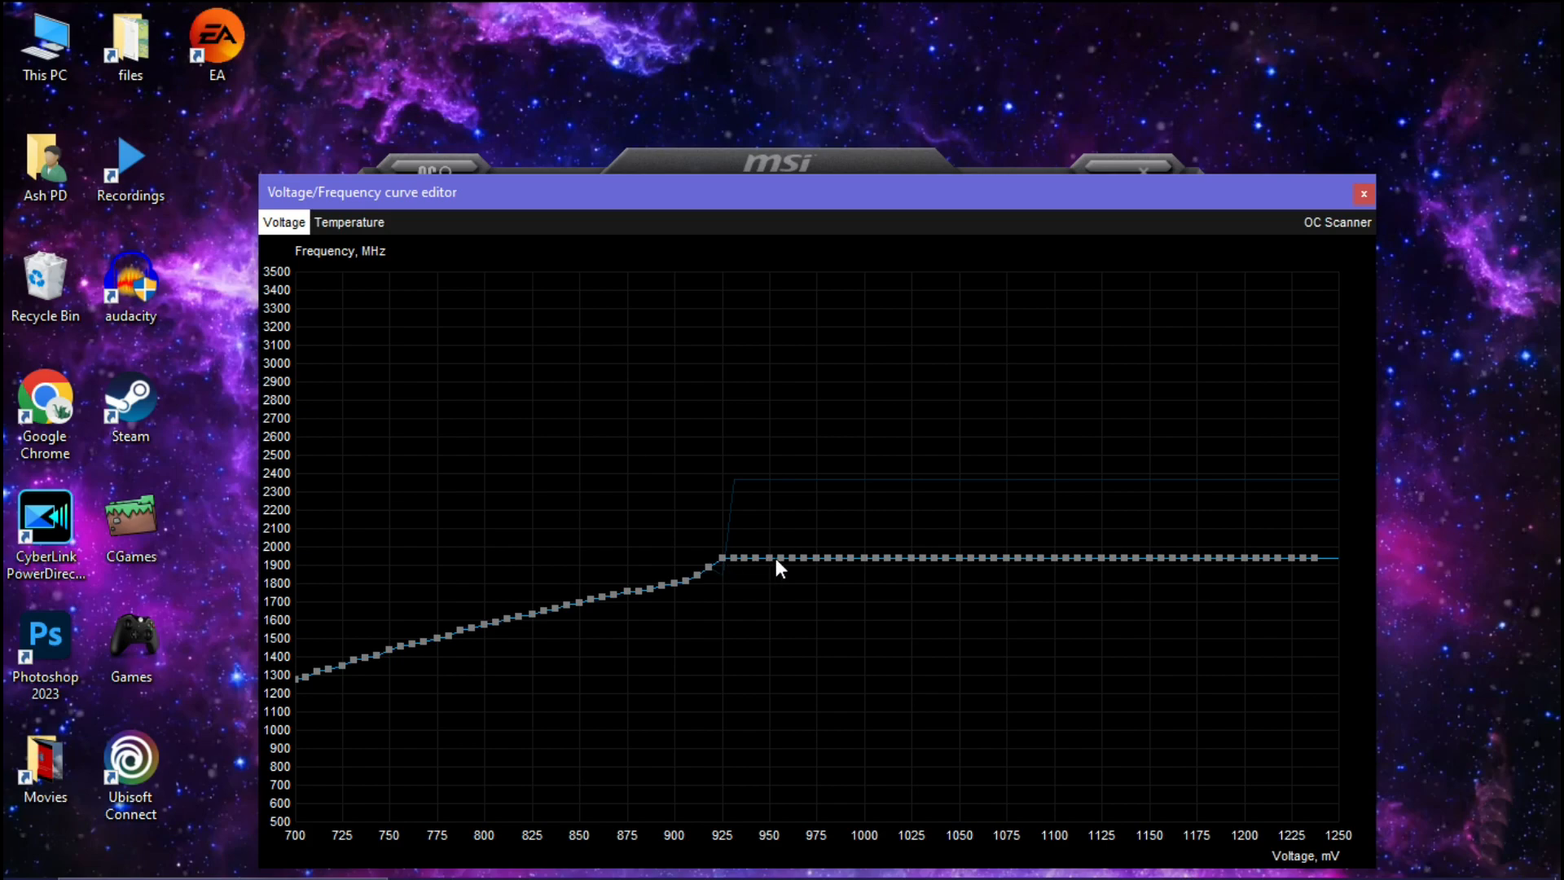
pyautogui.moveTo(738, 582)
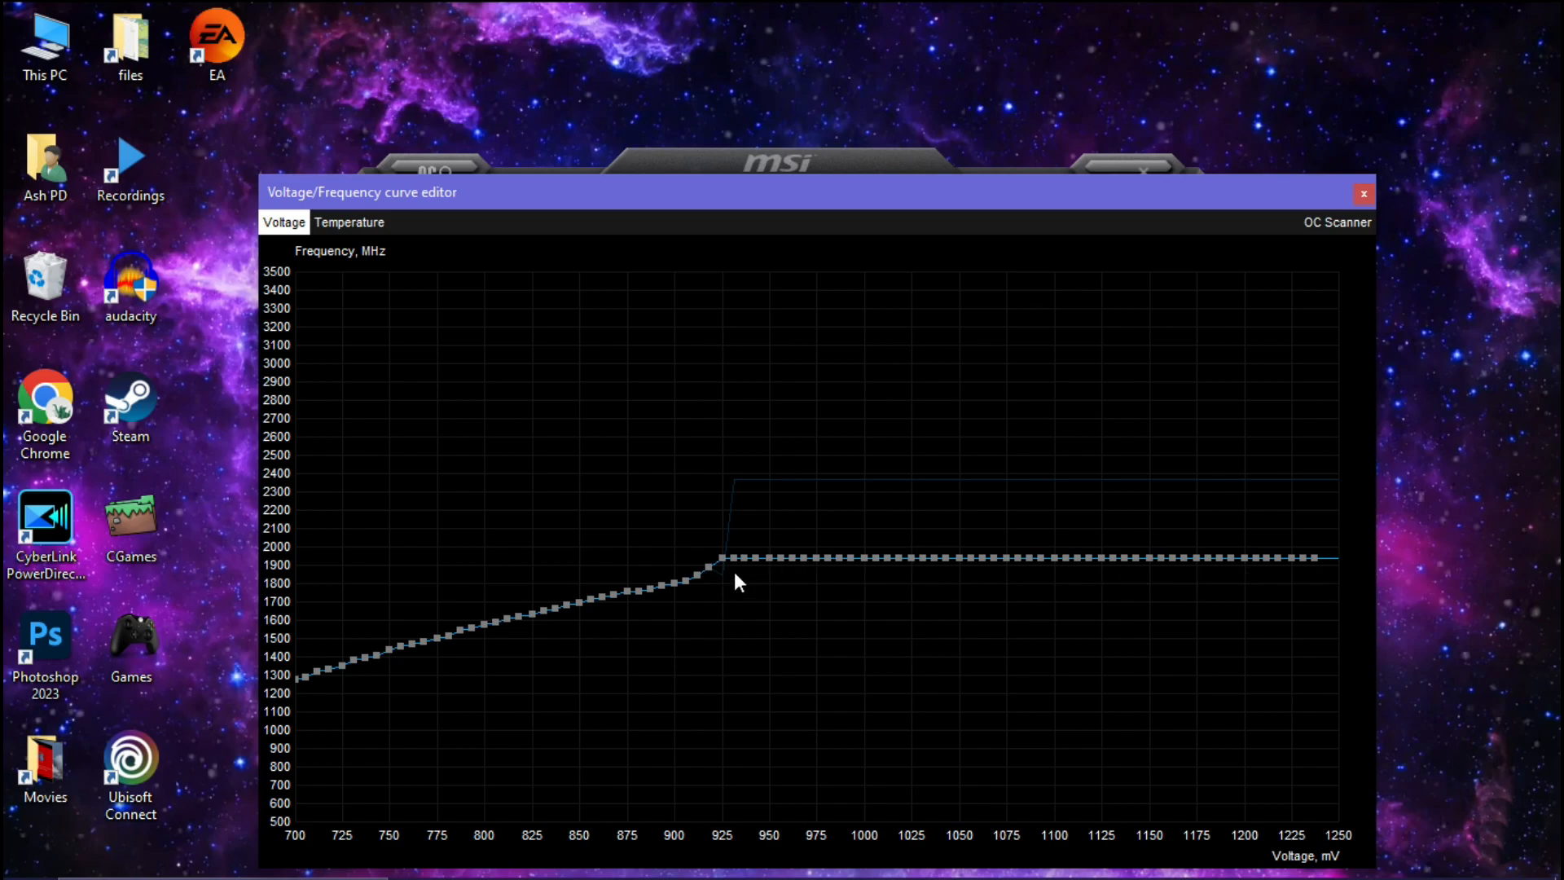
pyautogui.moveTo(724, 567)
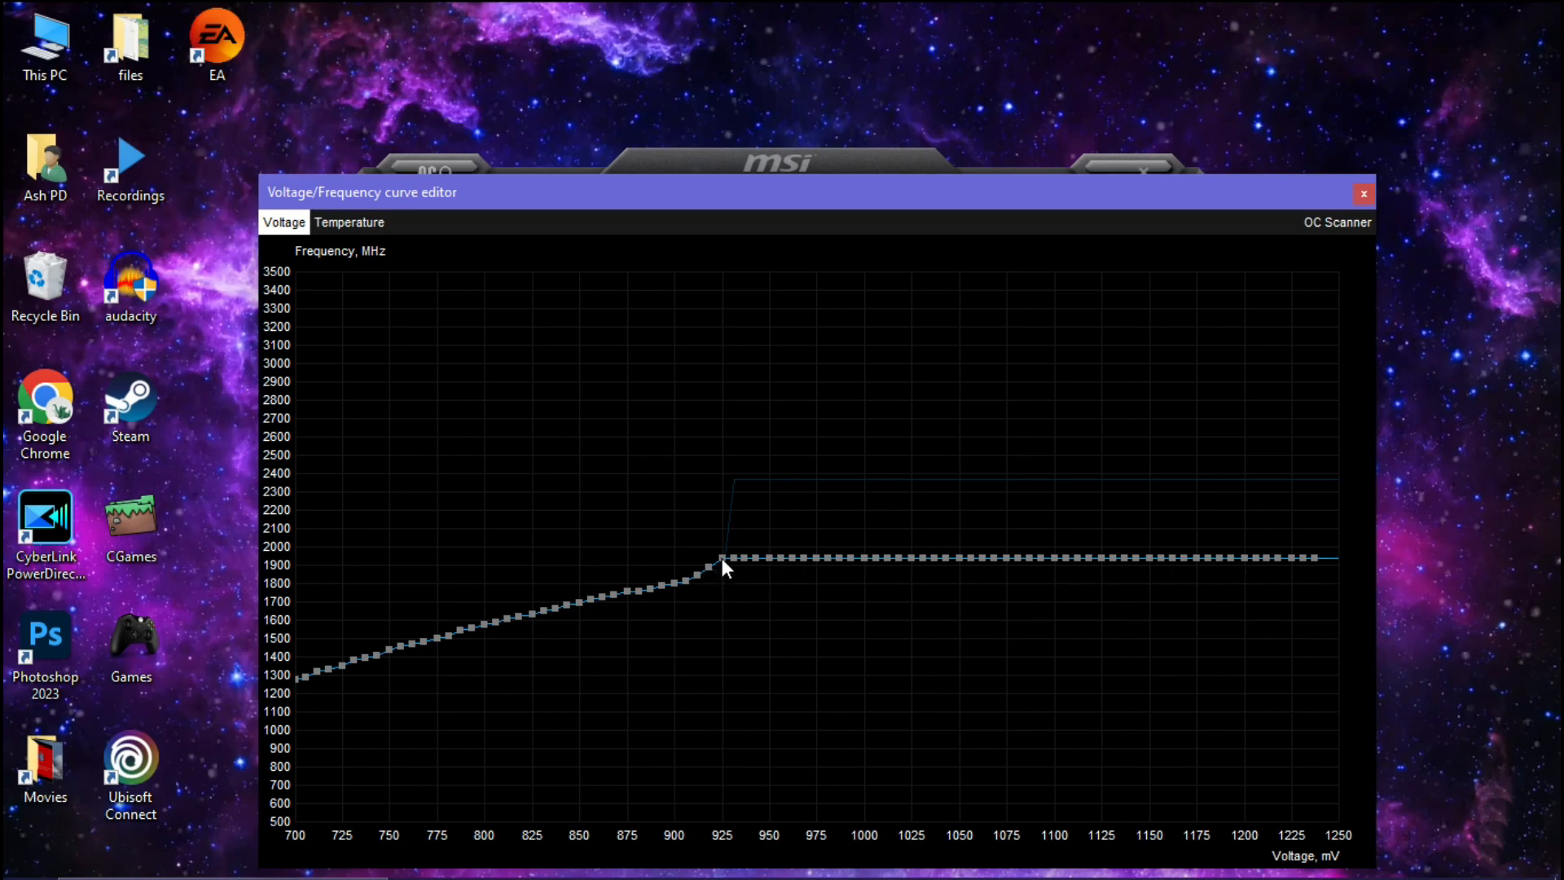
# Step: Verify the 925 mV point on the flattened 1935 MHz curve, then close the editor
pyautogui.click(720, 560)
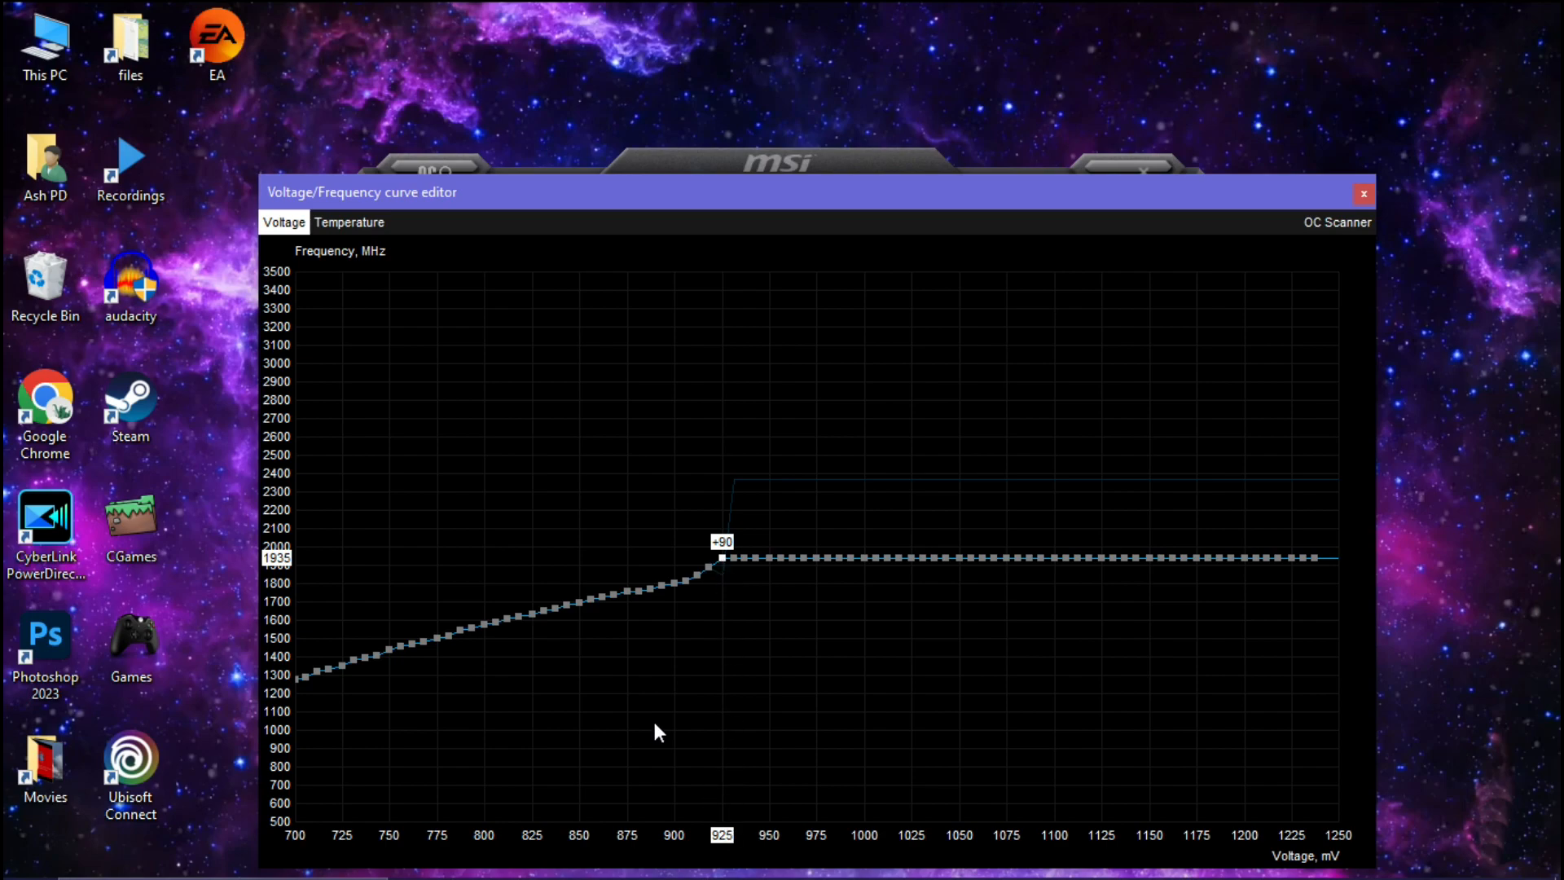
pyautogui.moveTo(462, 586)
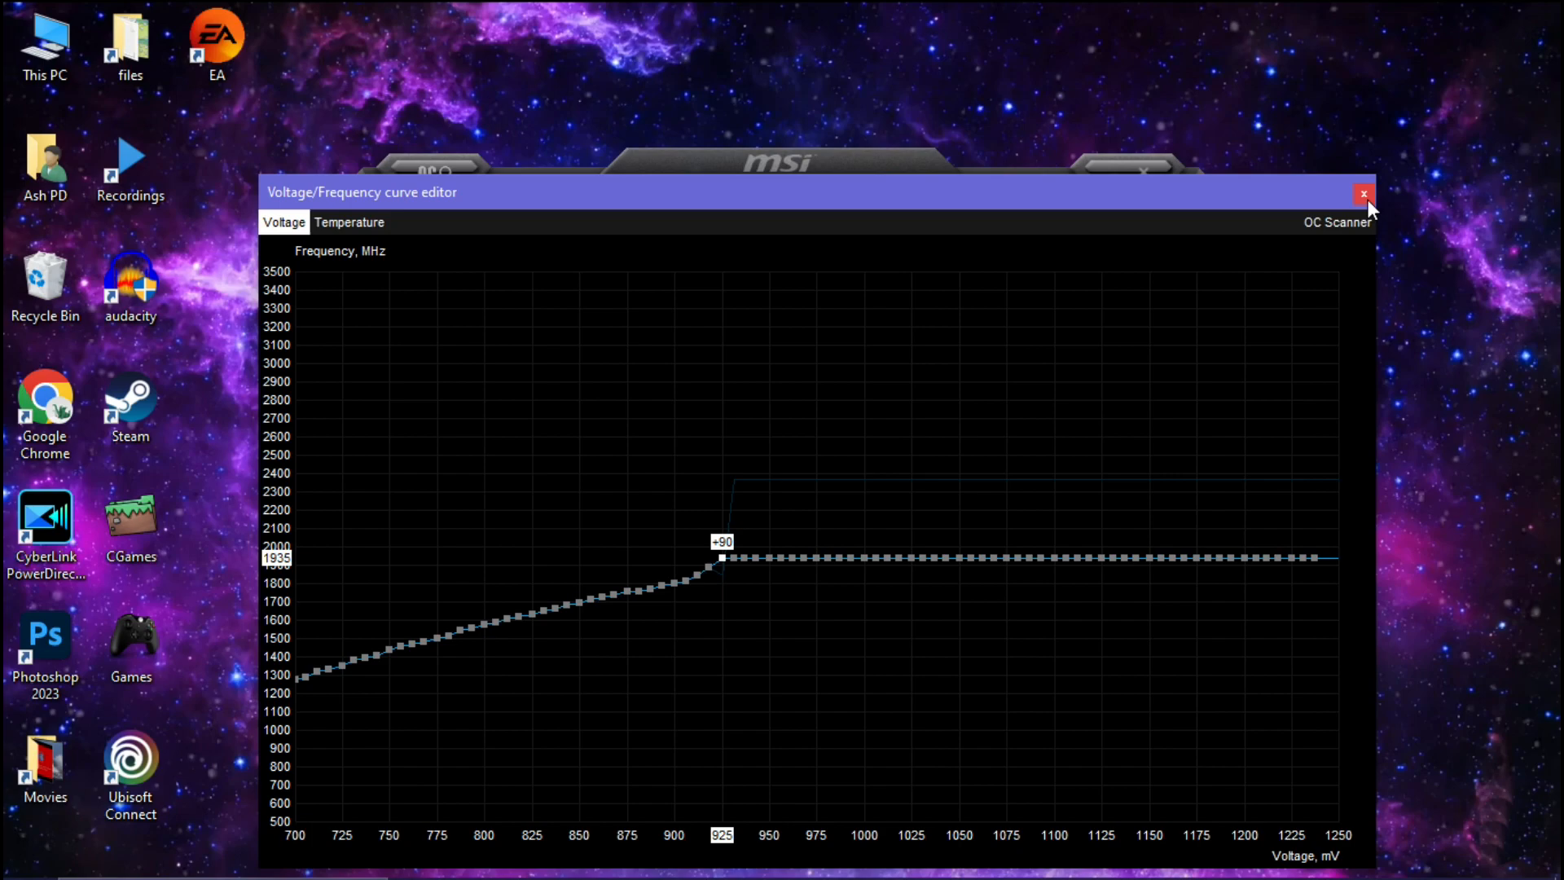
pyautogui.click(1364, 194)
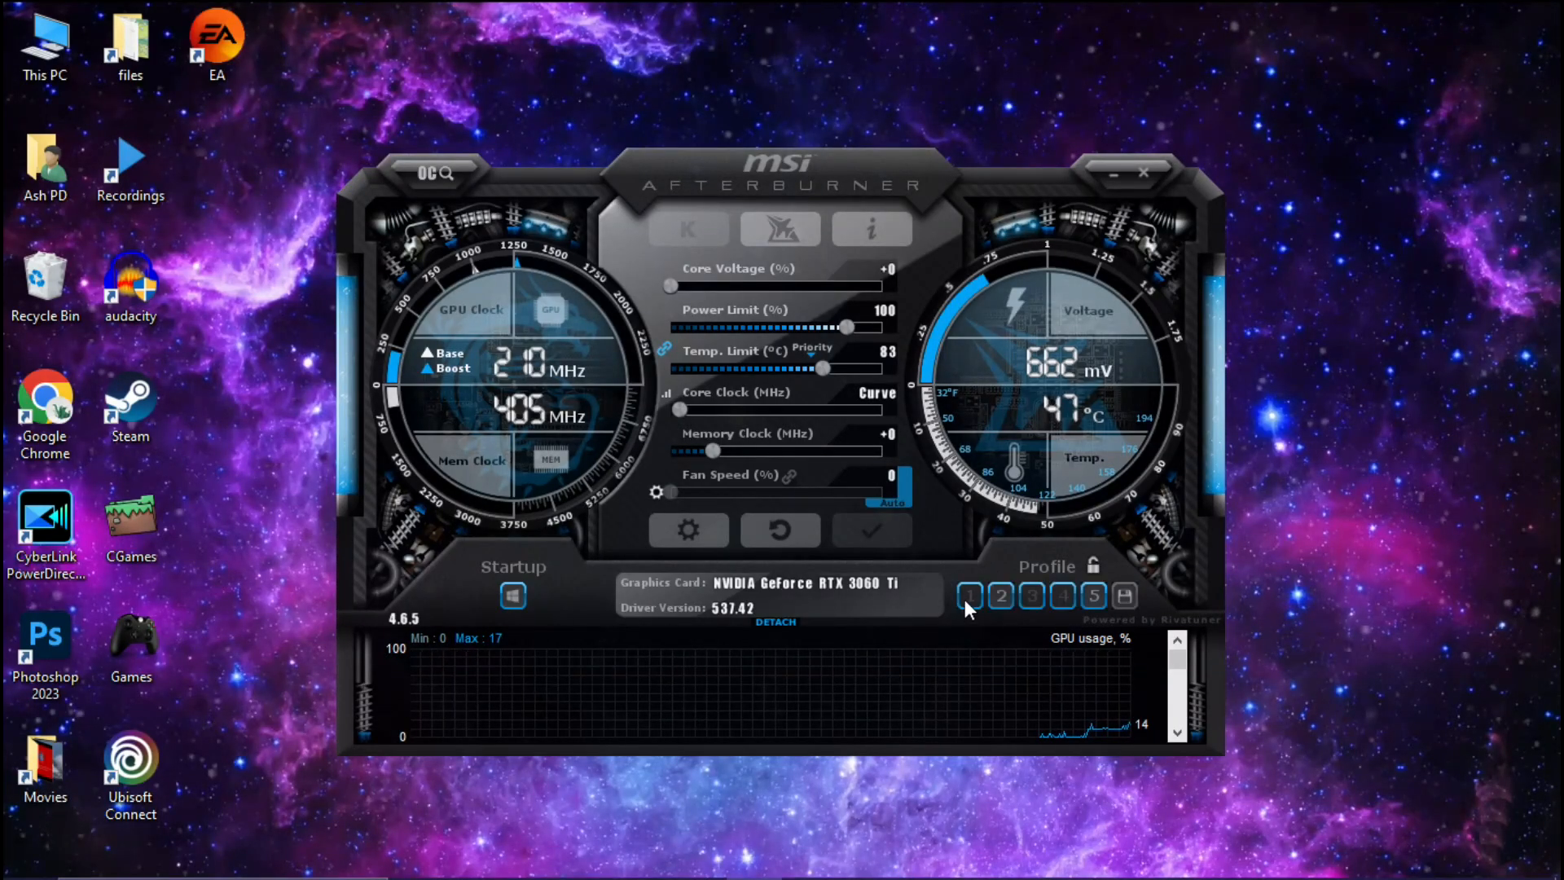
# Step: Store the curve-based undervolt settings in profile slot 1
pyautogui.click(969, 596)
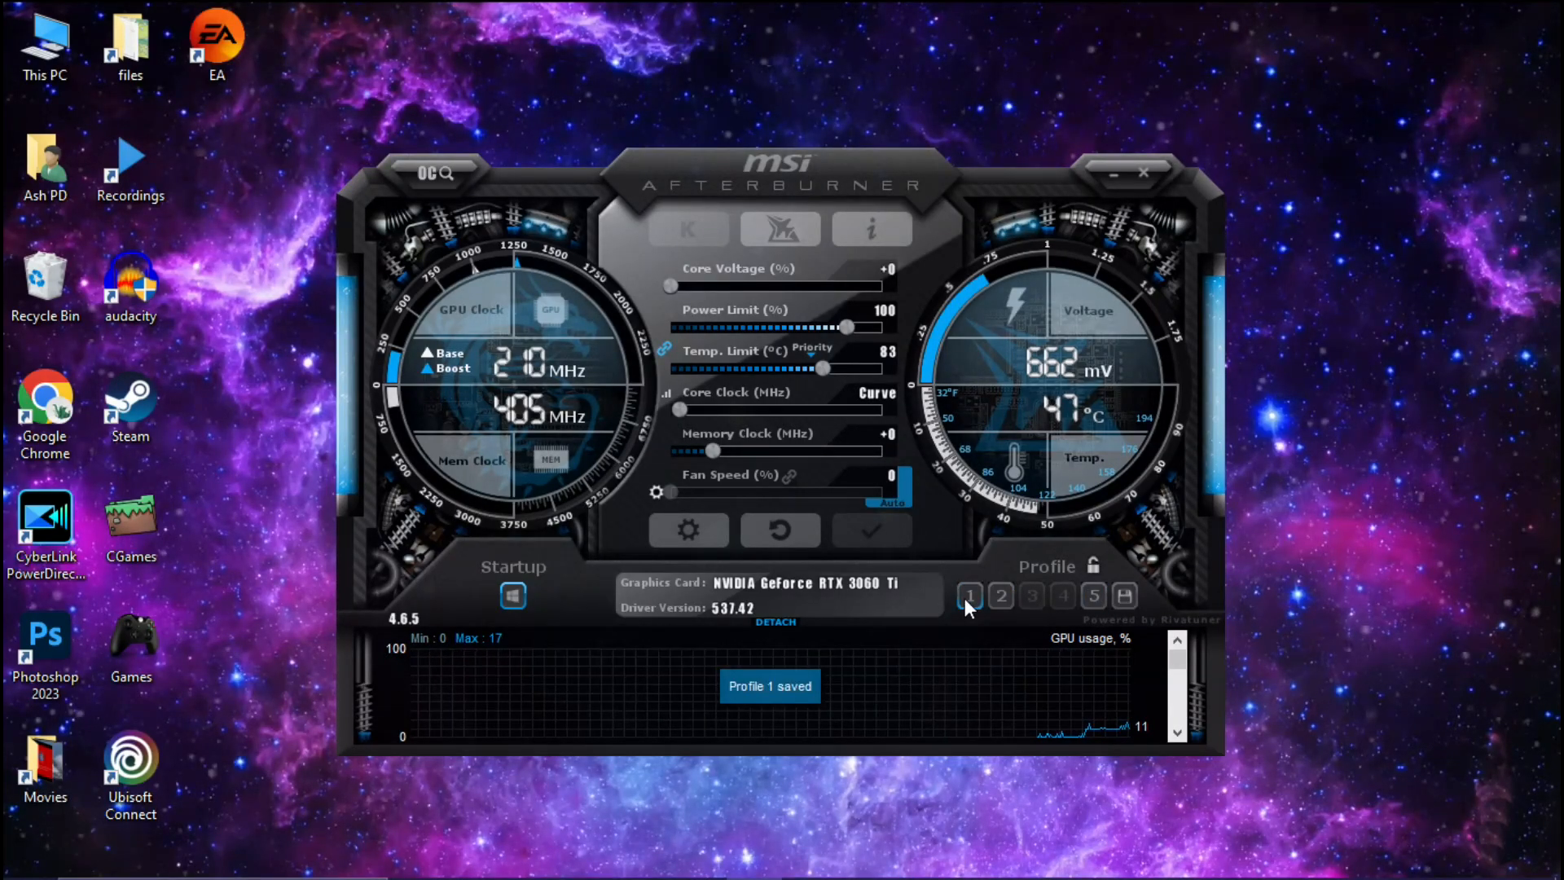